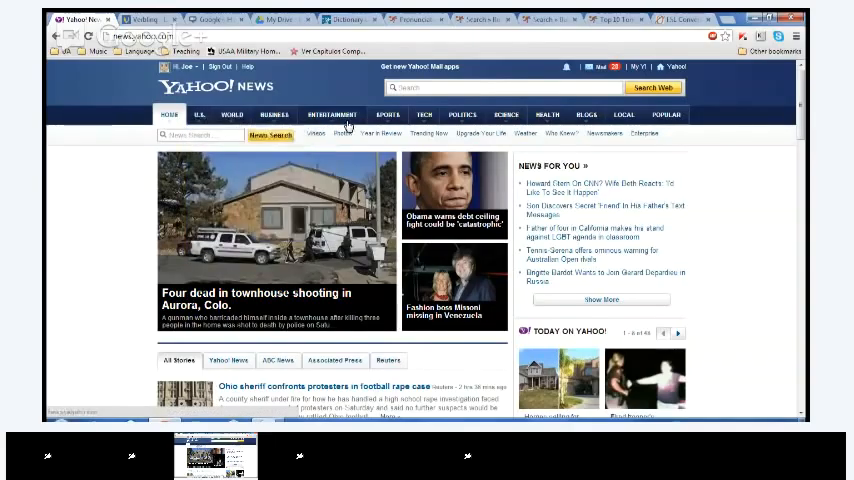
Reveal the Sports tab's dropdown of sections such as NFL, MLB and NBA.
click(424, 114)
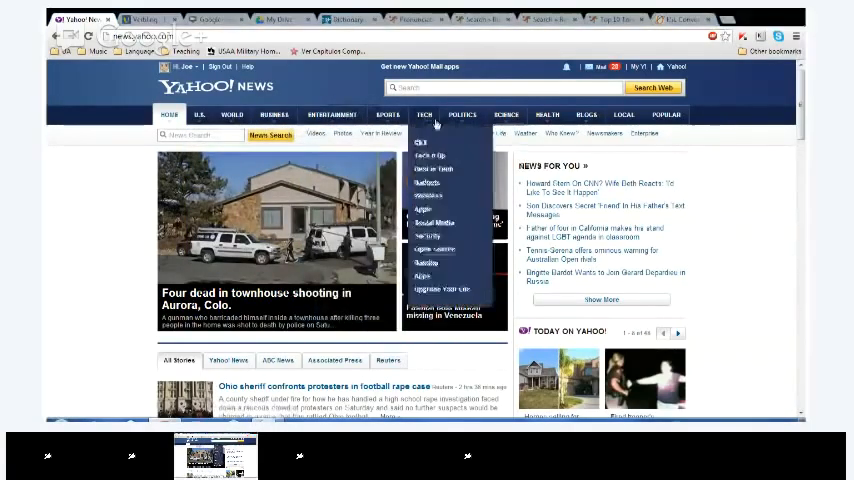
mouse_move(199, 114)
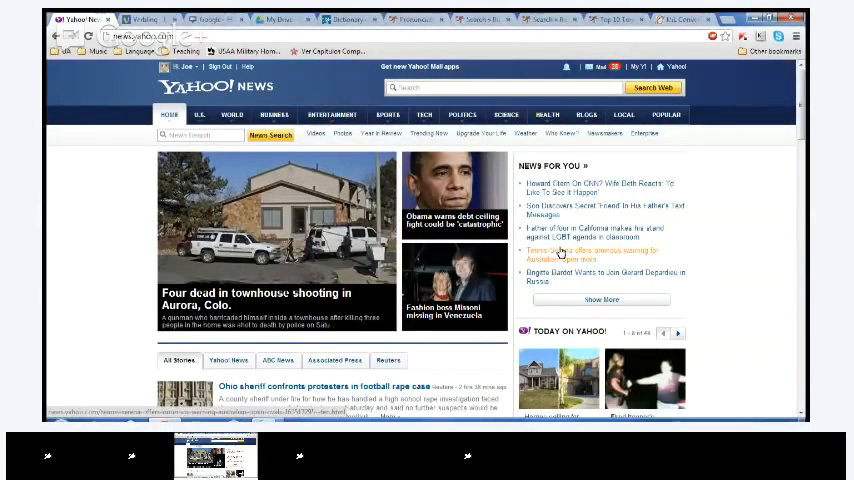
click(388, 113)
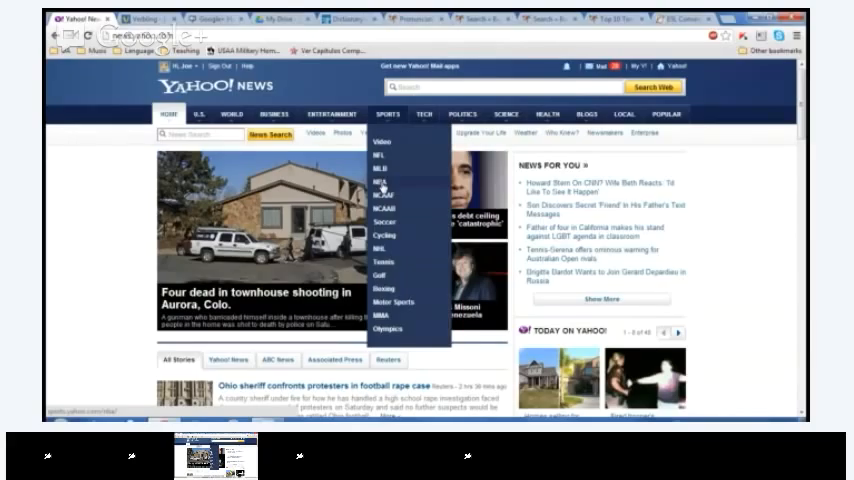
Go to the NBA section and move down its headlines to the Nets–Wizards recap.
click(387, 113)
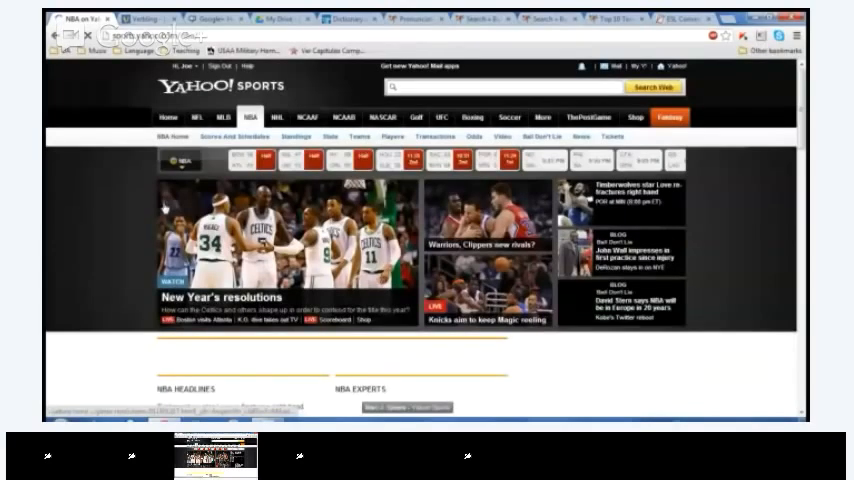
scroll(down, 3)
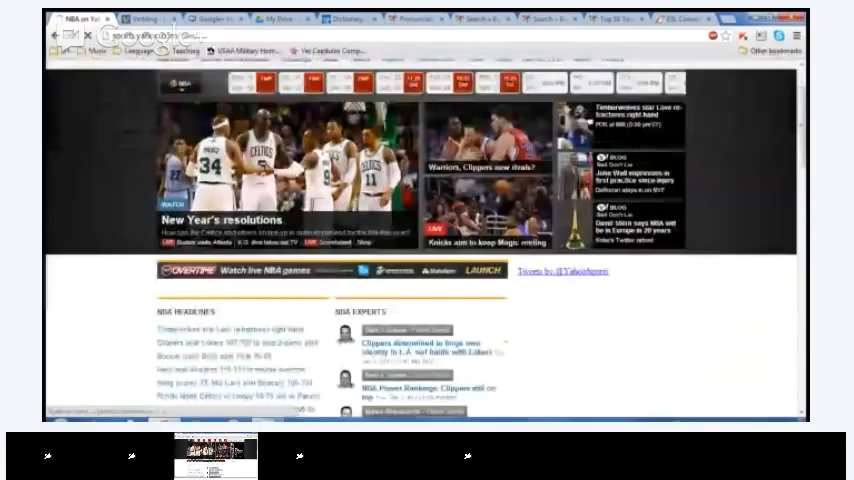
scroll(down, 3)
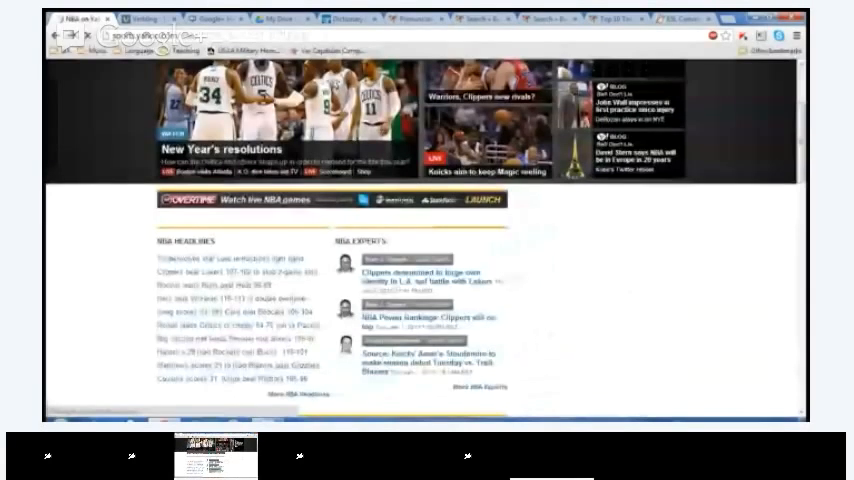
scroll(down, 3)
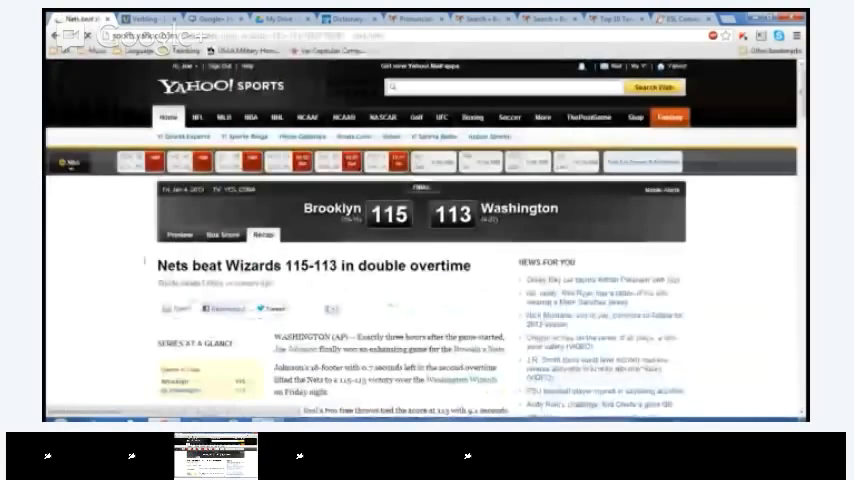
Move down to the recap's opening paragraphs up to Johnson's game-winning 18-footer.
scroll(down, 3)
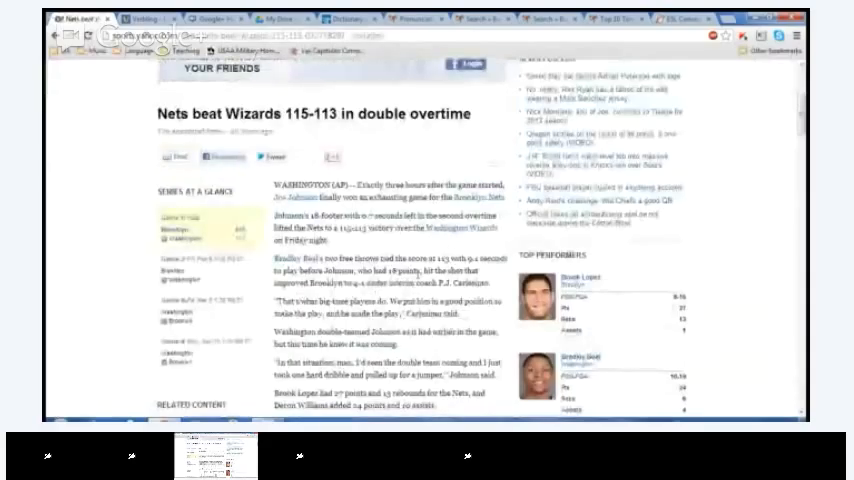
scroll(down, 3)
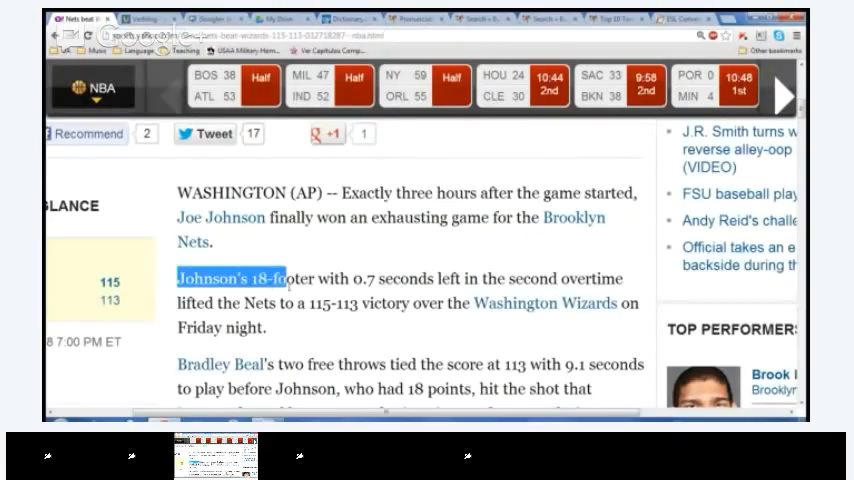
drag(285, 278, 340, 278)
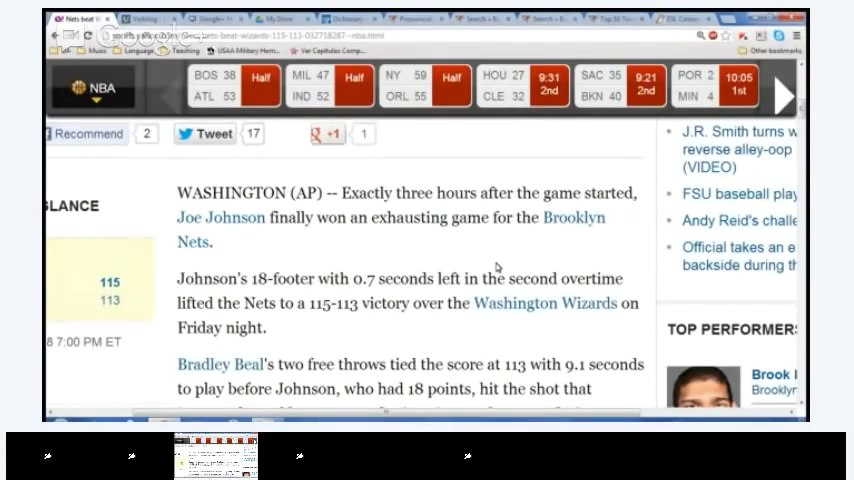
mouse_move(220, 217)
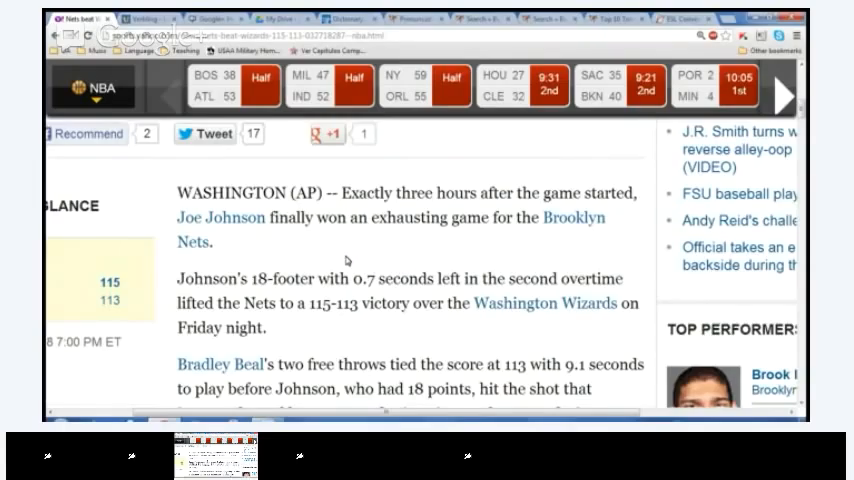
Scroll on through the recap to Carlesimo's quote and Washington double-teaming Johnson.
scroll(down, 3)
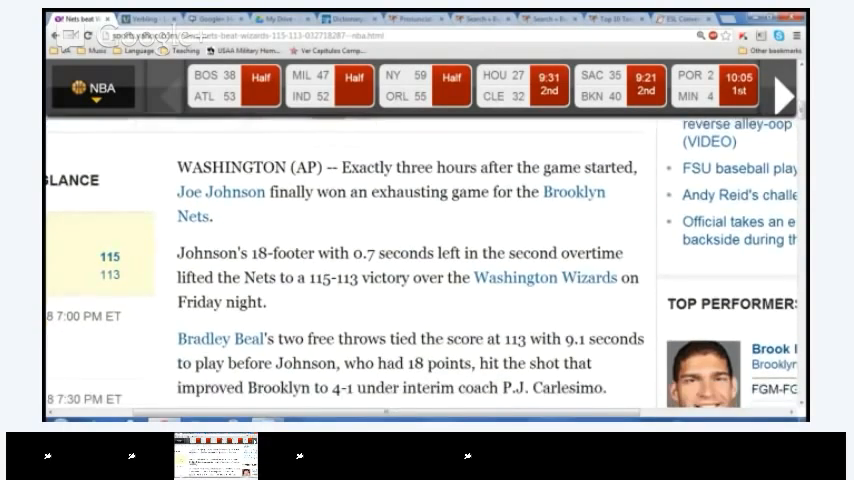
scroll(down, 3)
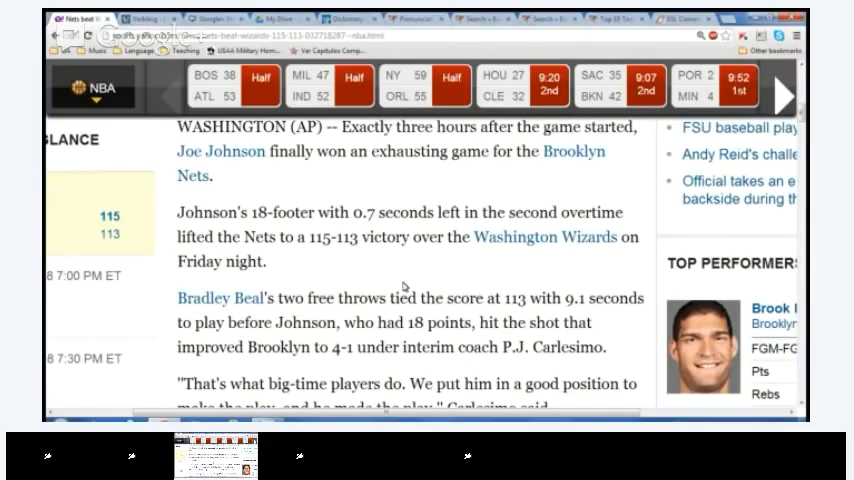
mouse_move(488, 274)
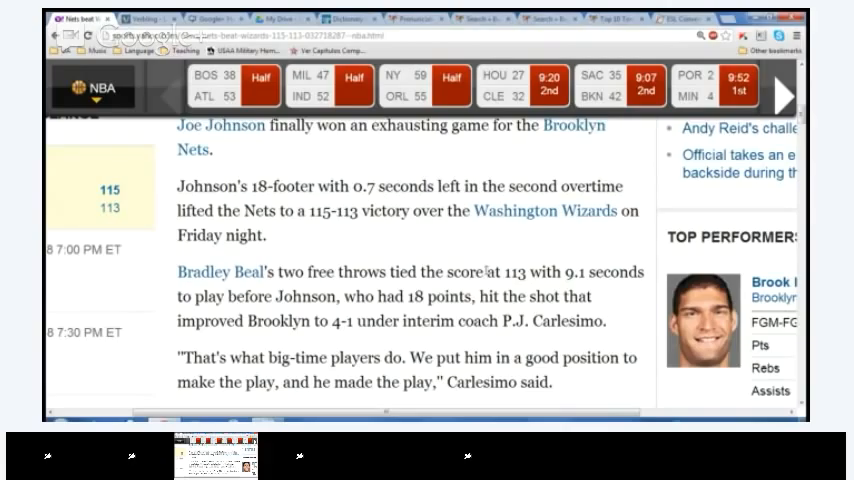
scroll(down, 3)
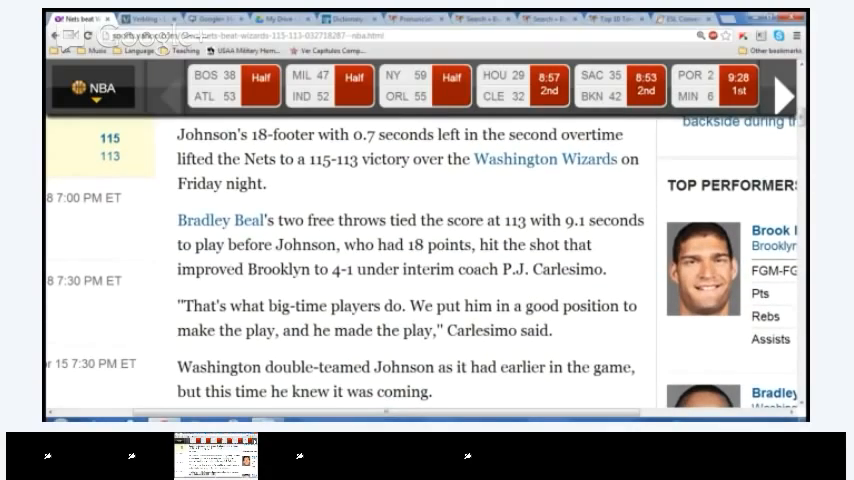
scroll(down, 3)
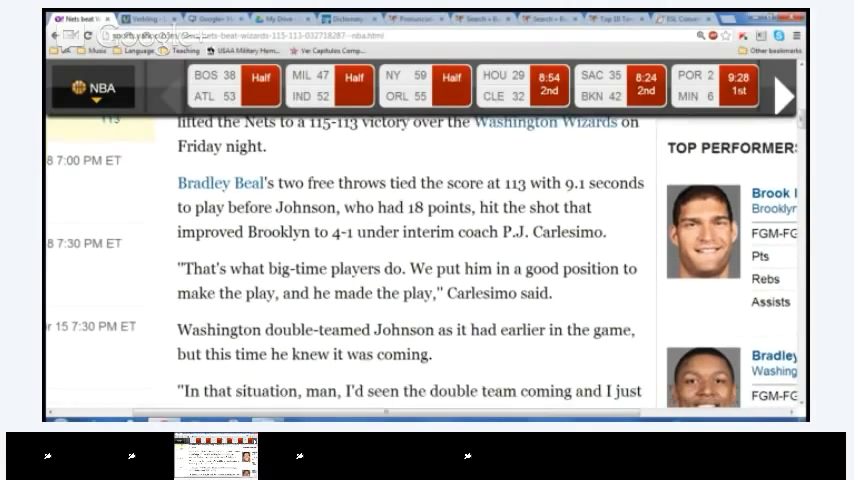
Continue down the recap toward Beal's career-high 24 points.
scroll(down, 3)
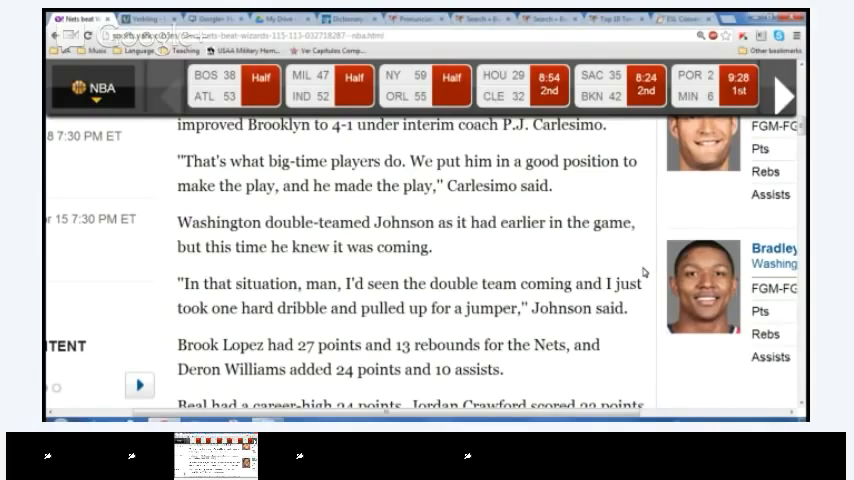
scroll(down, 3)
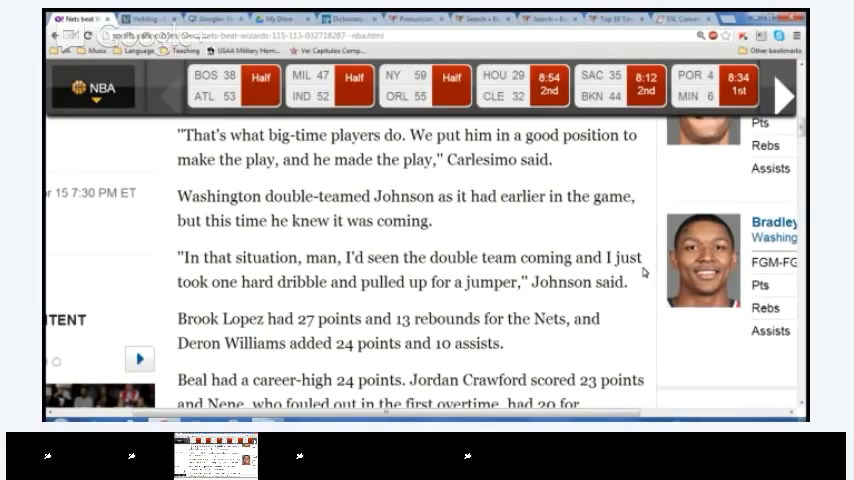
scroll(down, 3)
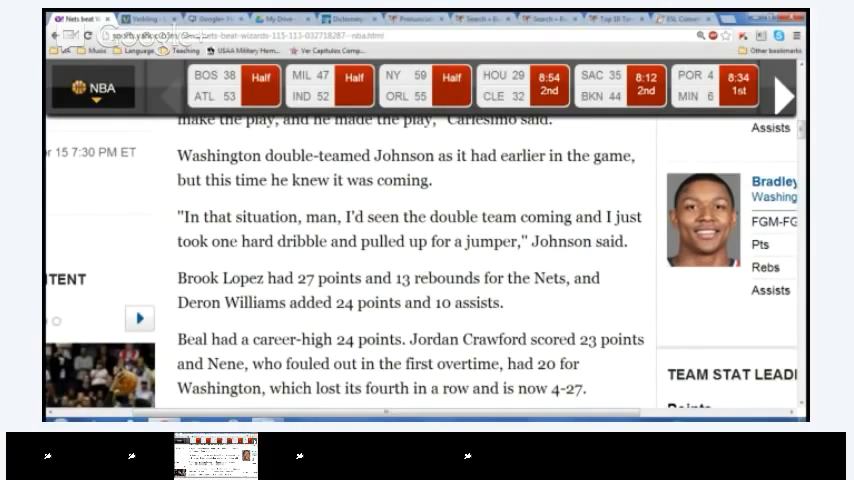
scroll(down, 3)
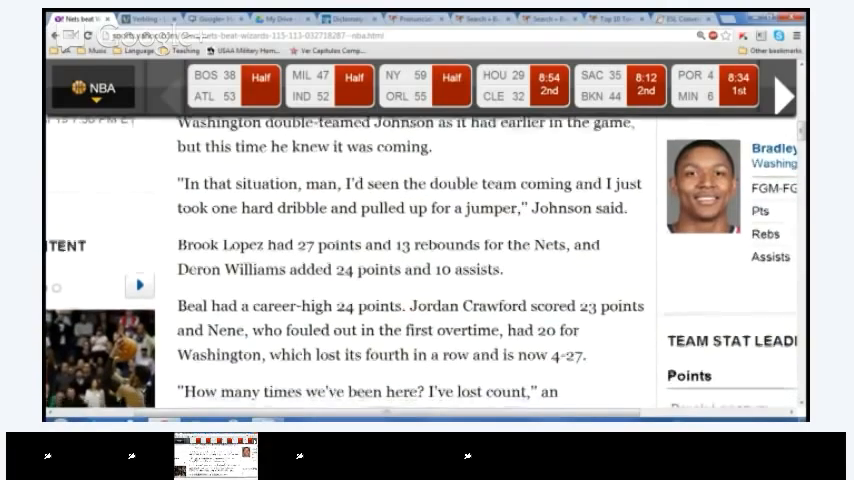
scroll(down, 3)
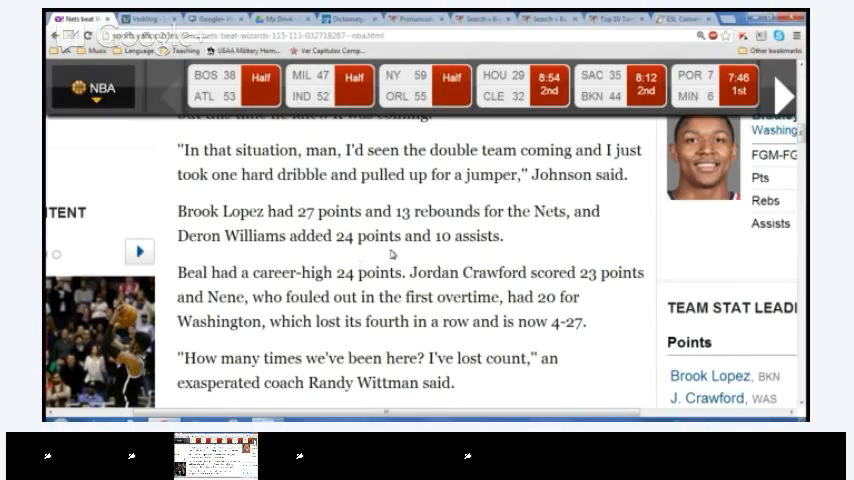
Reach Washington's 4-27 record and highlight the 27.
scroll(down, 3)
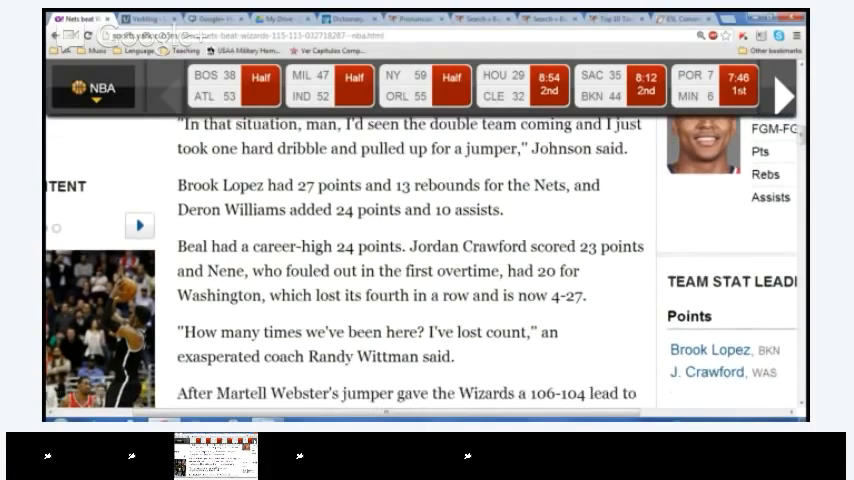
scroll(down, 3)
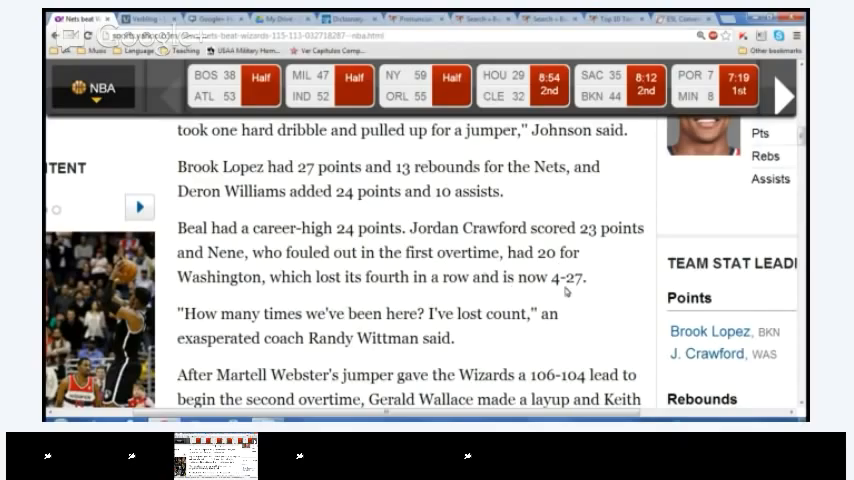
double_click(567, 278)
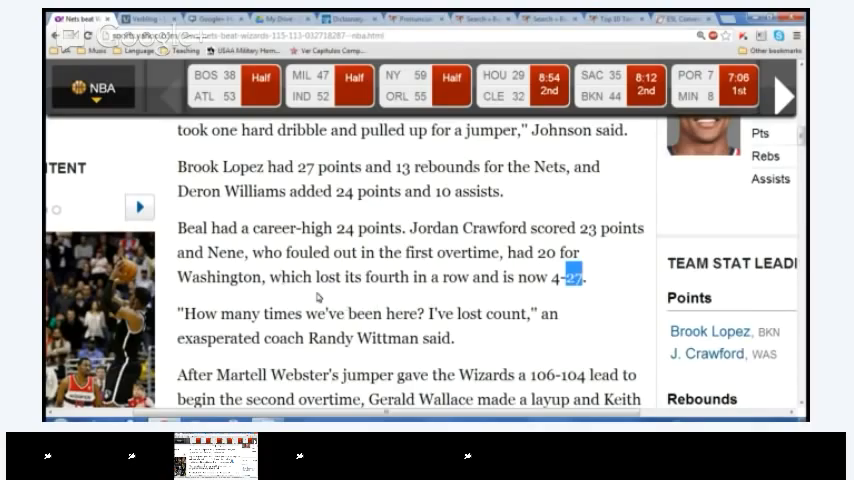
mouse_move(430, 293)
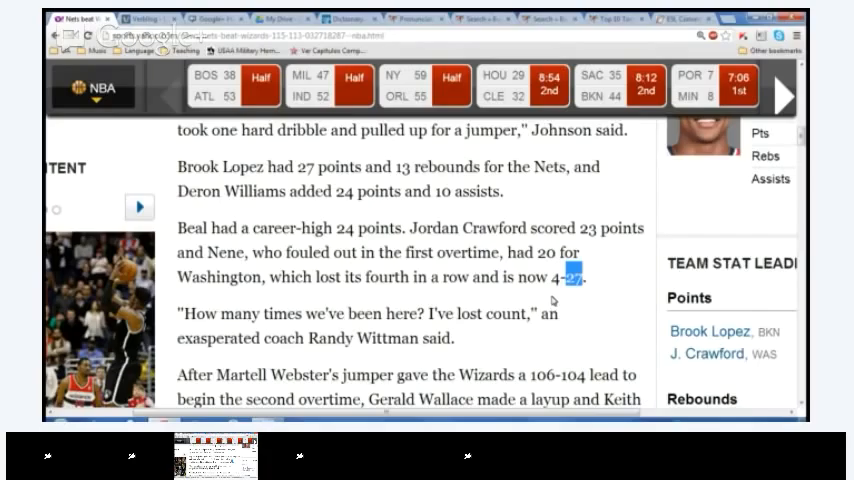
scroll(down, 3)
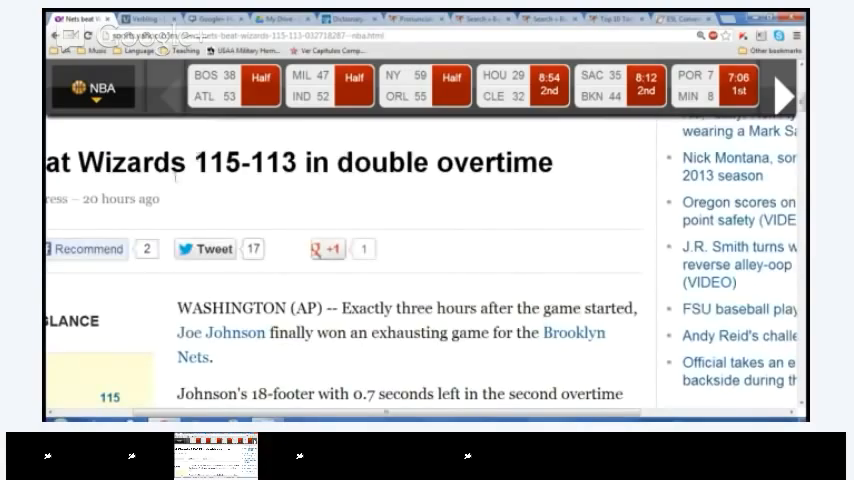
scroll(down, 3)
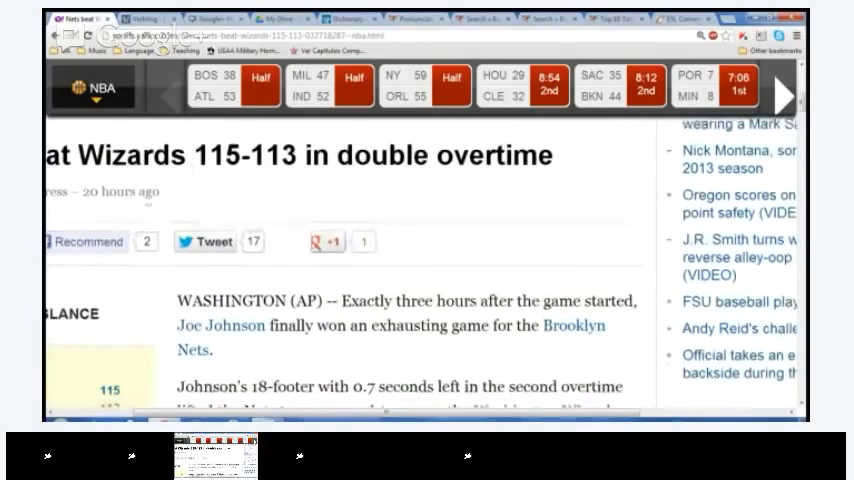
scroll(down, 3)
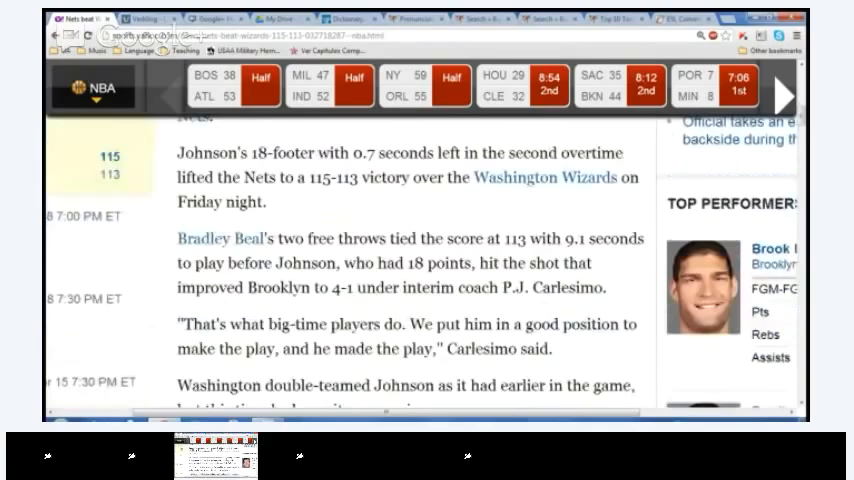
scroll(down, 3)
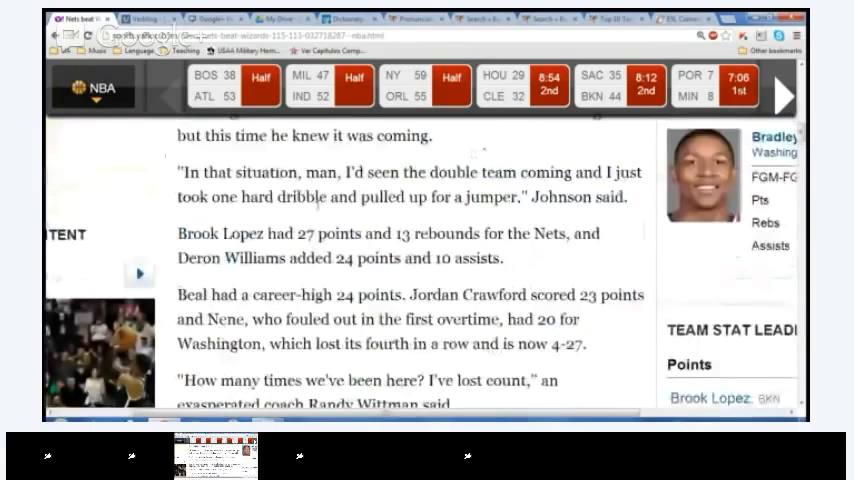
scroll(down, 3)
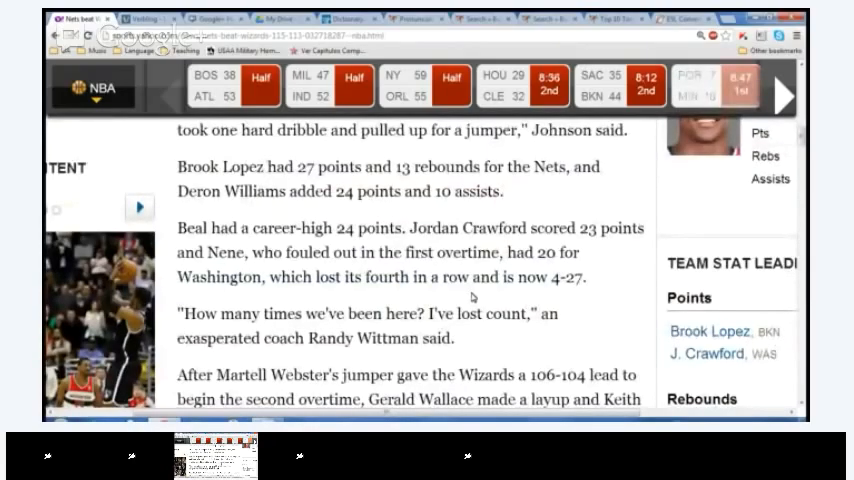
Scroll past the Wittman quote to Webster's go-ahead jumper and Beal's tying 3-pointer.
scroll(down, 3)
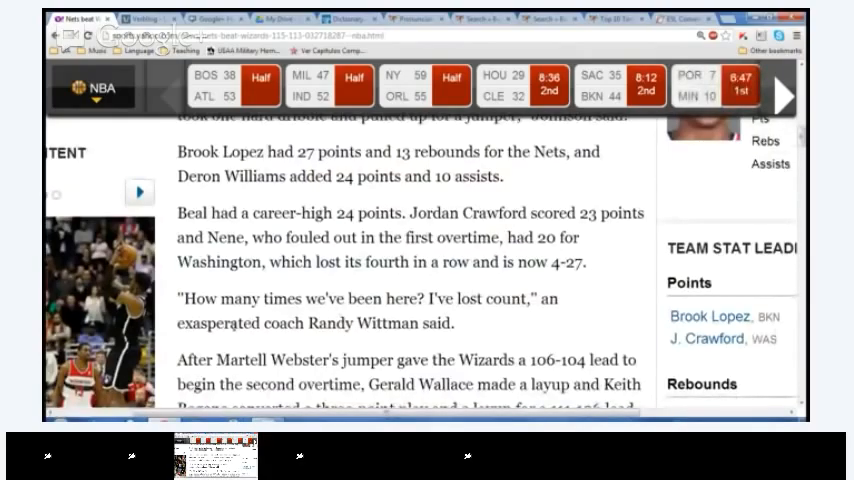
mouse_move(183, 288)
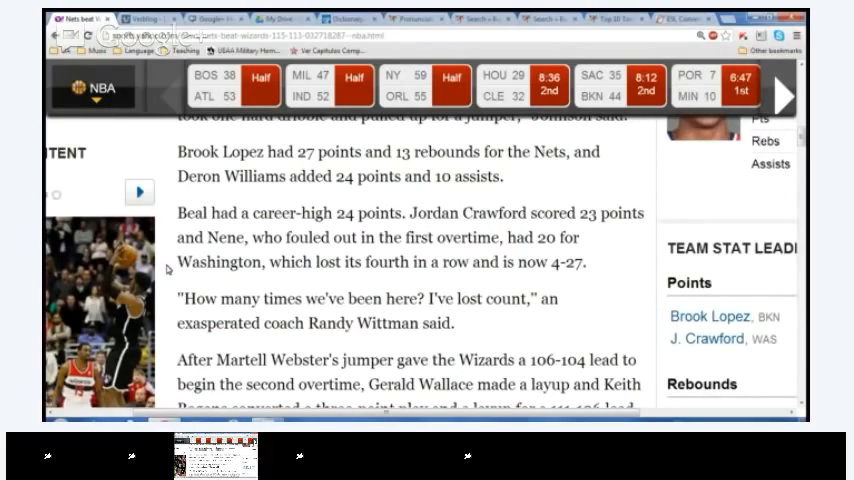
mouse_move(308, 315)
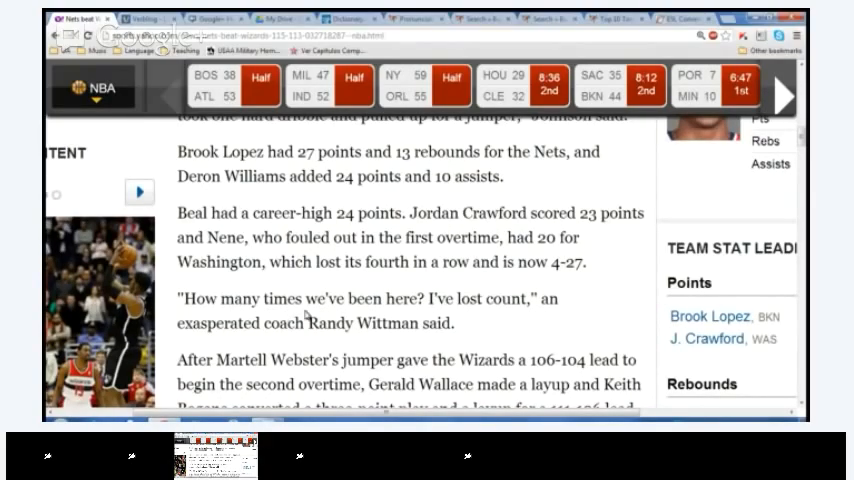
mouse_move(313, 250)
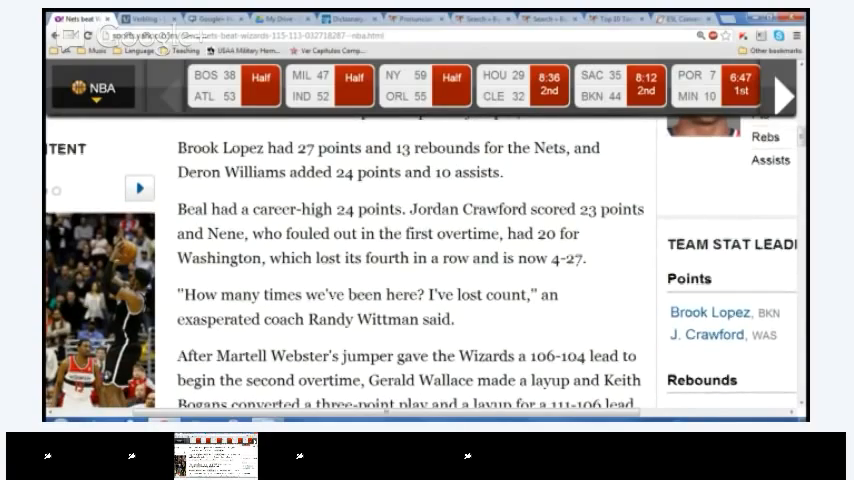
scroll(down, 3)
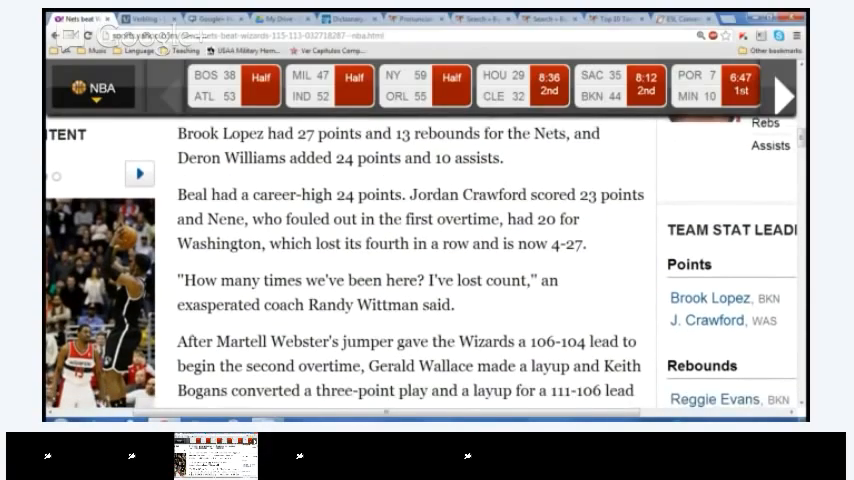
scroll(down, 3)
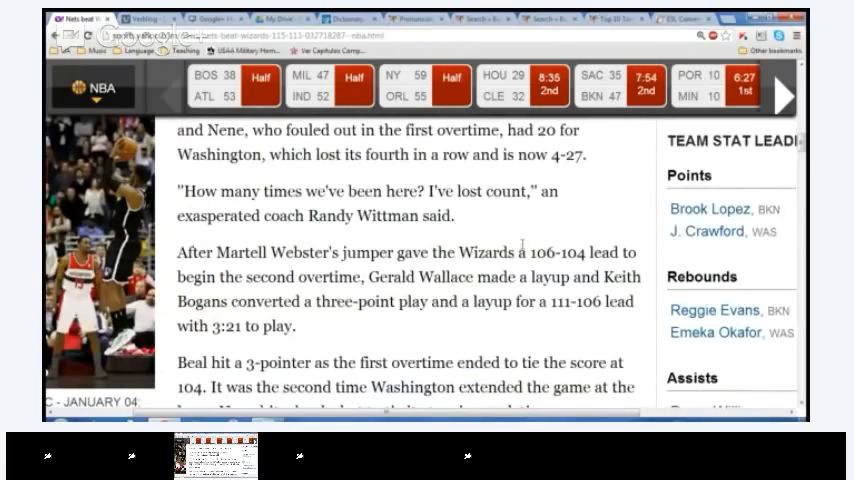
scroll(down, 3)
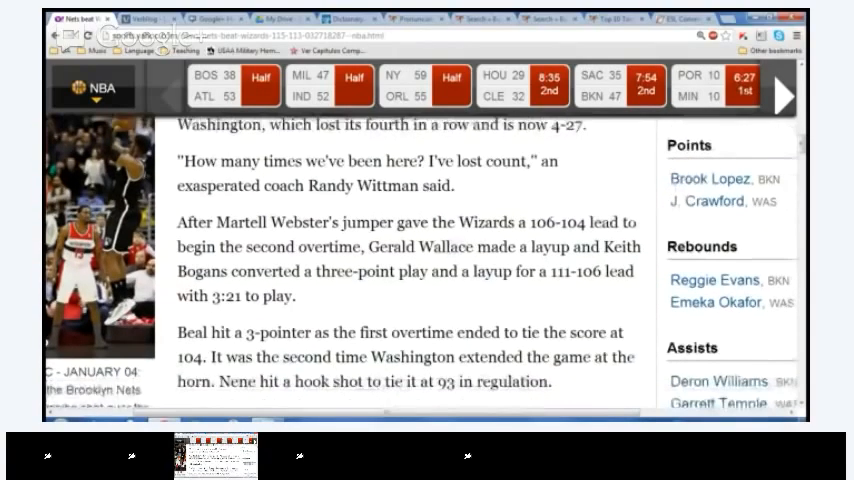
scroll(down, 3)
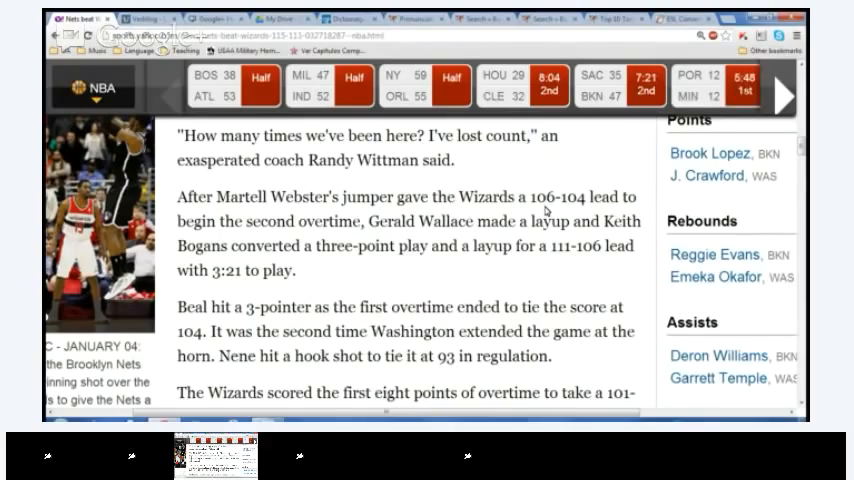
Advance to 'Beal hit a 3-pointer' and on to Wittman's 'Bradley kept us alive' quote.
scroll(down, 3)
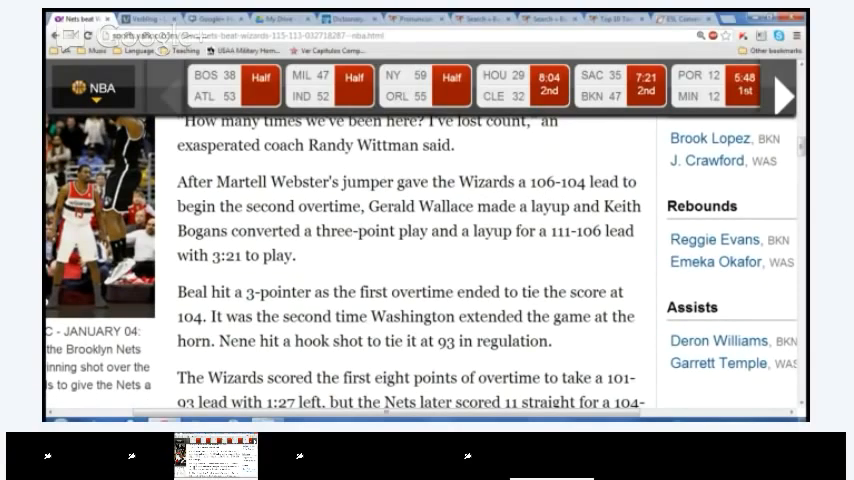
scroll(down, 3)
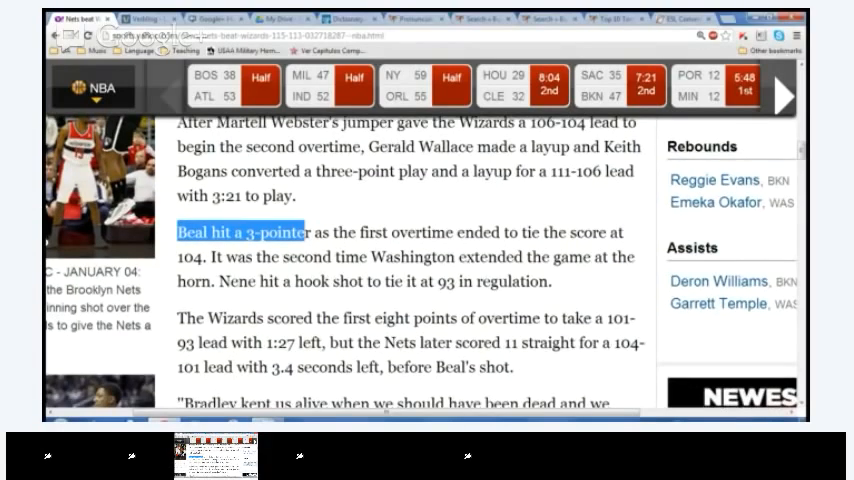
scroll(down, 3)
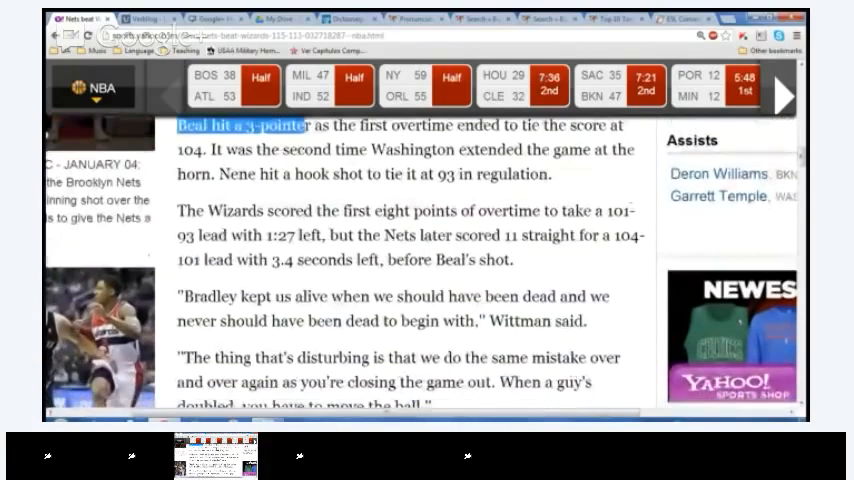
Point out the 1:27 left in overtime and read on to the 'Just went down to the wire' quote.
scroll(down, 3)
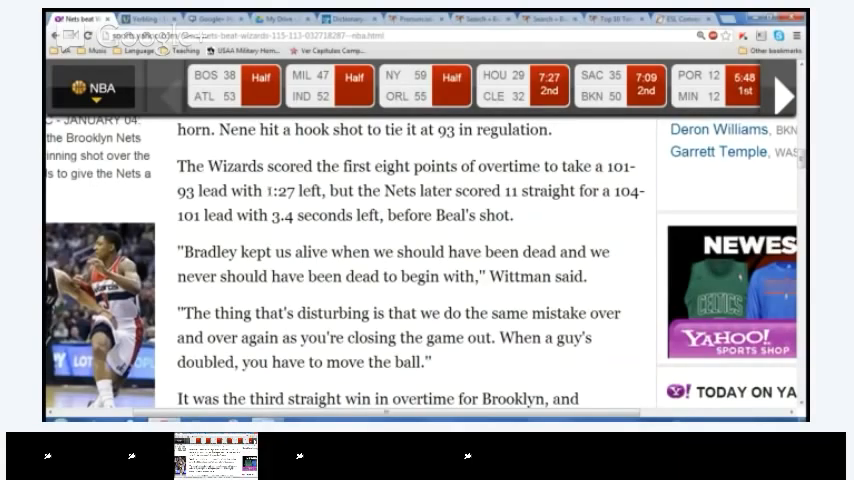
click(268, 189)
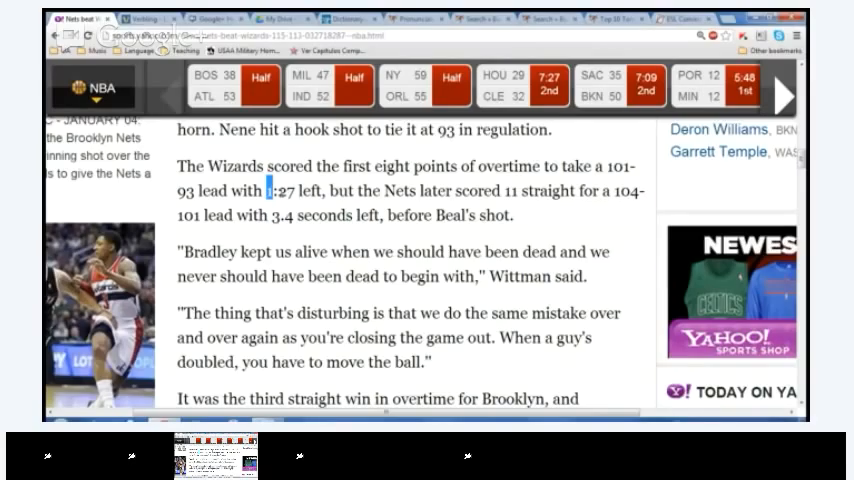
mouse_move(387, 245)
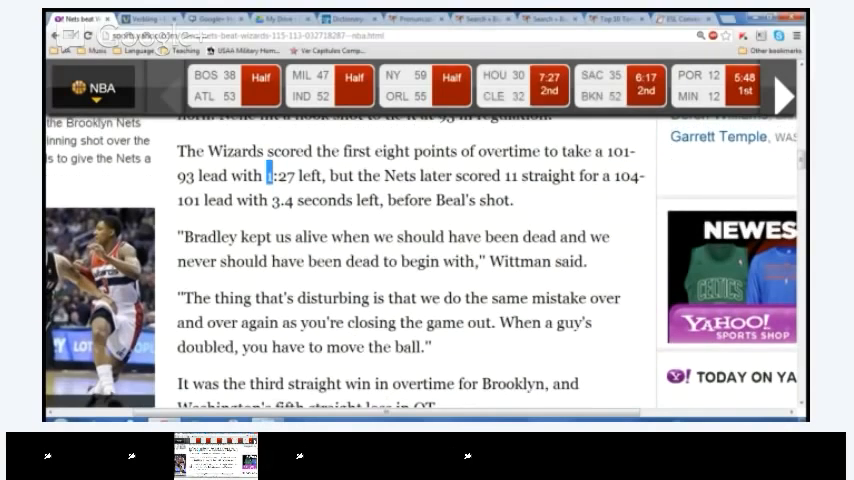
scroll(down, 3)
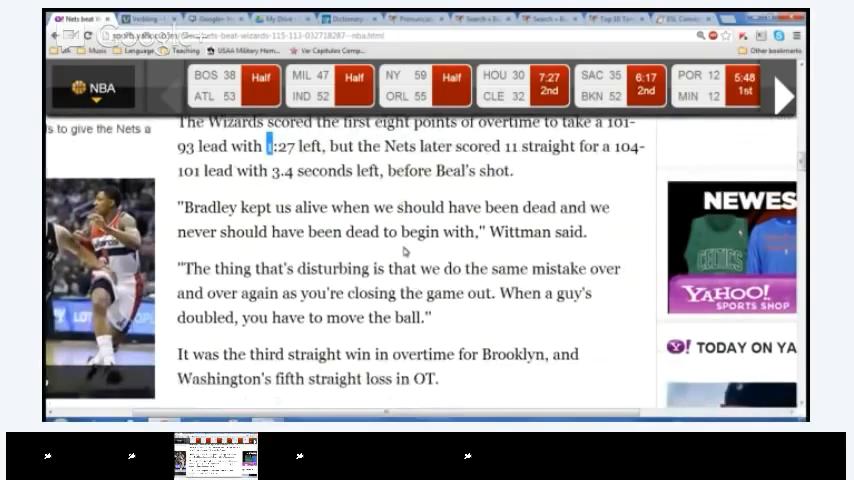
scroll(down, 3)
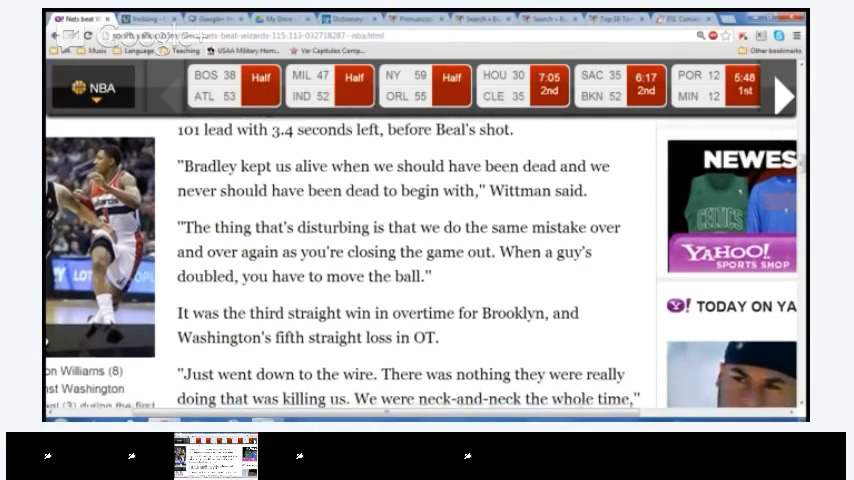
scroll(down, 3)
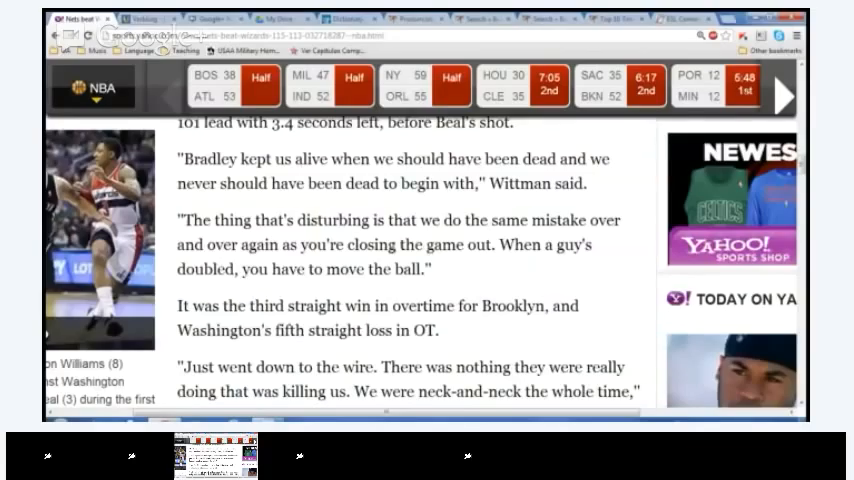
Scroll down to Andray Blatche's return to Washington and the crowd booing him.
scroll(down, 3)
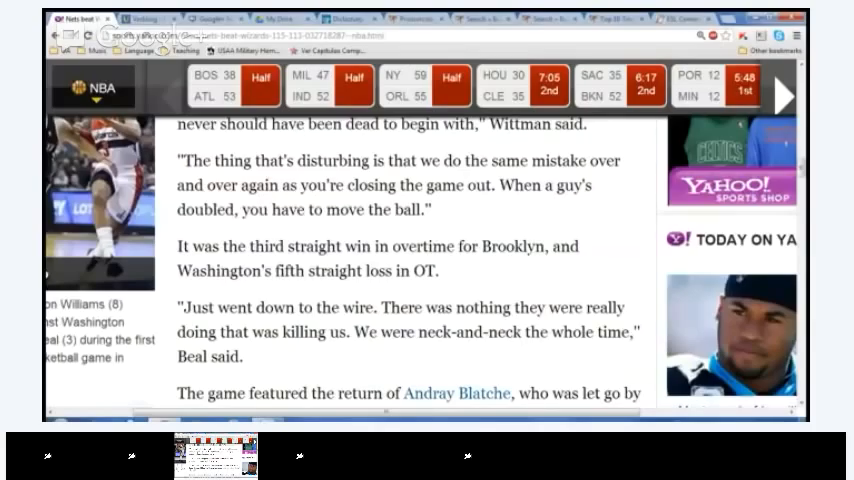
scroll(down, 3)
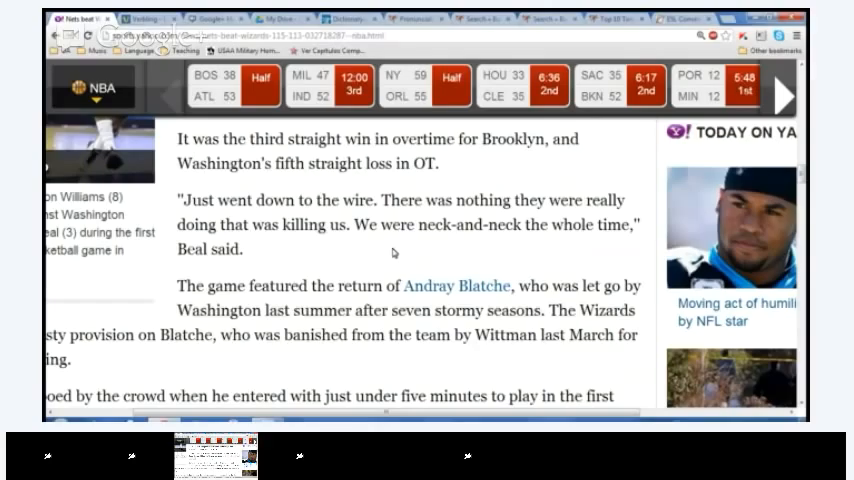
mouse_move(389, 257)
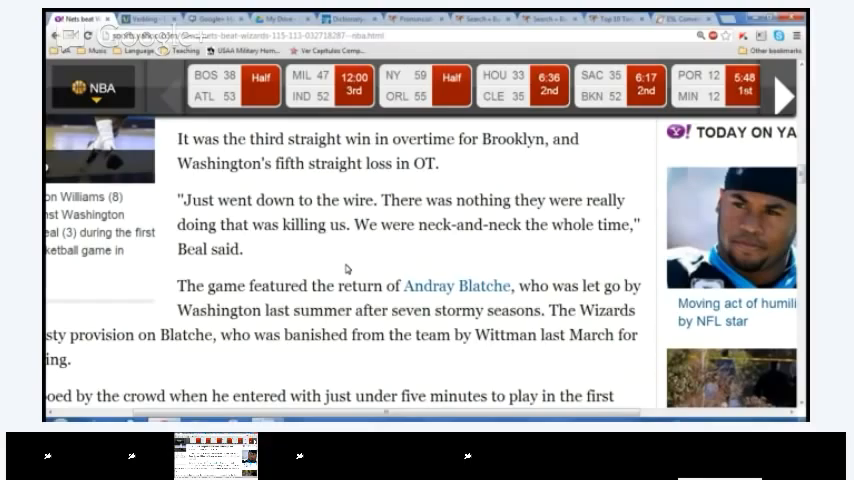
scroll(down, 3)
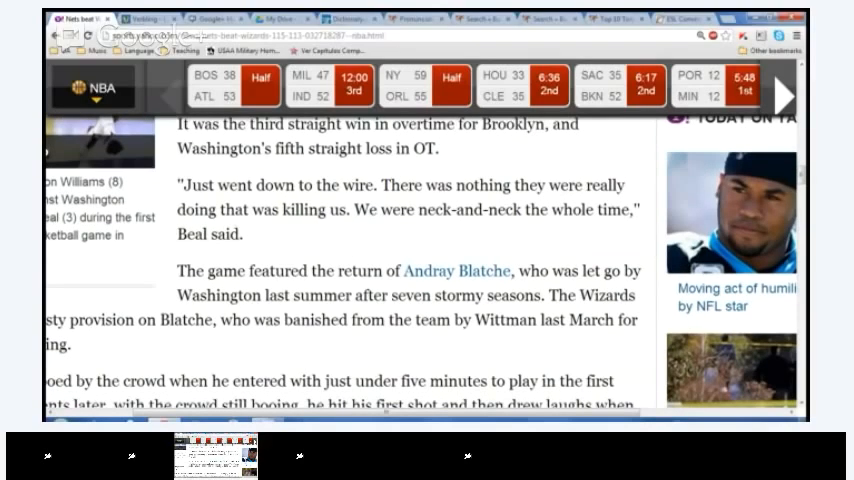
scroll(down, 3)
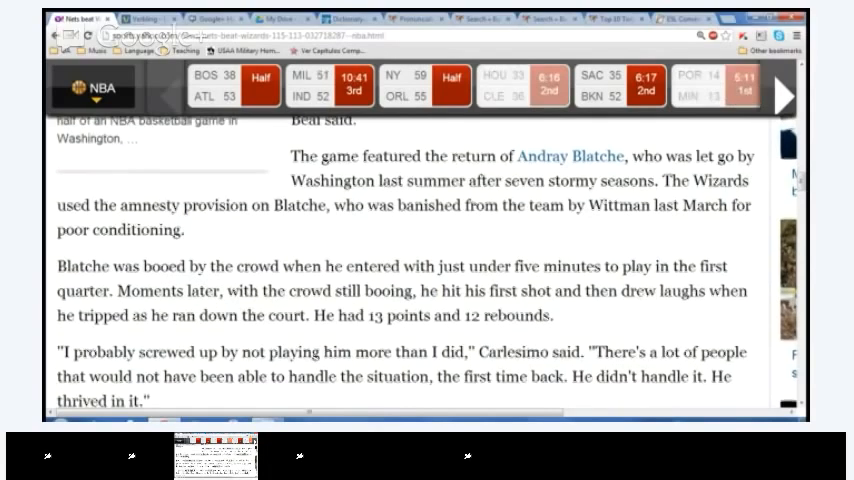
Move slightly further to Blatche saying the crowd's booing didn't affect him.
scroll(down, 3)
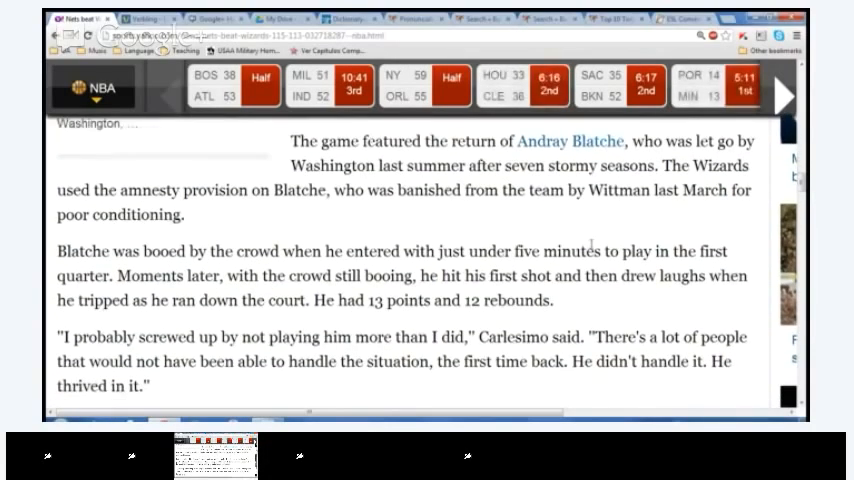
scroll(down, 3)
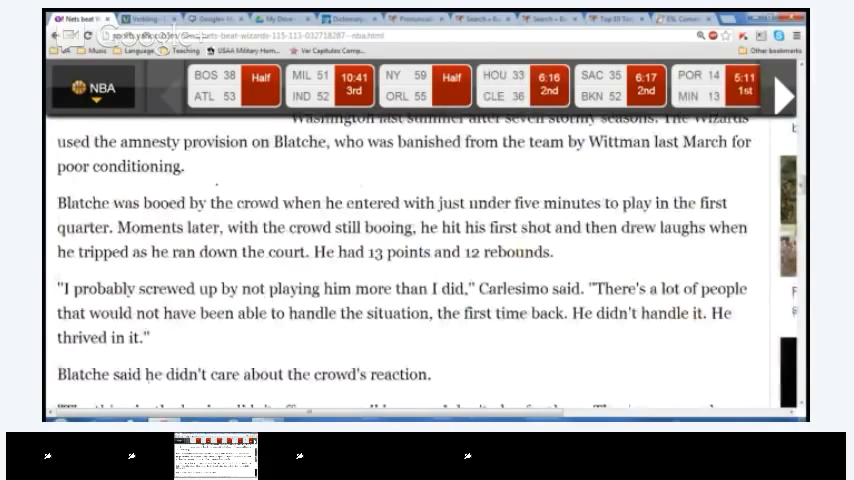
scroll(down, 3)
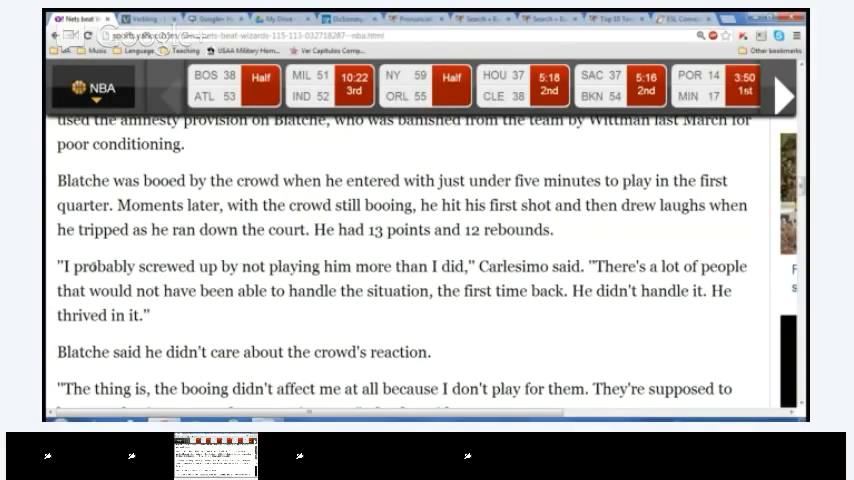
Scroll down to the Wizards' 20-10 start and Washington's 55-52 halftime lead behind Nene and Crawford.
scroll(down, 3)
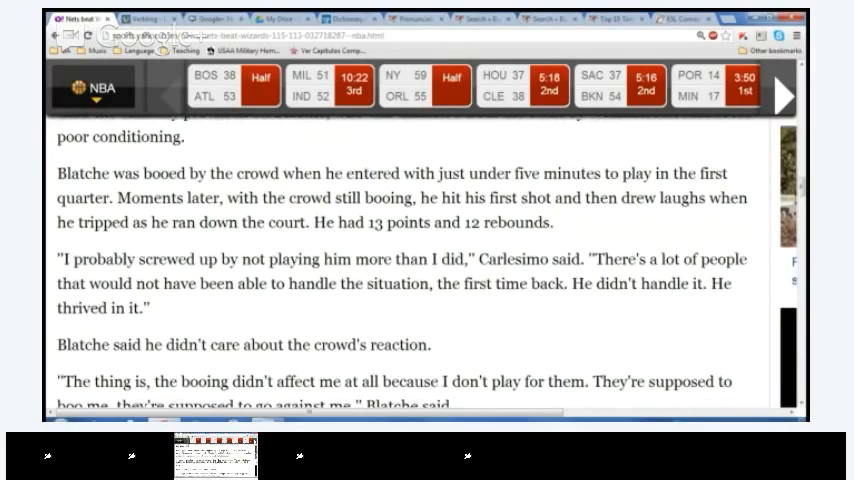
scroll(down, 3)
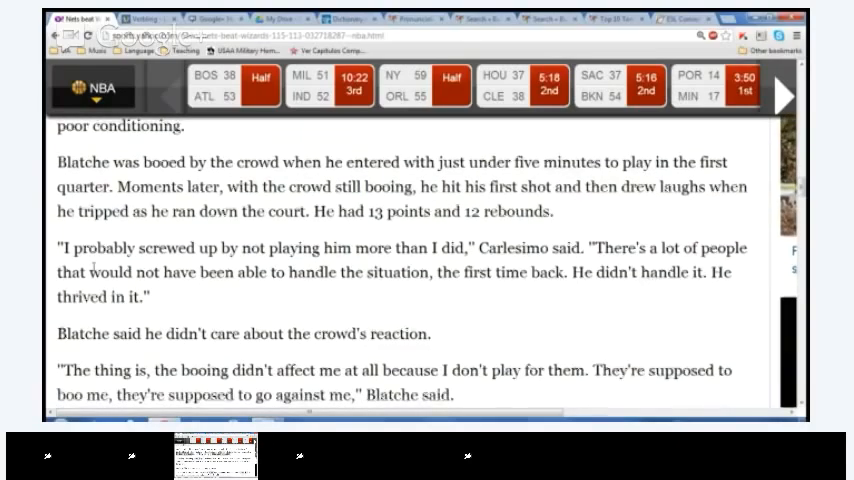
scroll(down, 3)
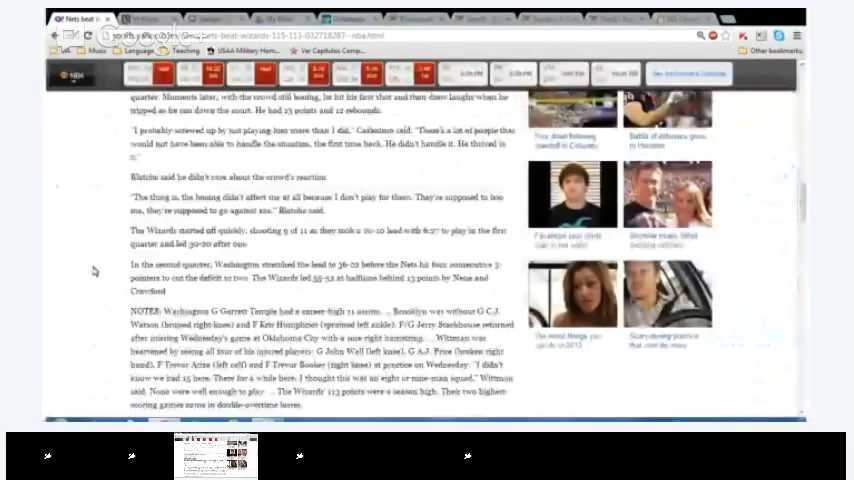
scroll(down, 3)
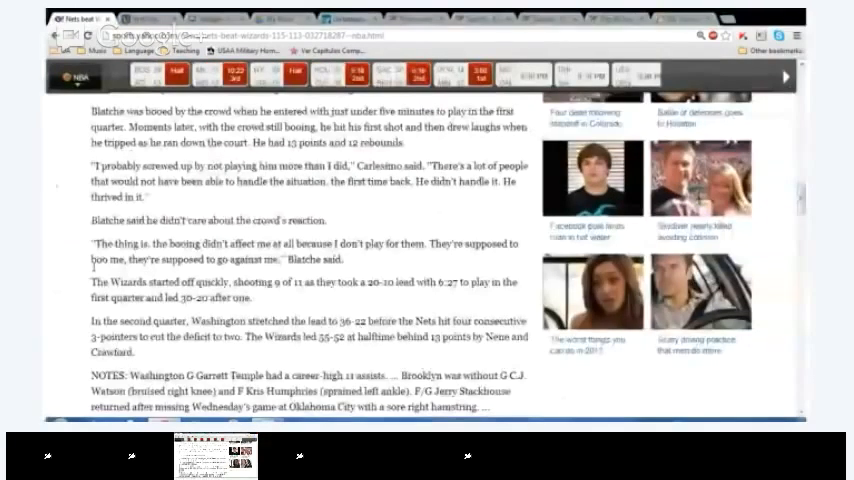
scroll(down, 3)
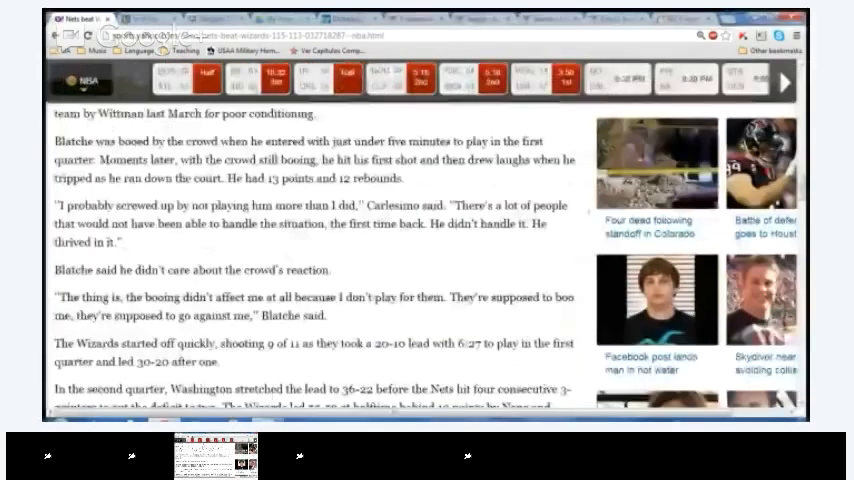
scroll(down, 3)
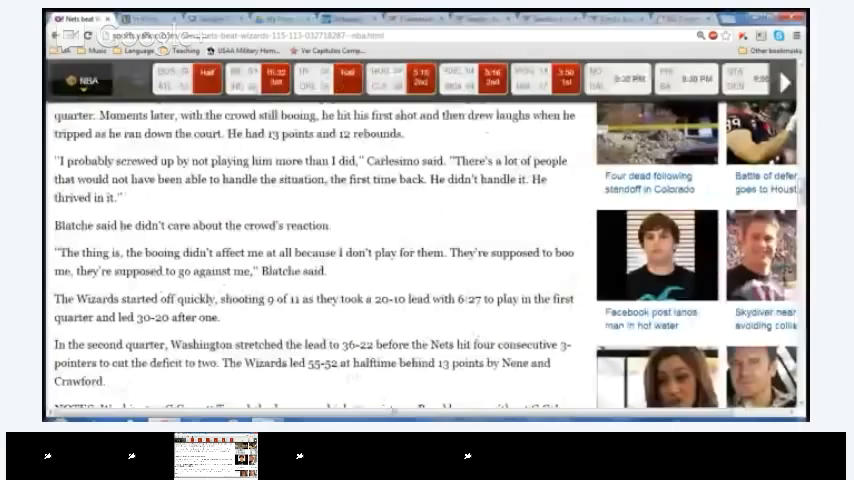
Work back through the recap to the Blatche booing quote and the Wizards' quick start.
click(82, 80)
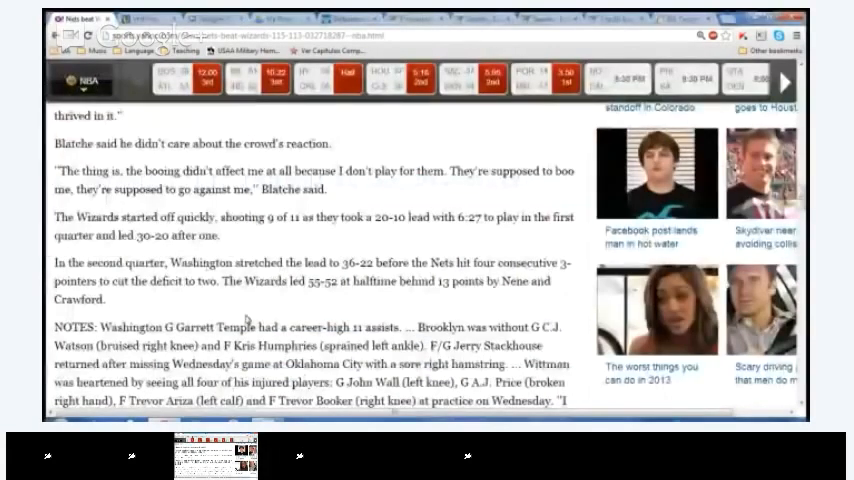
scroll(down, 3)
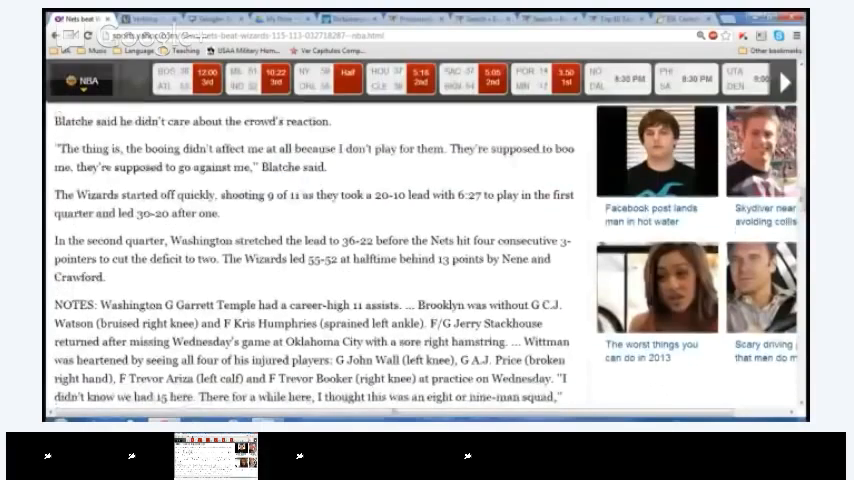
scroll(down, 3)
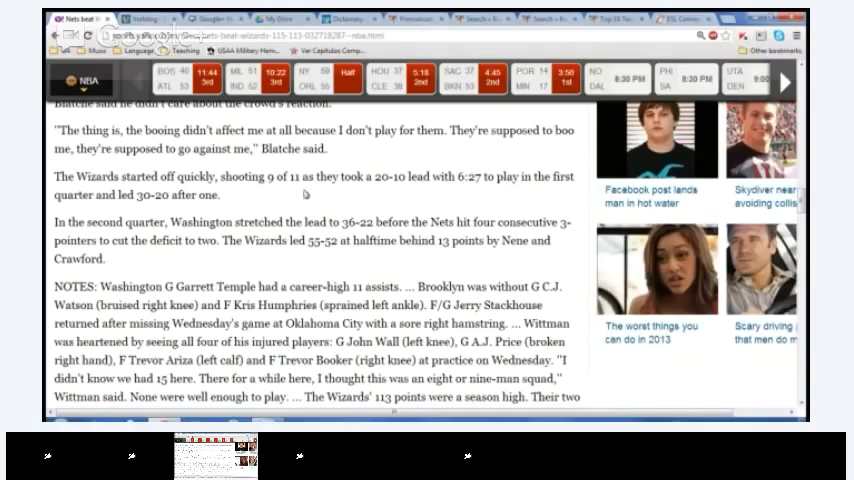
mouse_move(262, 215)
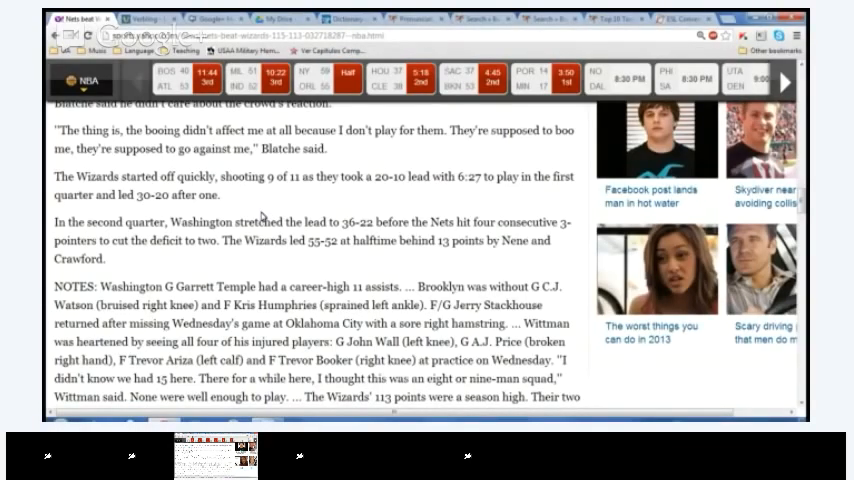
scroll(down, 3)
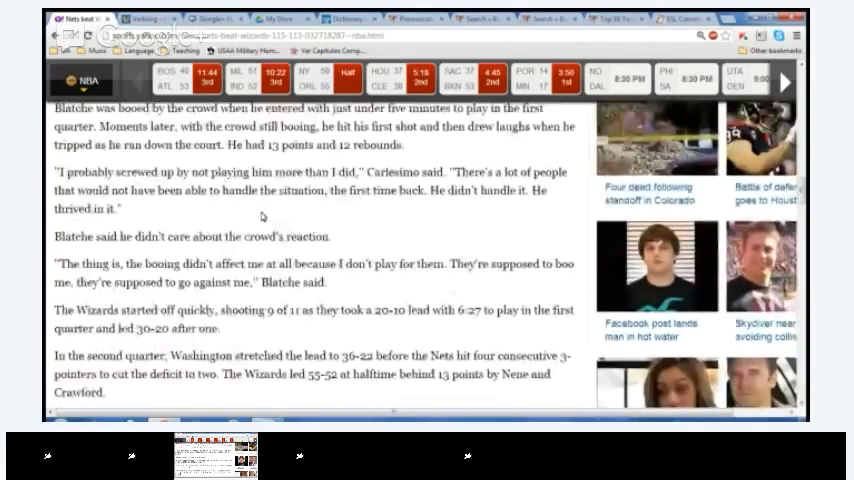
scroll(down, 3)
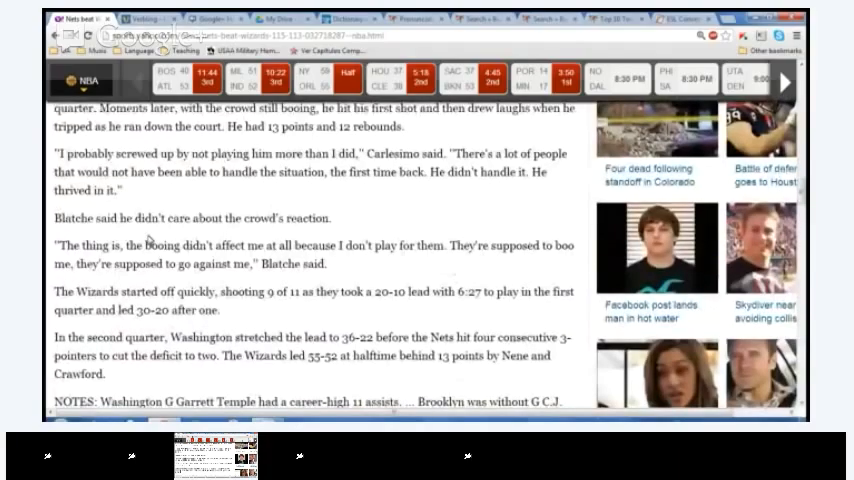
mouse_move(283, 242)
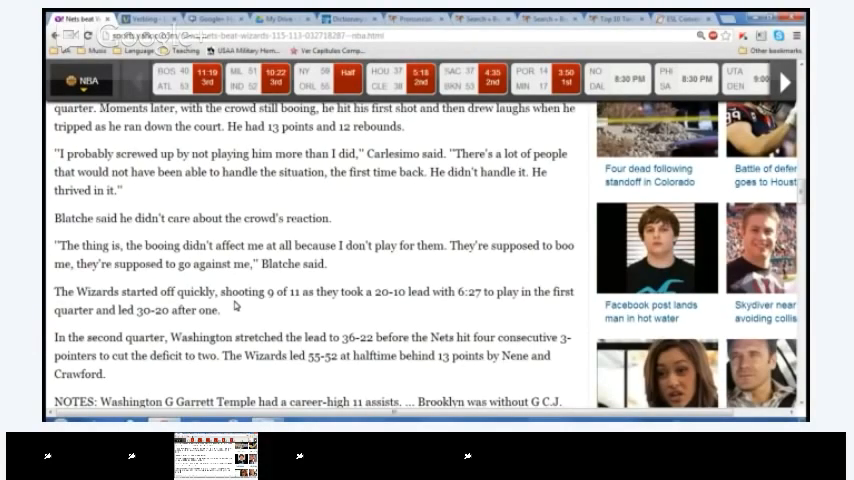
scroll(down, 3)
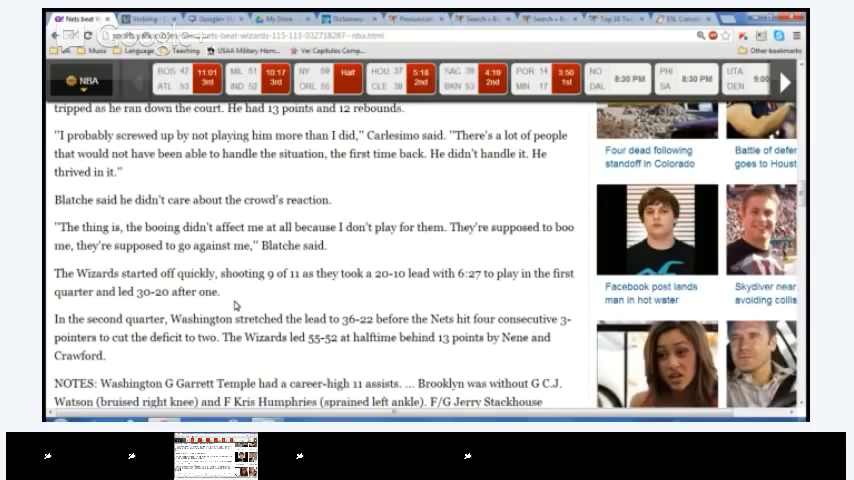
scroll(down, 3)
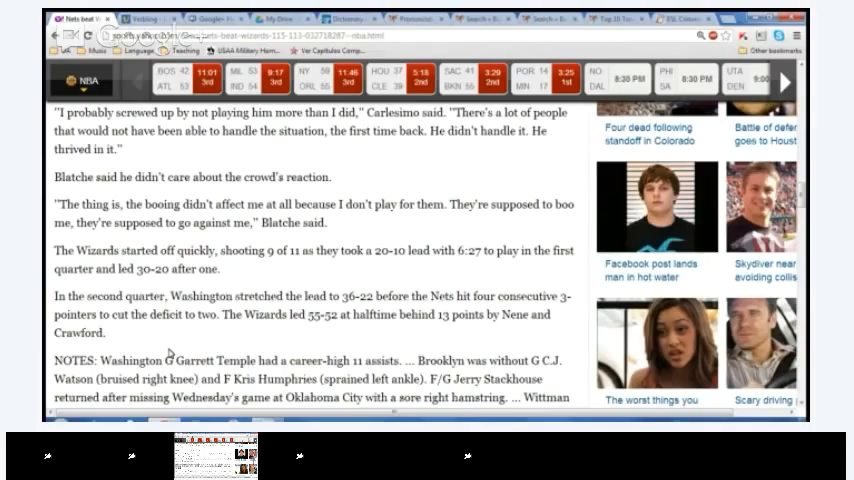
mouse_move(303, 356)
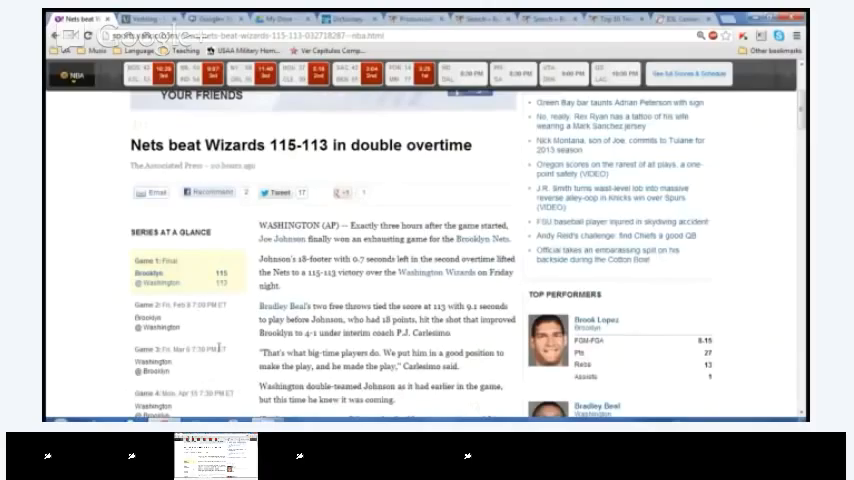
Scroll past the team stat leaders down to Wittman's quotes and Blatche's return and booing.
scroll(down, 3)
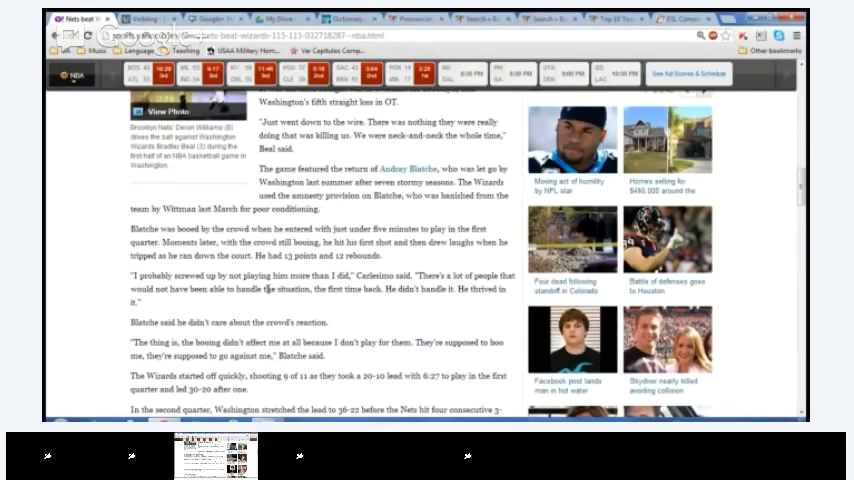
scroll(up, 3)
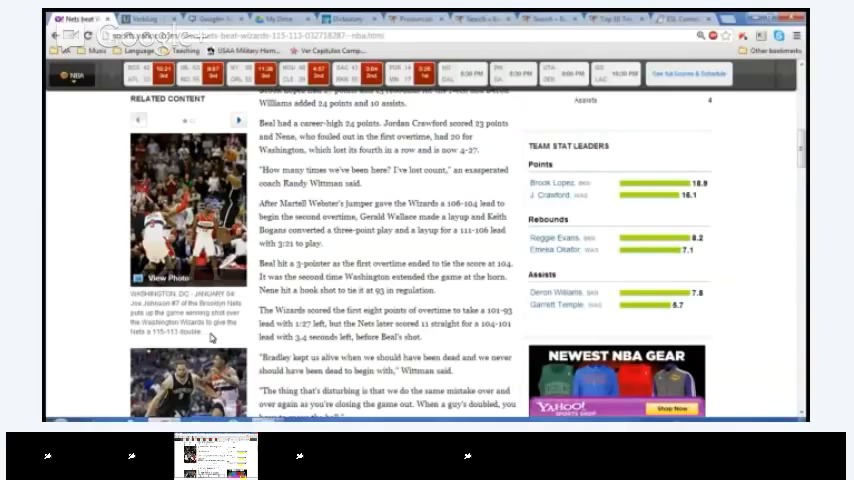
scroll(down, 3)
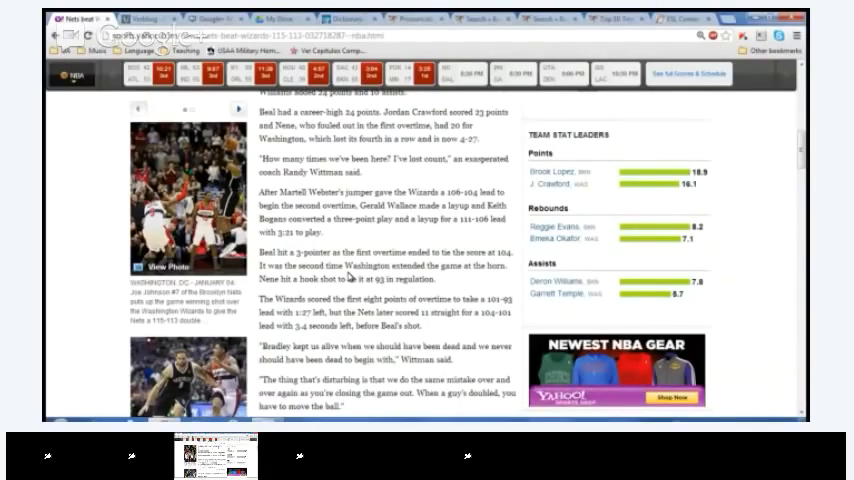
scroll(down, 3)
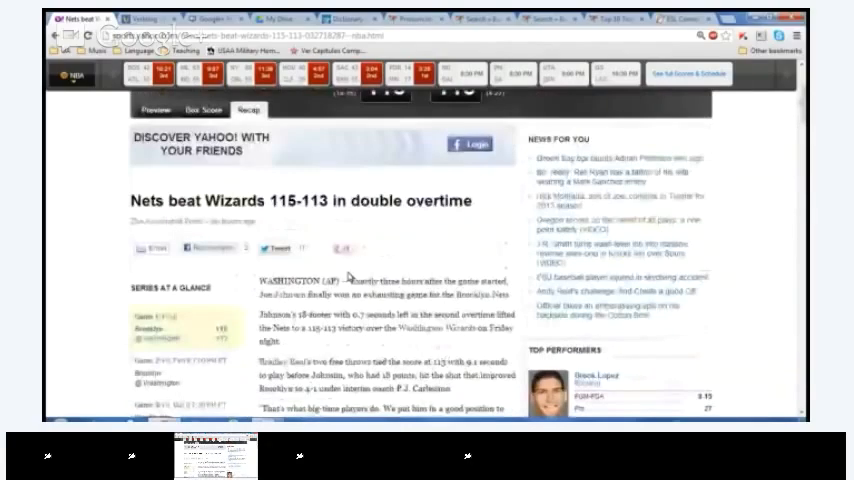
scroll(down, 3)
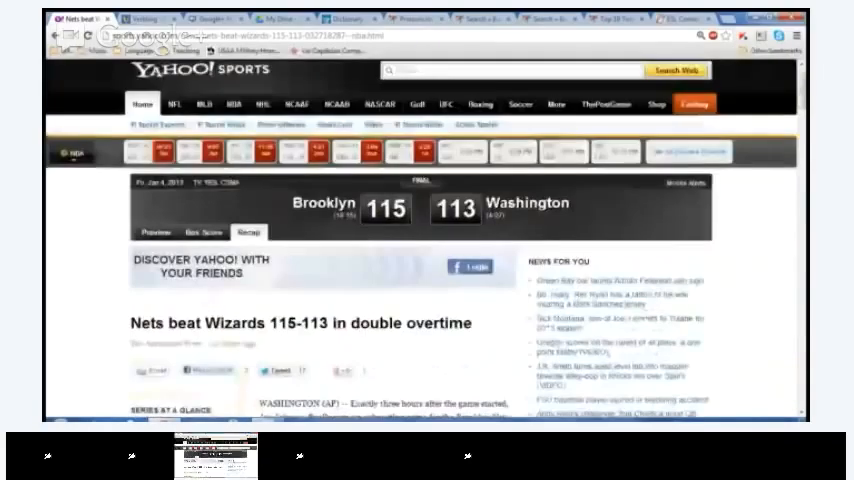
scroll(down, 3)
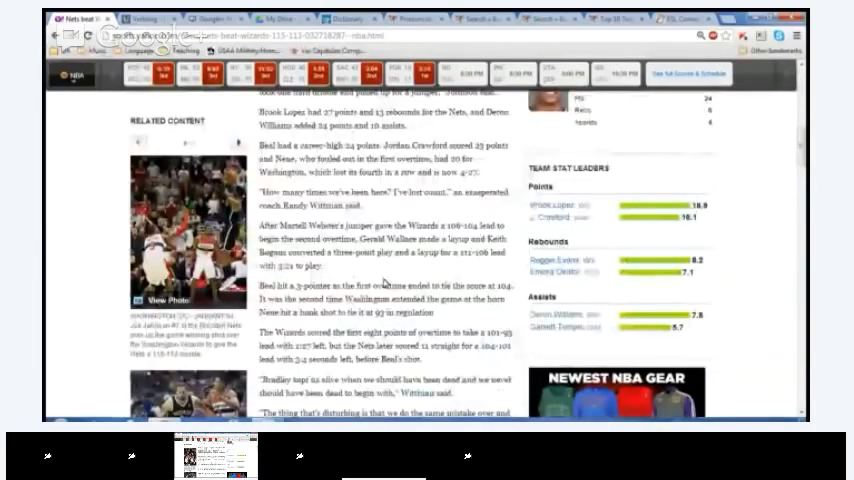
scroll(down, 3)
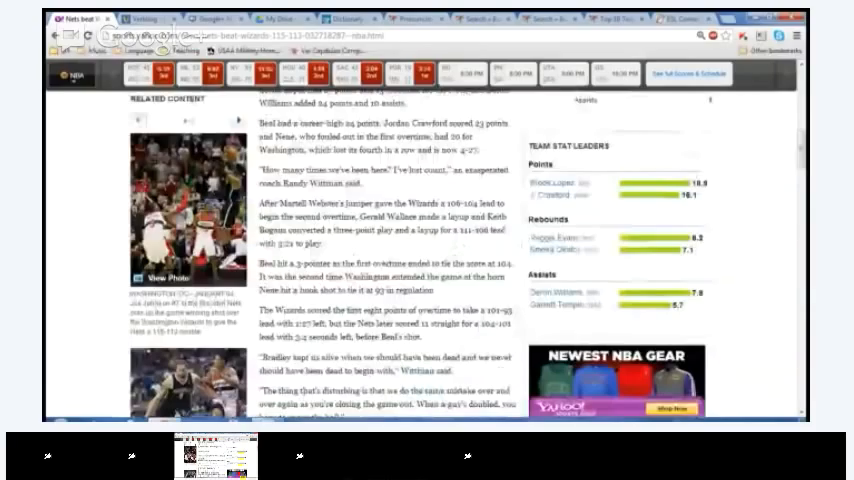
scroll(down, 3)
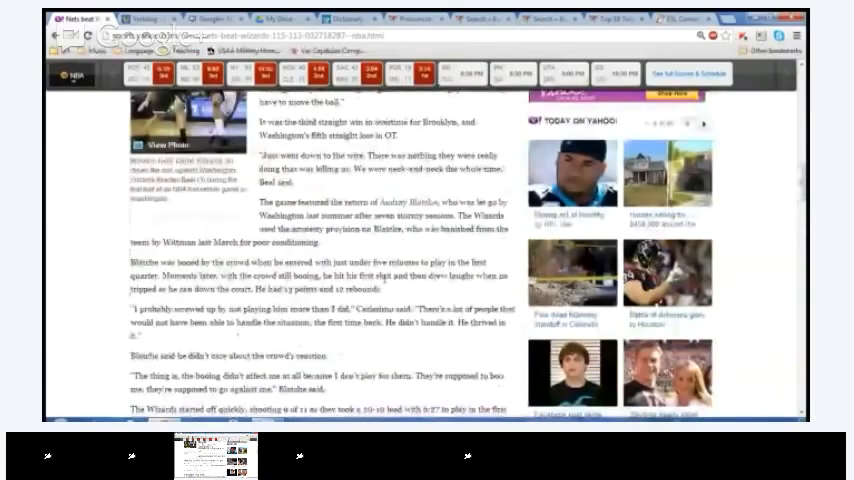
scroll(down, 3)
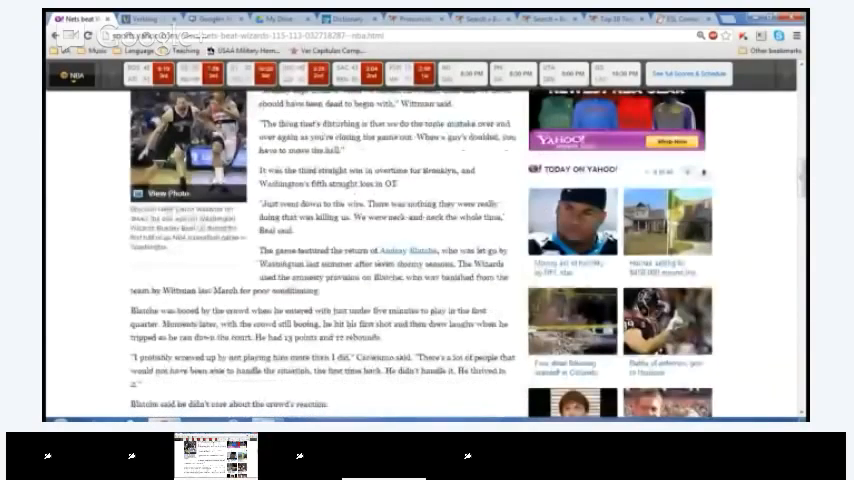
Return to the top showing the 115-113 double-overtime headline and final scoreboard.
scroll(up, 3)
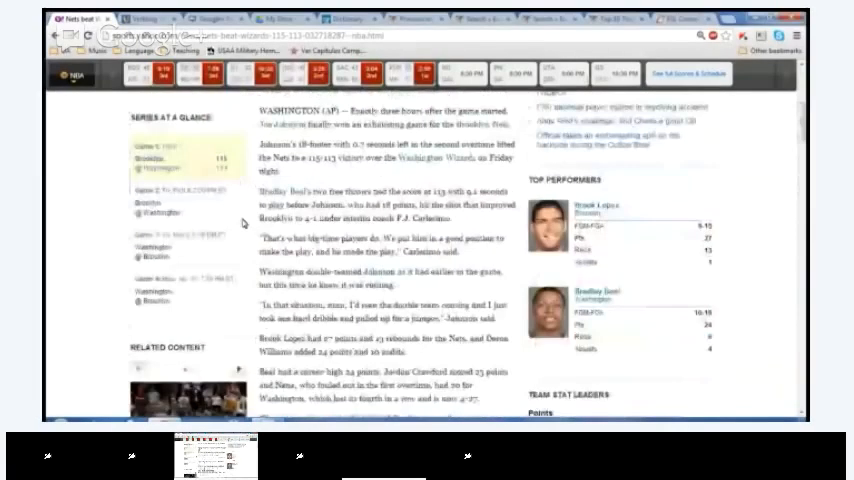
scroll(up, 3)
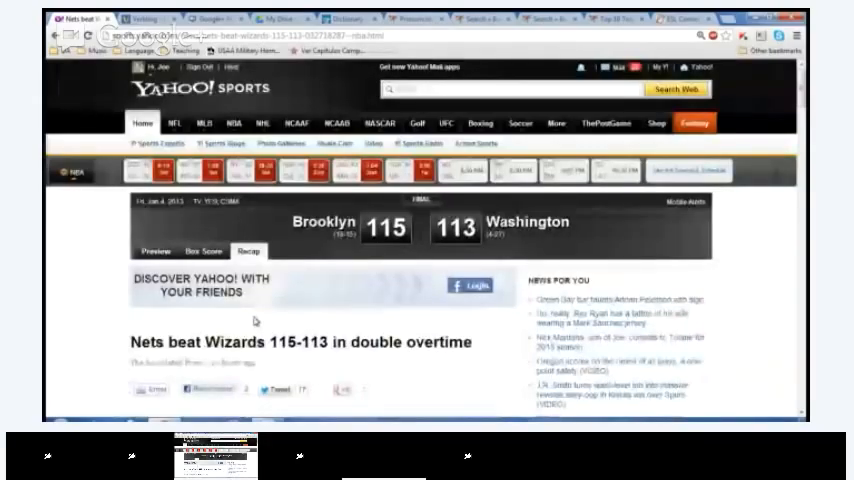
scroll(down, 3)
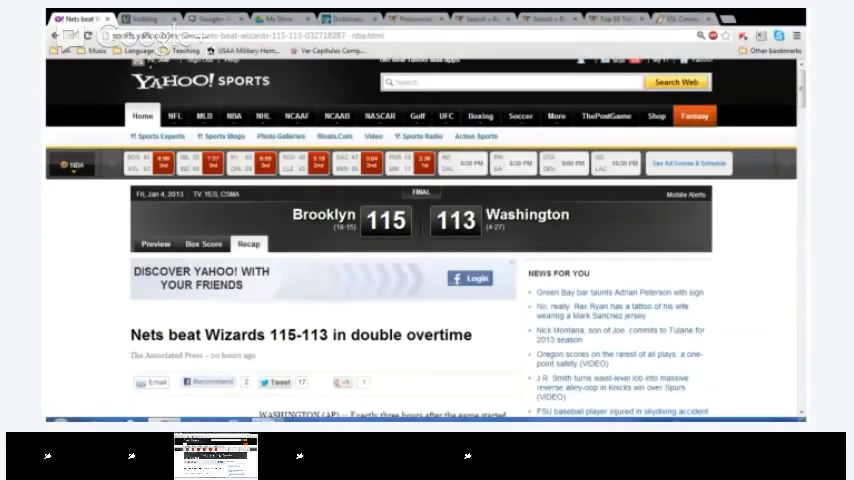
click(521, 116)
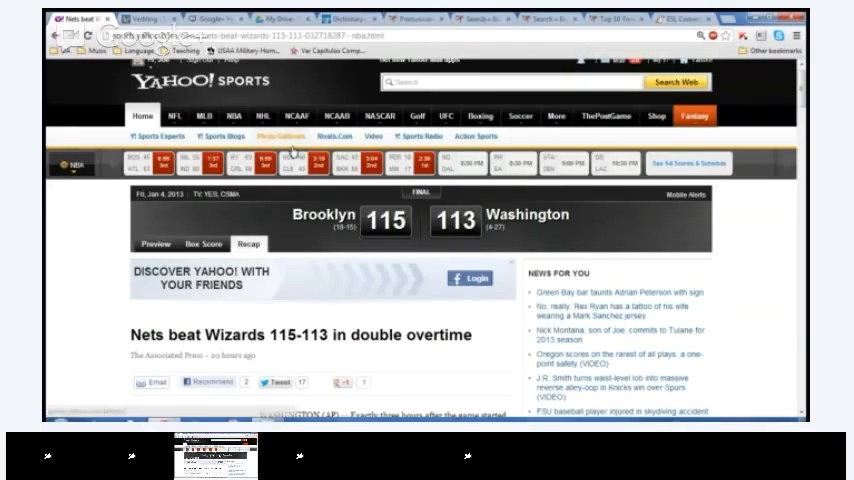
click(172, 116)
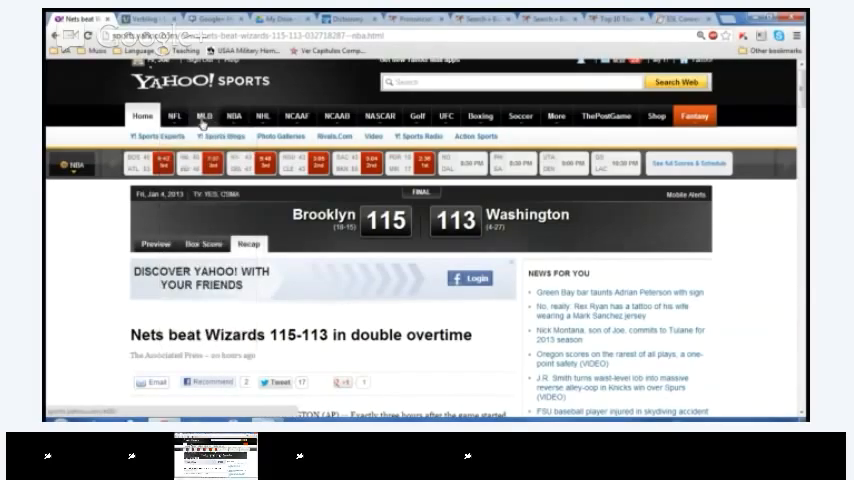
click(209, 116)
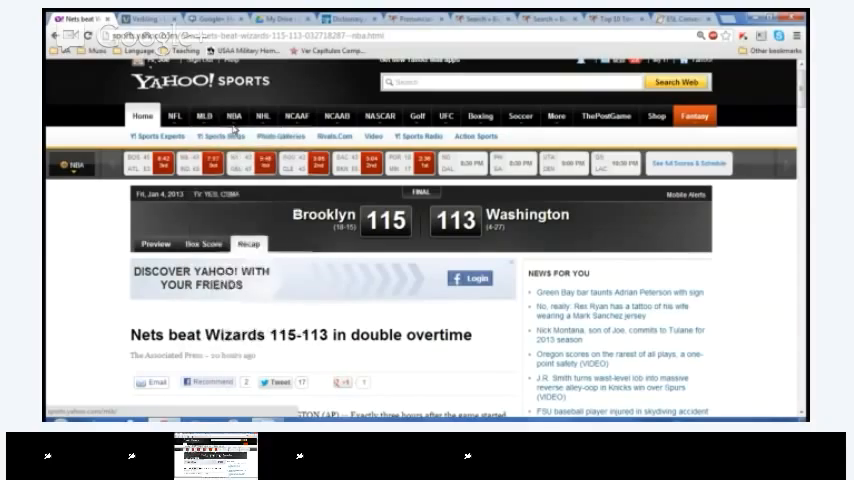
click(261, 116)
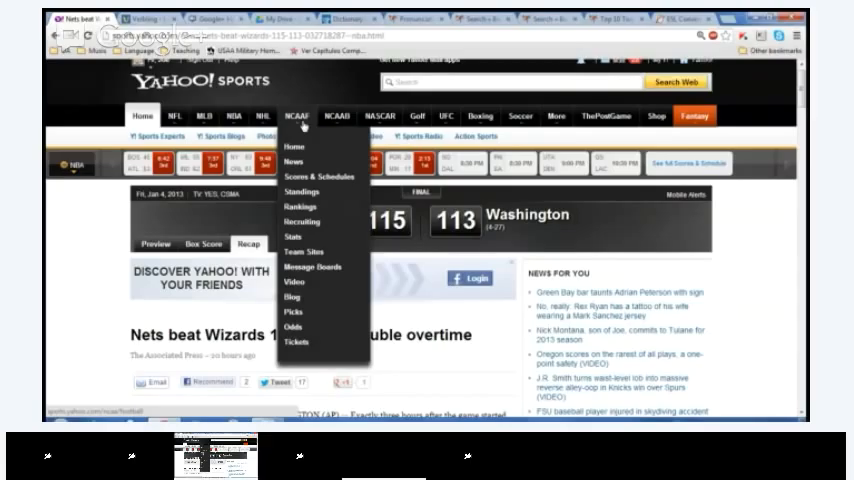
click(297, 116)
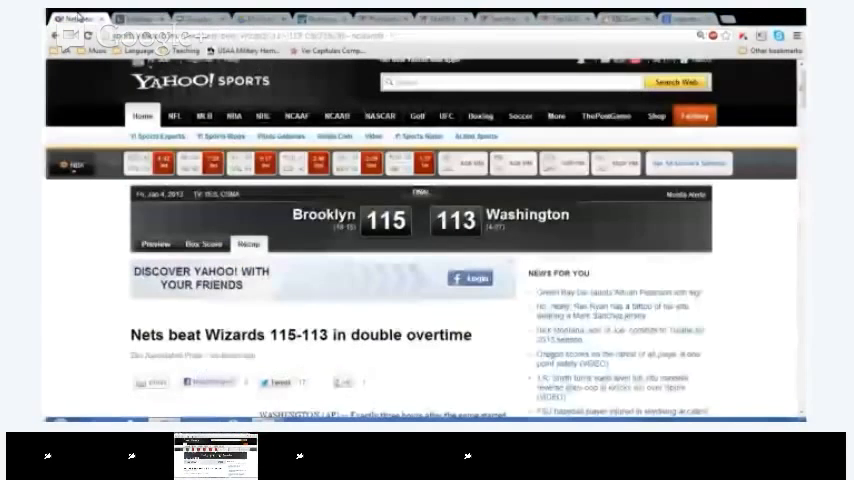
click(338, 116)
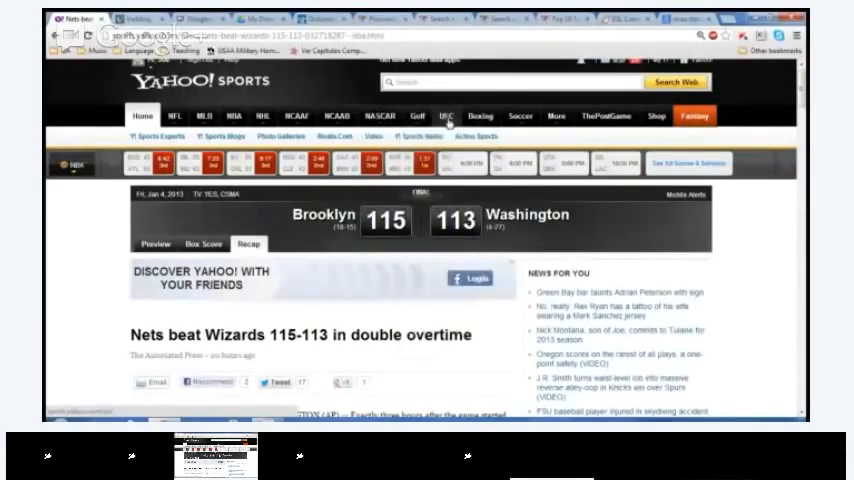
click(379, 116)
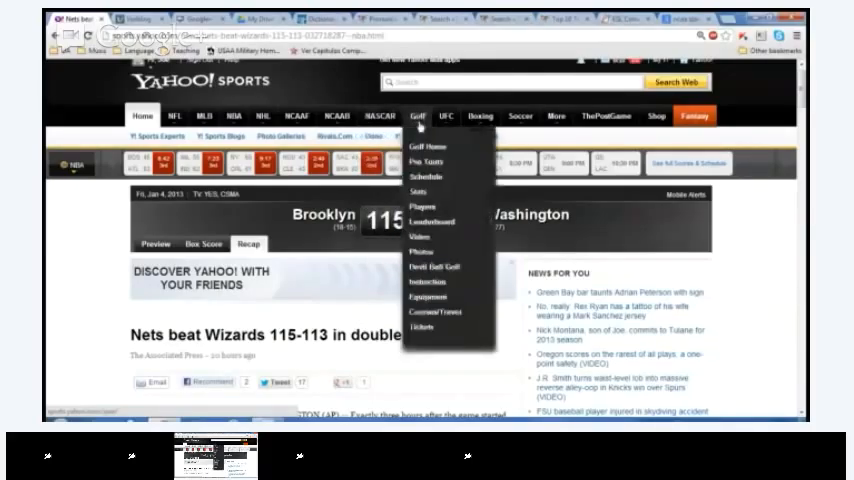
mouse_move(447, 116)
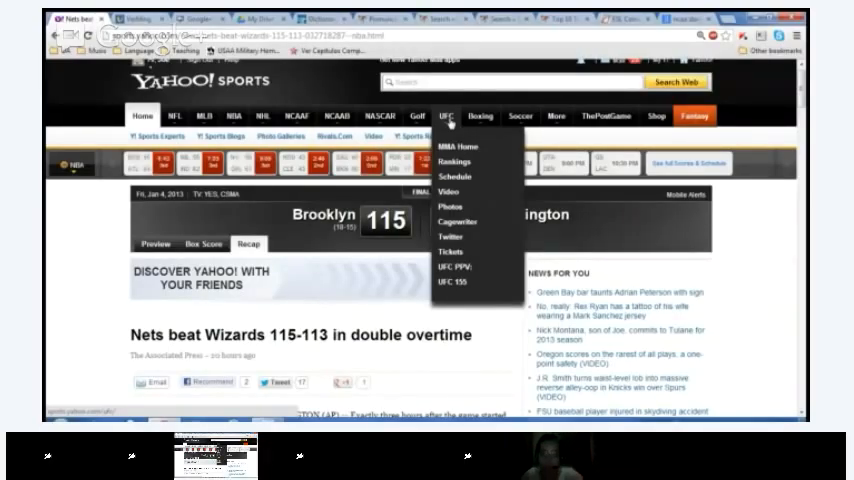
click(520, 116)
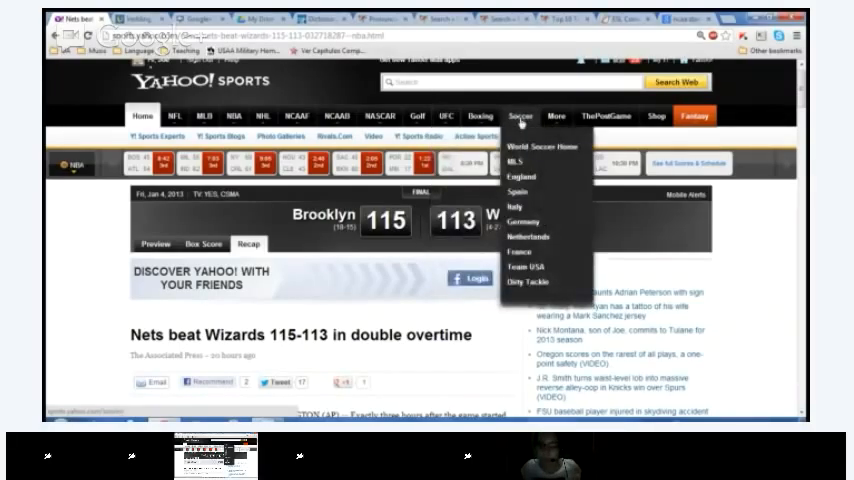
click(556, 116)
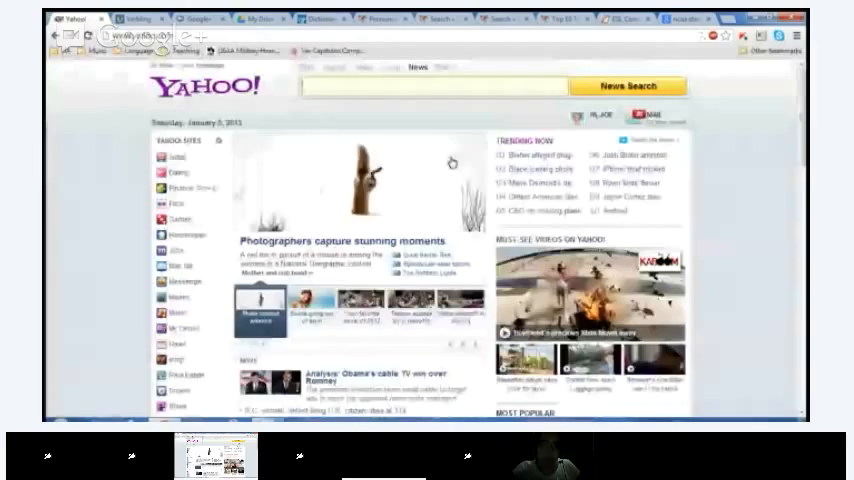
mouse_move(273, 191)
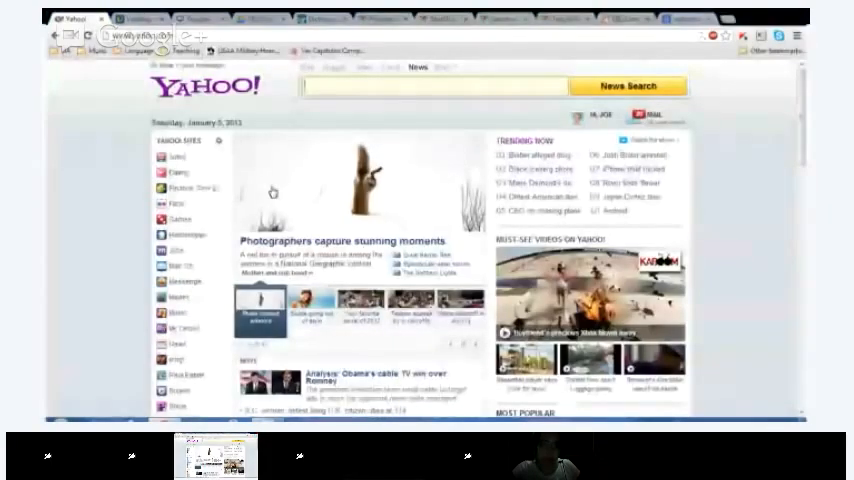
Leave the sports recap via the Yahoo home page and go into the Yahoo News Tech section.
scroll(down, 3)
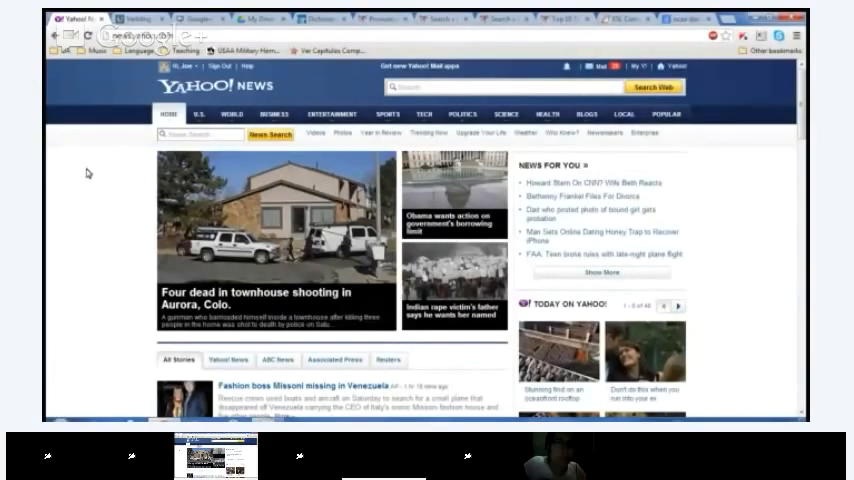
click(458, 114)
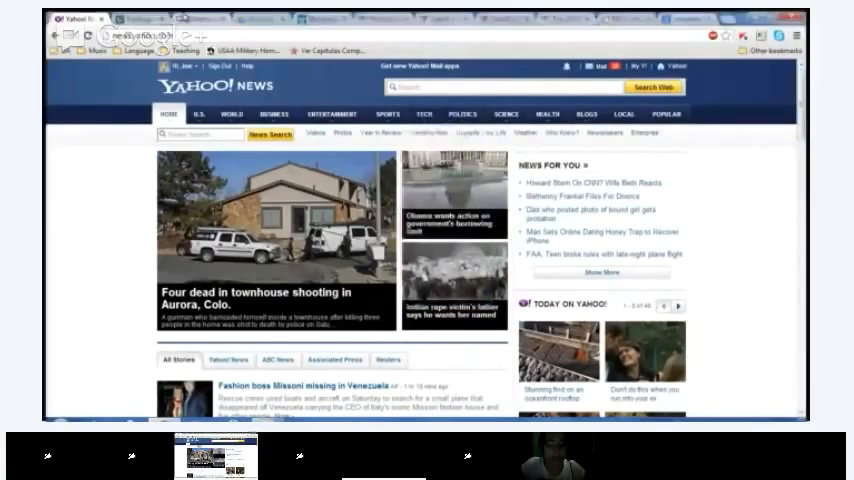
click(423, 114)
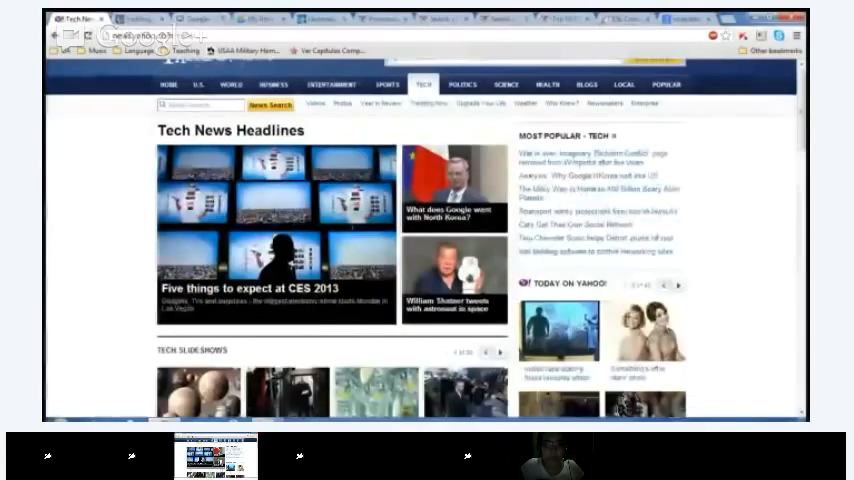
Scroll the Tech News Headlines to the story on what to expect at CES 2013.
scroll(down, 3)
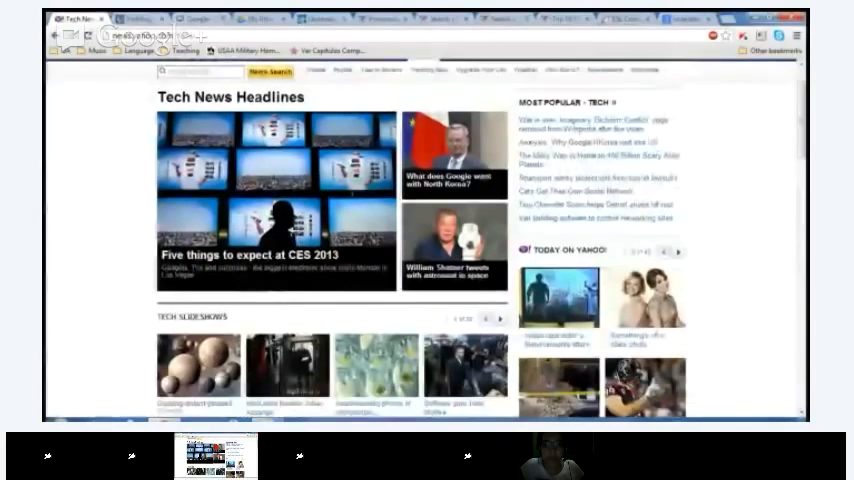
scroll(down, 3)
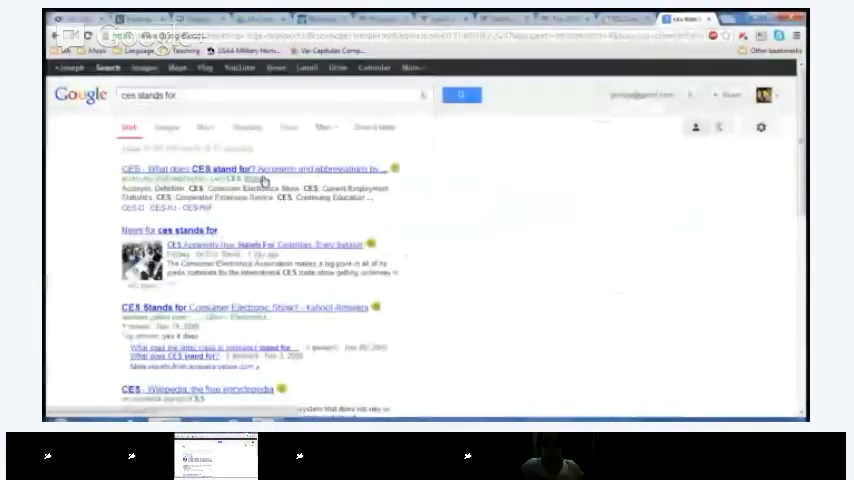
mouse_move(285, 314)
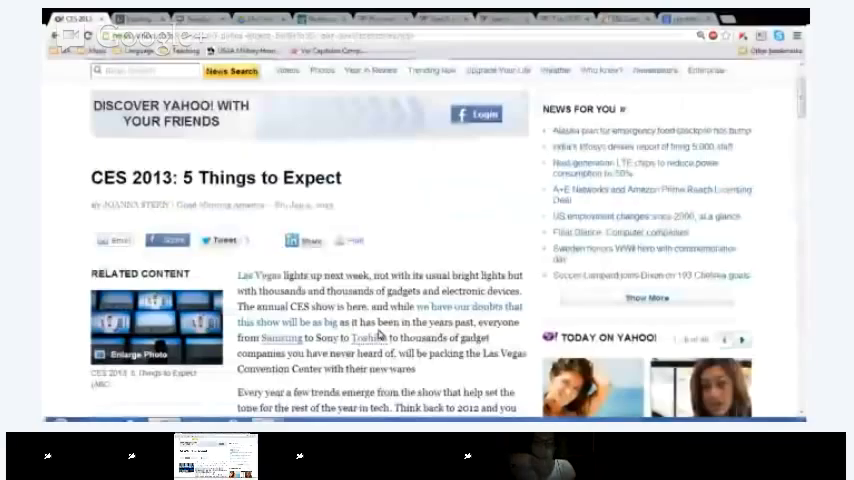
Scroll into the CES 2013: 5 Things to Expect article's intro introducing the five expectations.
scroll(down, 3)
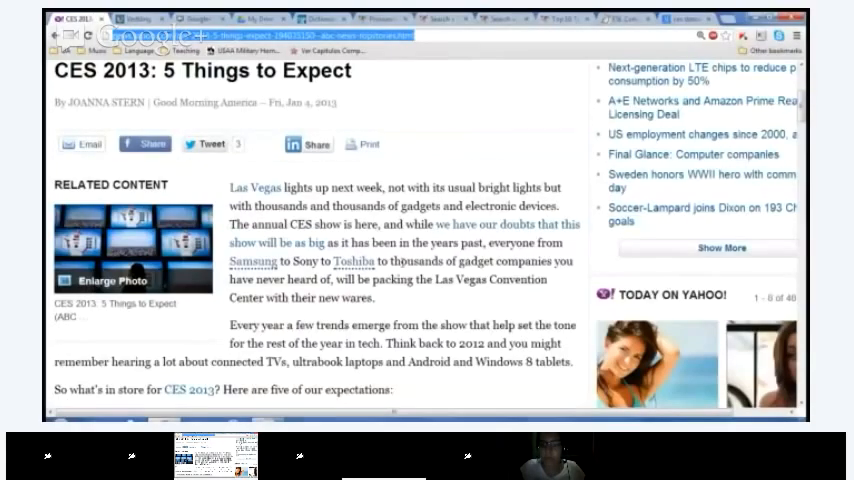
scroll(down, 3)
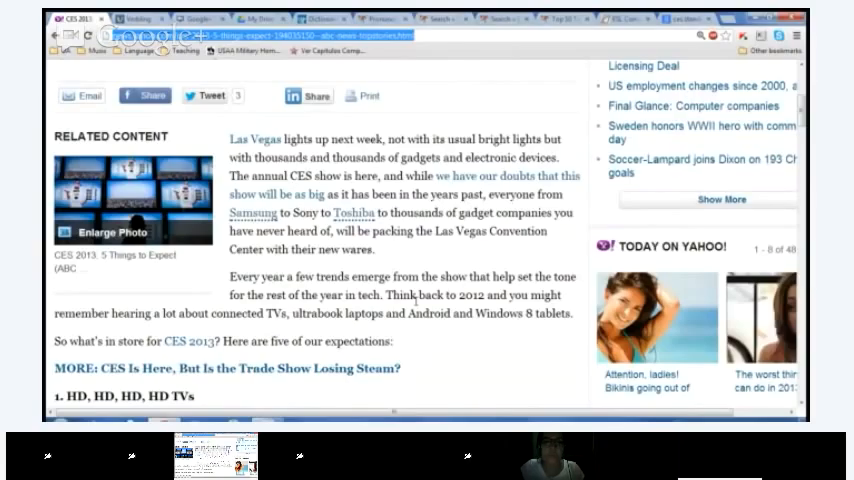
scroll(down, 3)
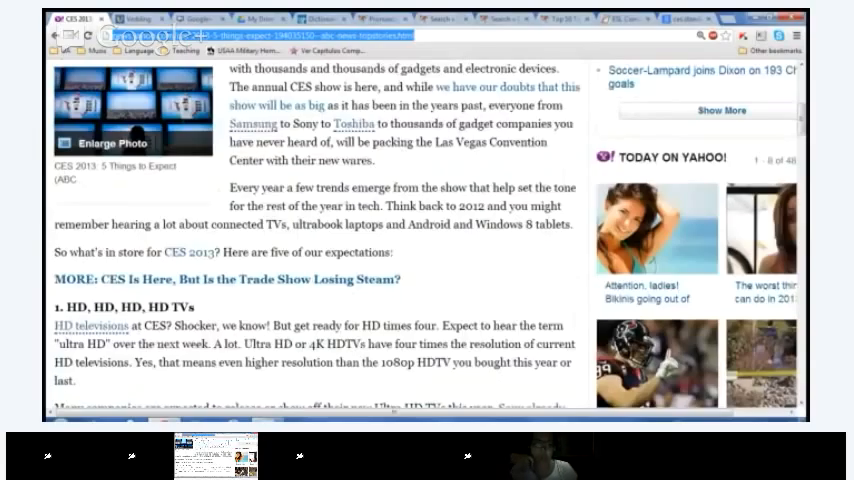
scroll(down, 3)
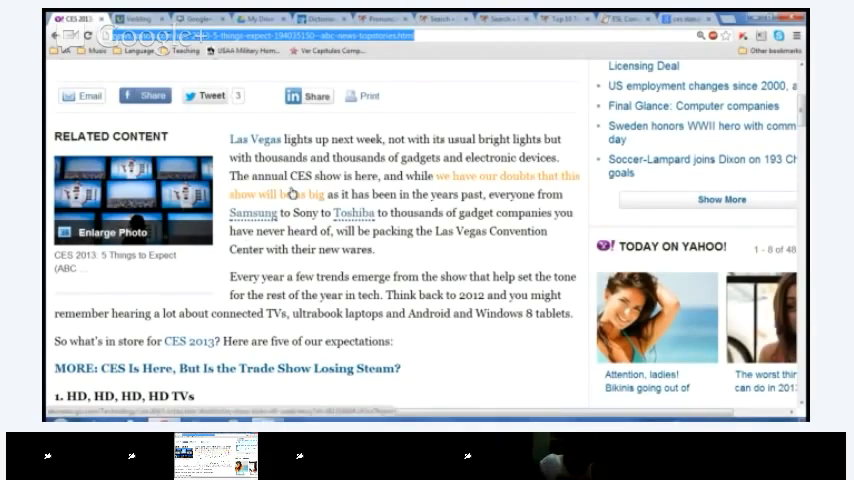
Scroll through the ultra HD TVs expectation down to the Wearables and Other Gadgets heading.
scroll(down, 3)
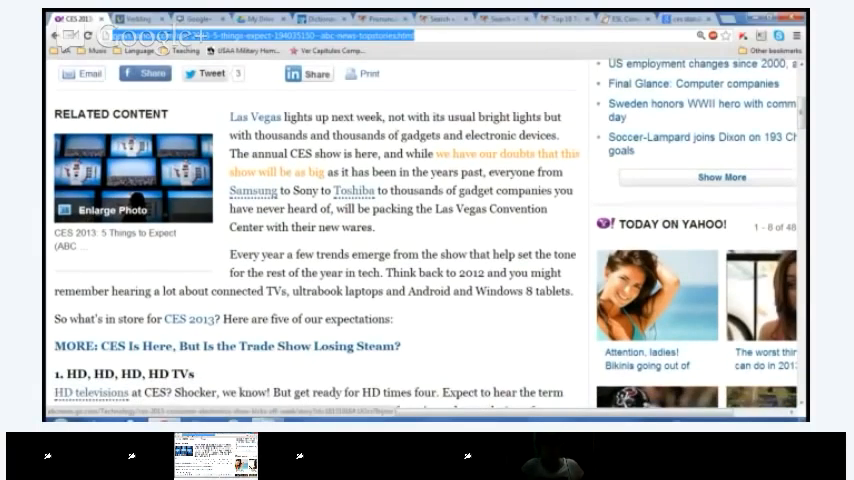
scroll(down, 3)
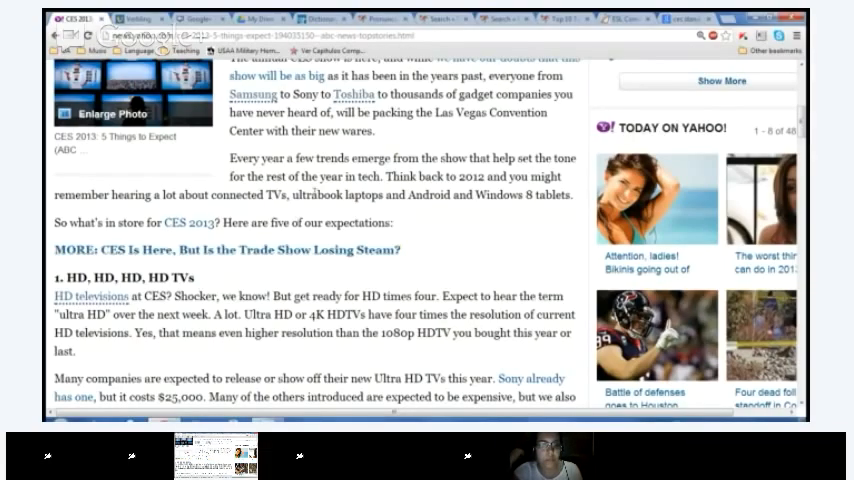
scroll(down, 3)
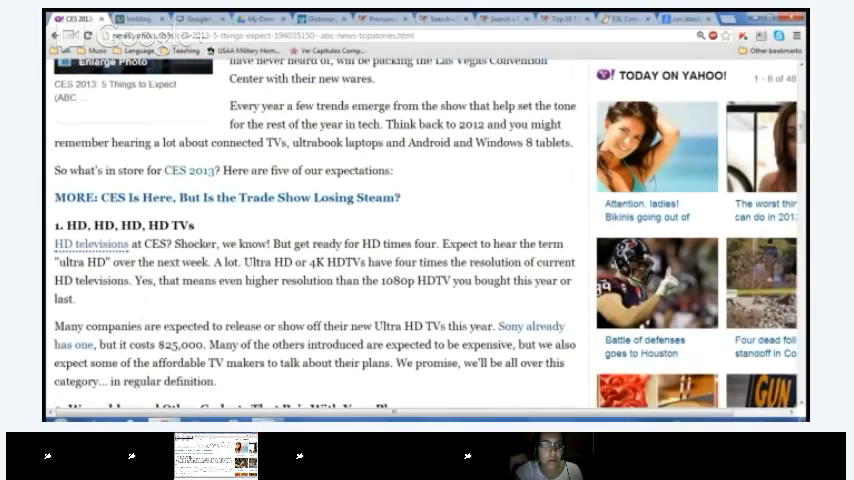
scroll(down, 3)
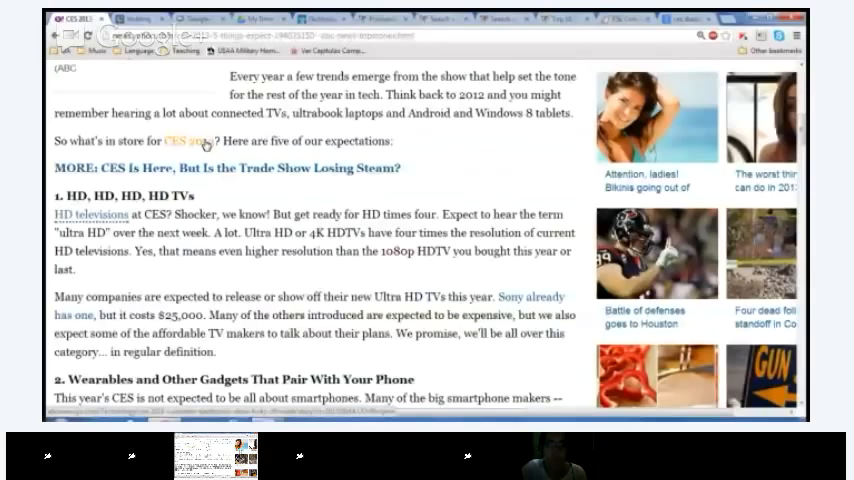
mouse_move(241, 187)
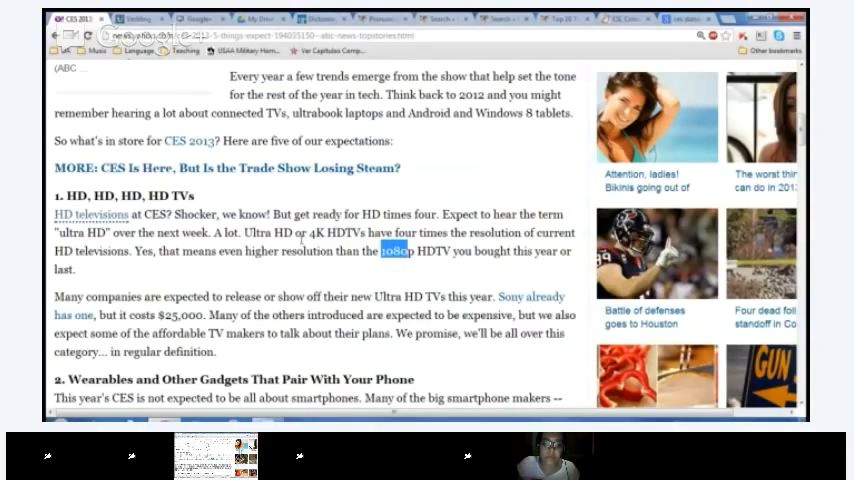
Read down the wearables section's Pebble and connected-home paragraphs to the self-driving cars heading.
scroll(down, 3)
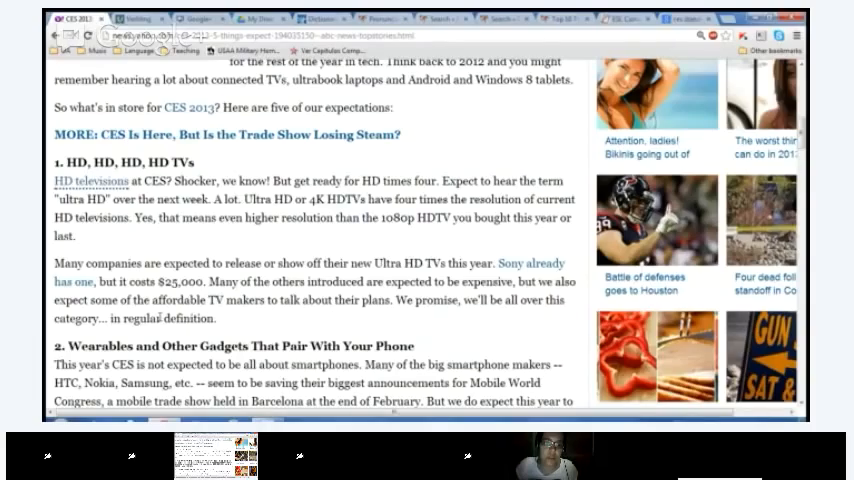
scroll(down, 3)
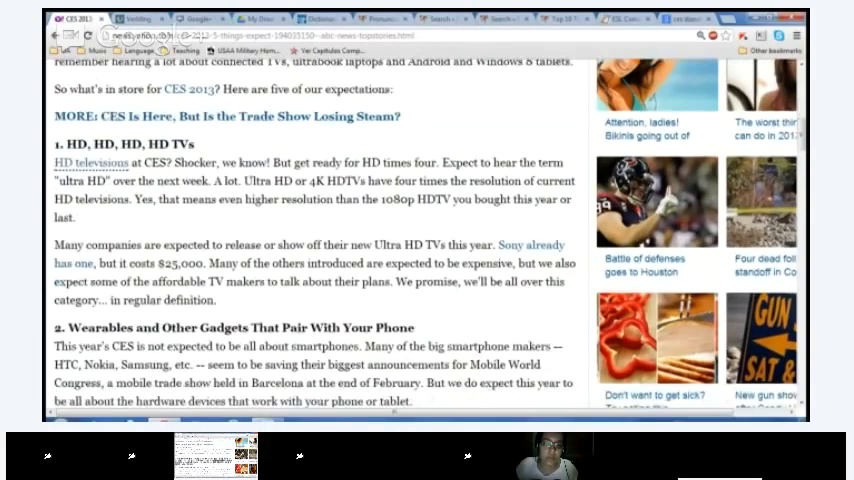
scroll(down, 3)
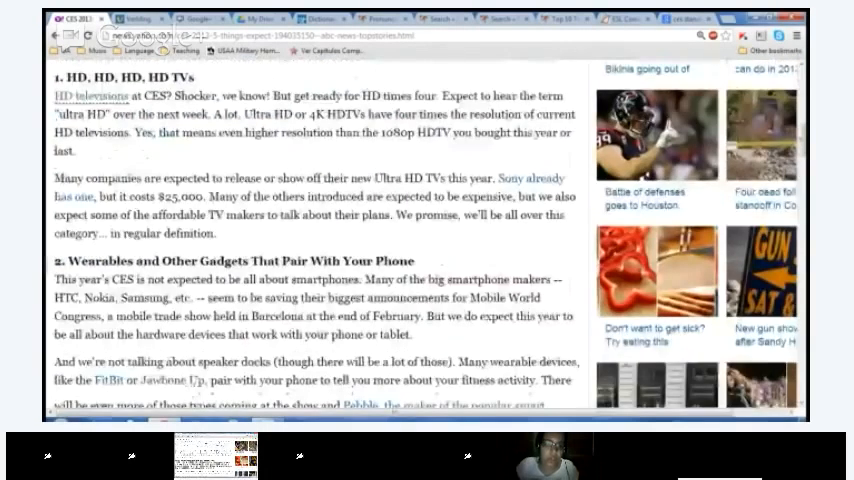
scroll(down, 3)
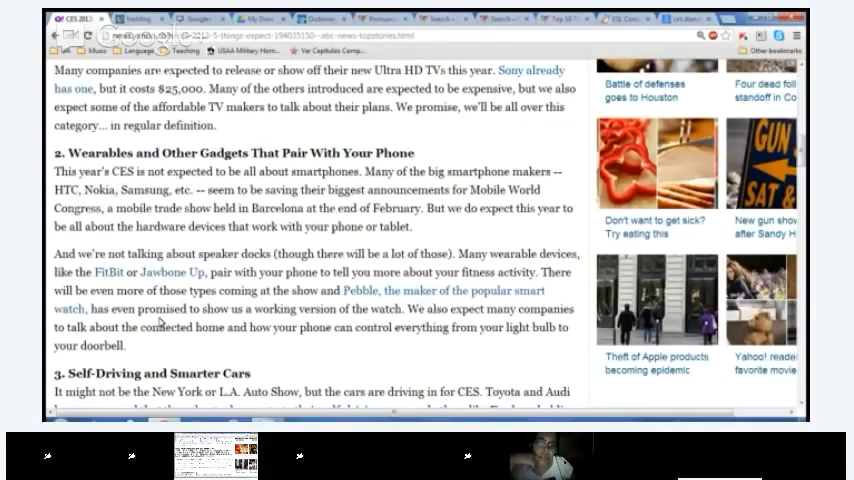
Glance at self-driving cars and More Windows 8, then settle back on the ultra HD and wearables part.
scroll(up, 3)
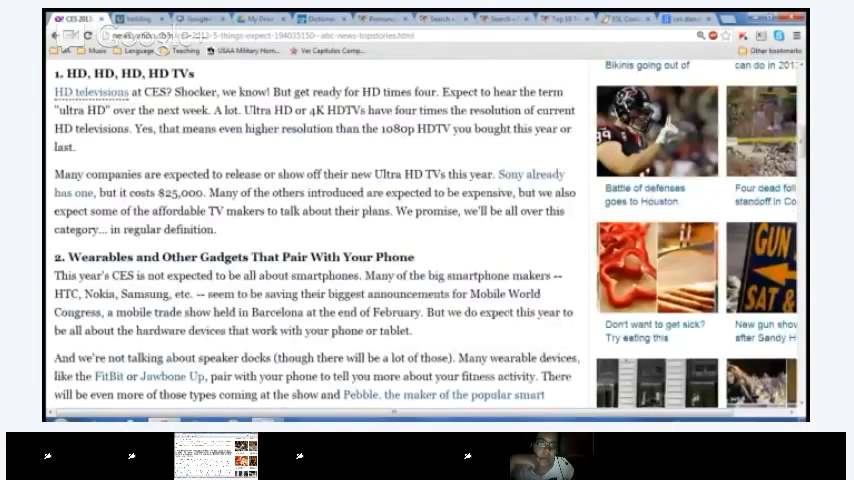
scroll(down, 3)
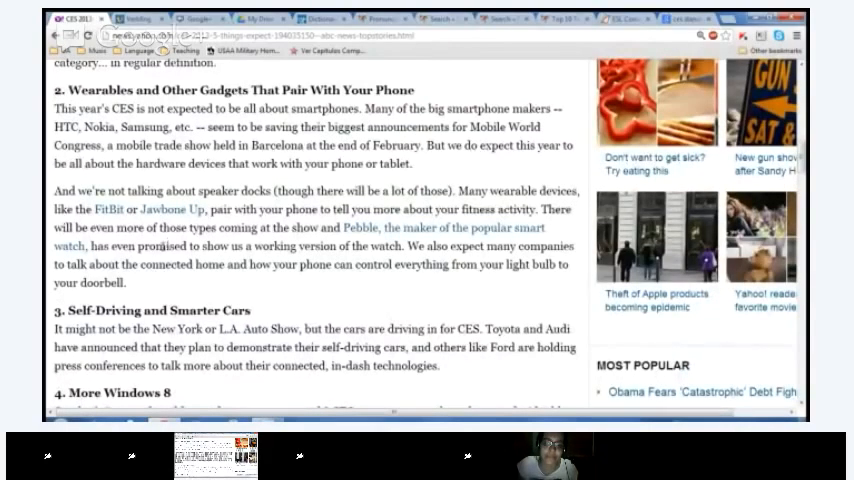
scroll(down, 3)
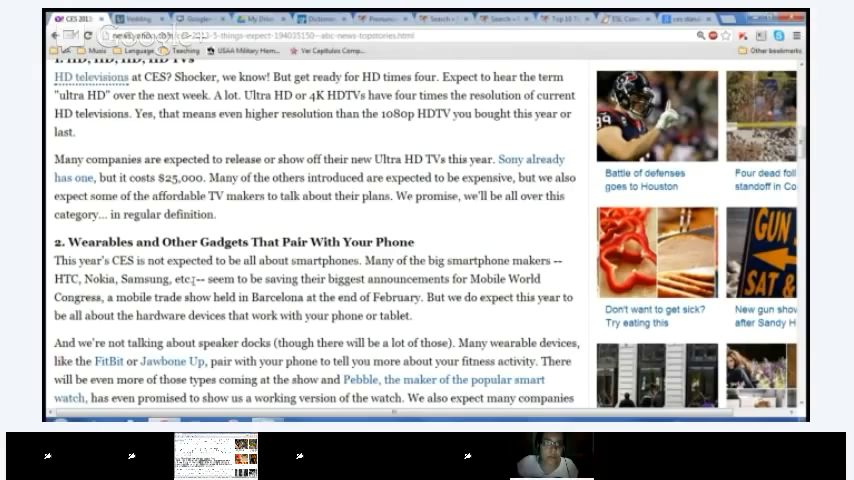
Scroll through the Wearables paragraphs until the Self-Driving and Smarter Cars heading appears below.
scroll(down, 3)
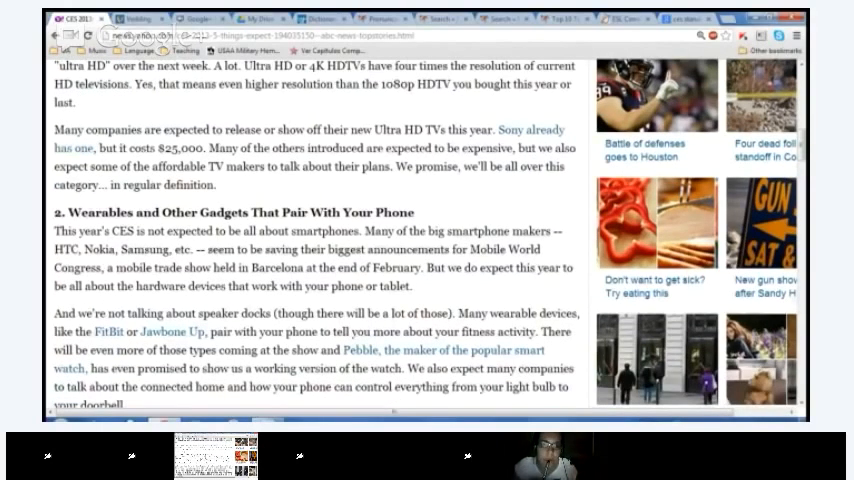
scroll(down, 3)
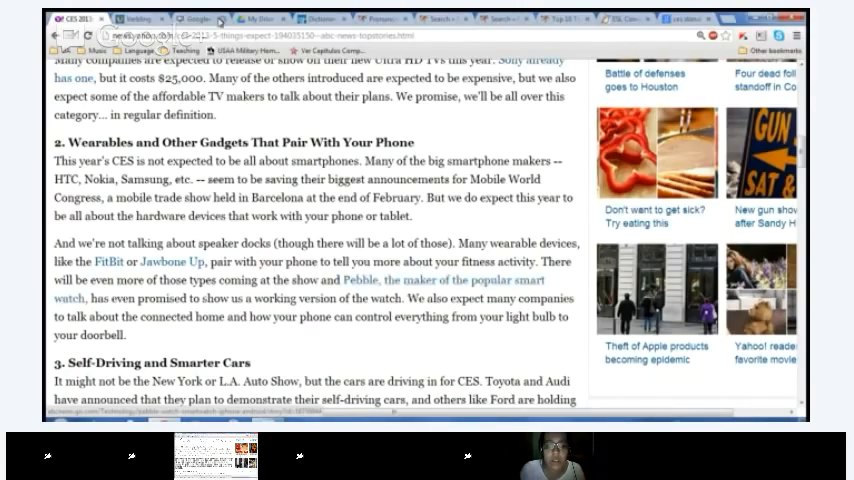
click(200, 18)
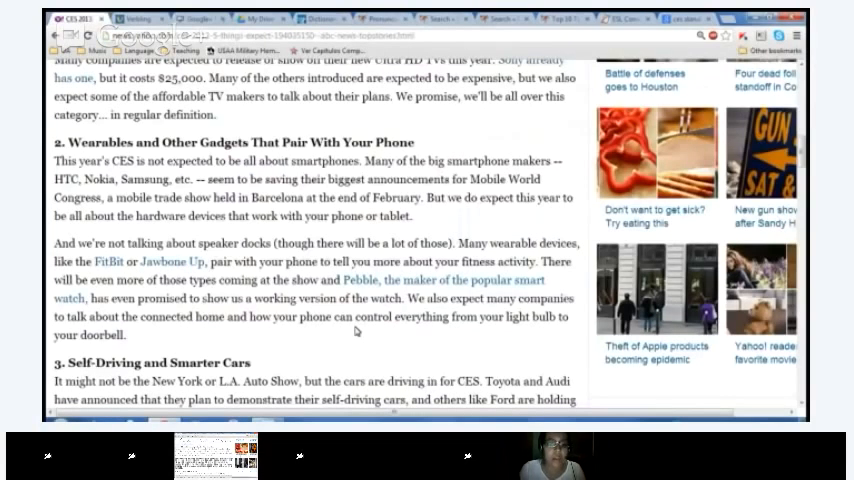
mouse_move(339, 337)
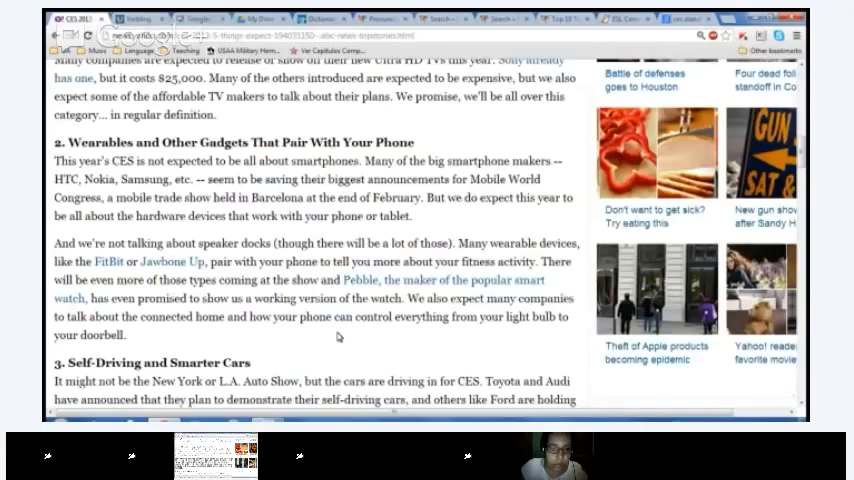
Scroll down to read the Self-Driving cars and More Windows 8 sections in full.
scroll(down, 3)
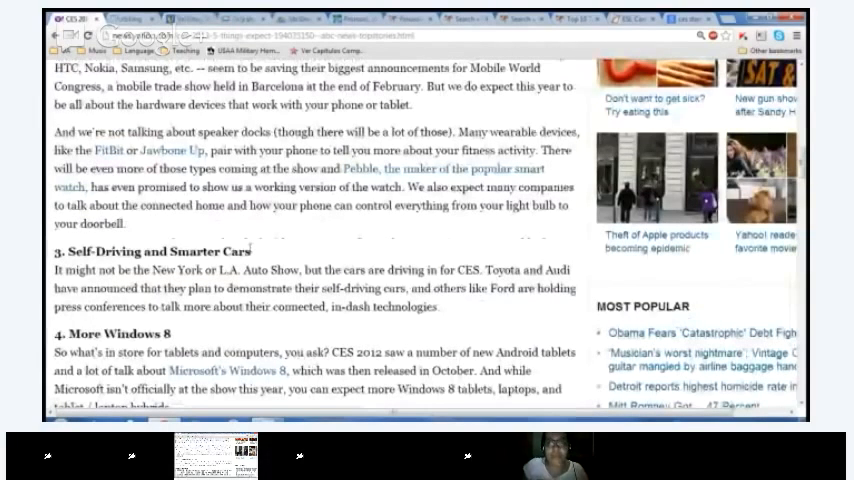
scroll(down, 3)
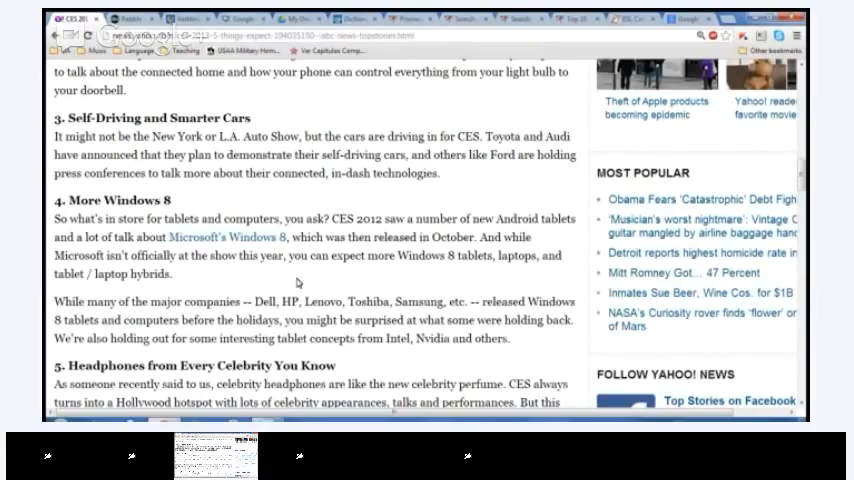
Scroll down through the celebrity headphones section to the Also Read link at the end.
scroll(down, 3)
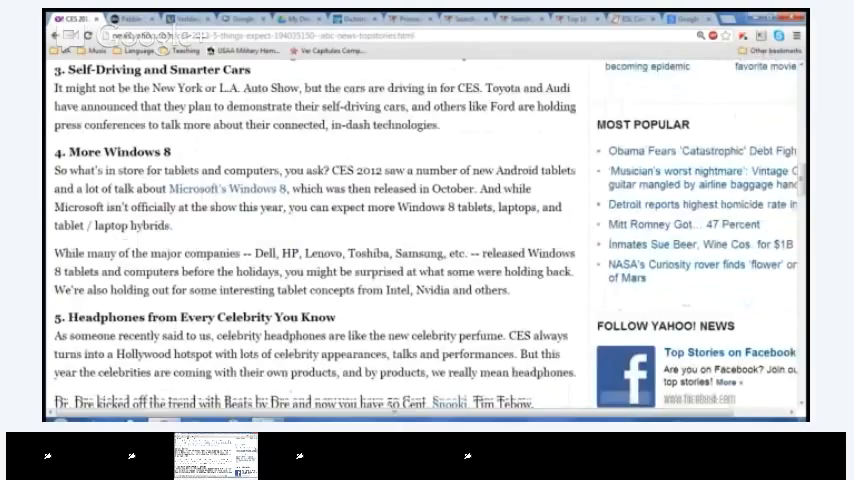
scroll(down, 3)
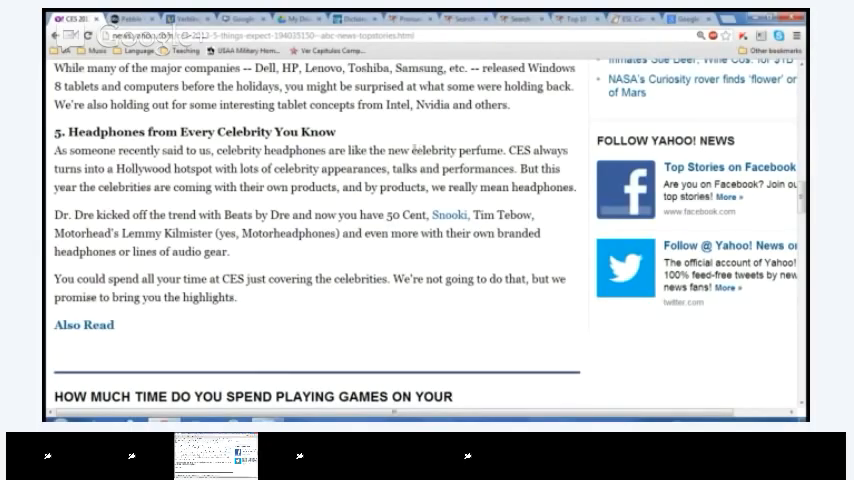
Highlight the word 'celebrity' in the headphones paragraph, nudging back up toward Windows 8.
double_click(432, 149)
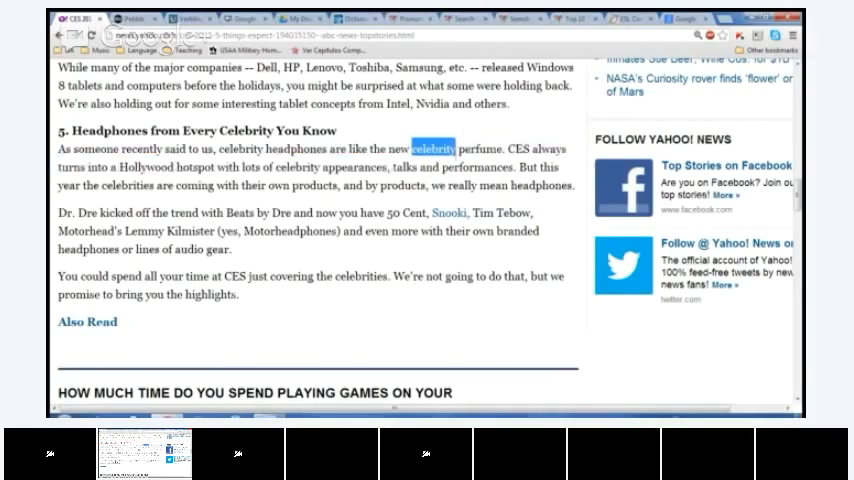
mouse_move(503, 208)
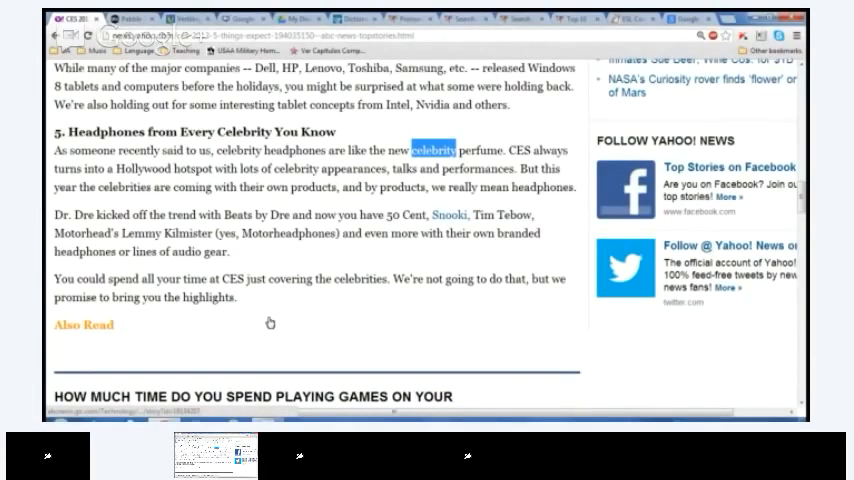
scroll(up, 3)
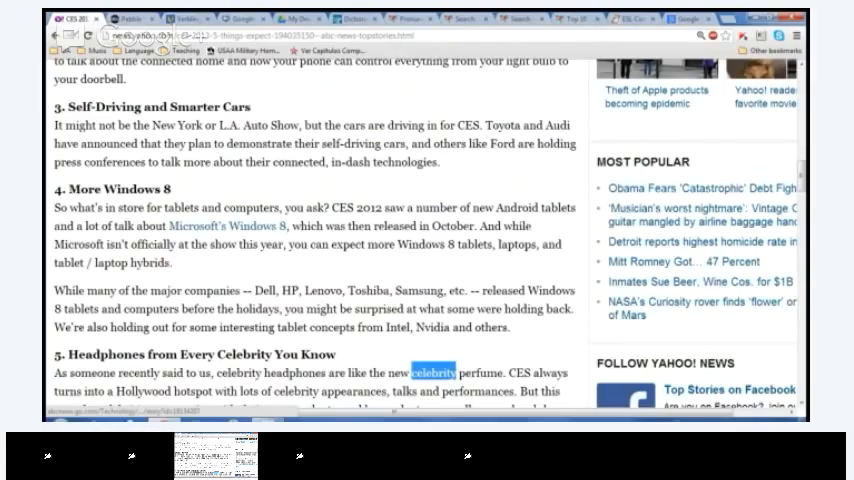
scroll(down, 3)
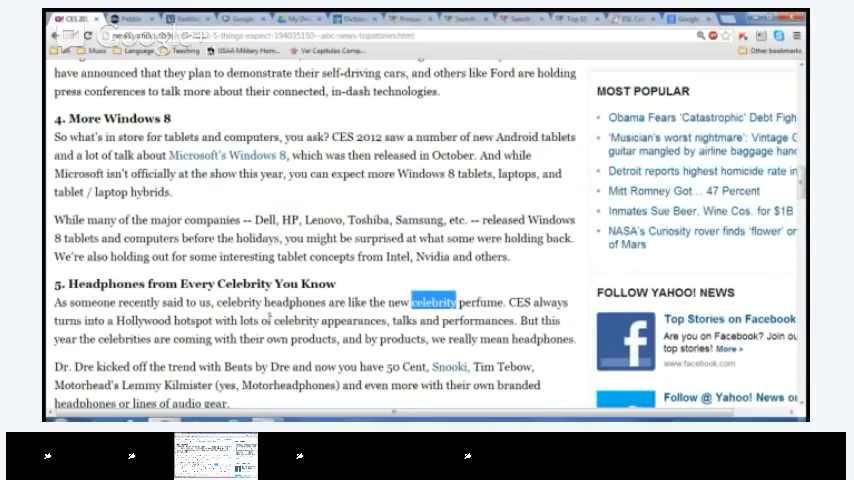
scroll(down, 3)
text(th)
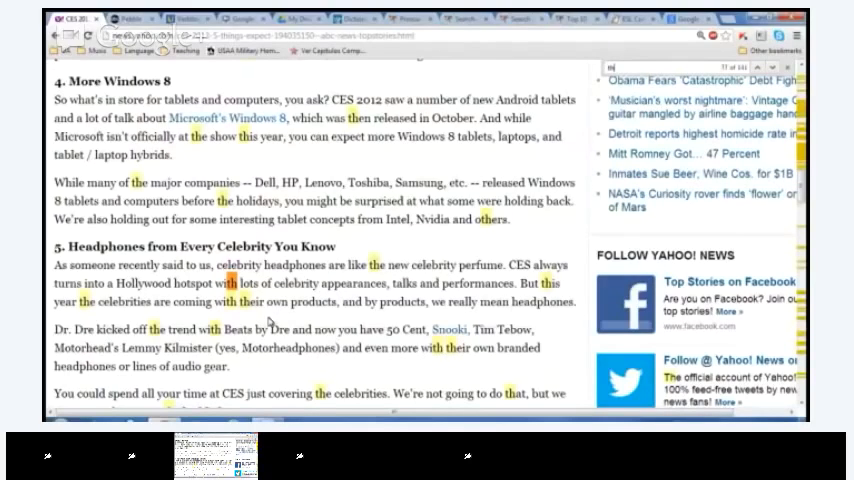
scroll(down, 3)
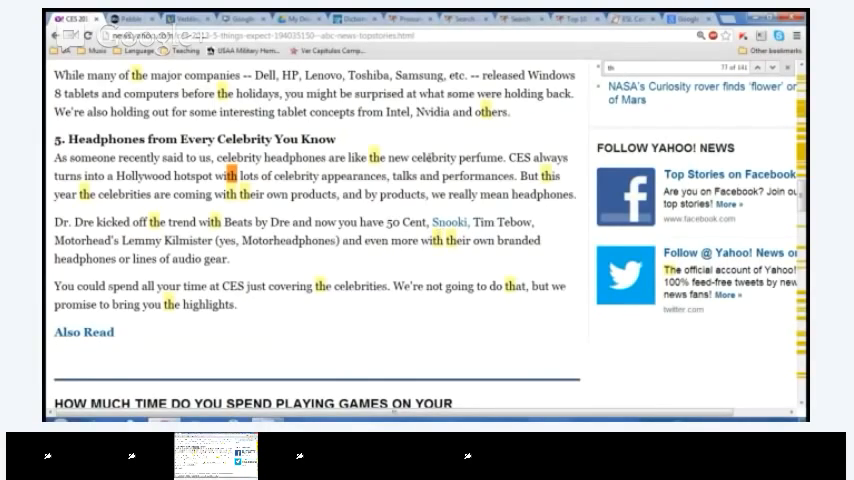
mouse_move(380, 277)
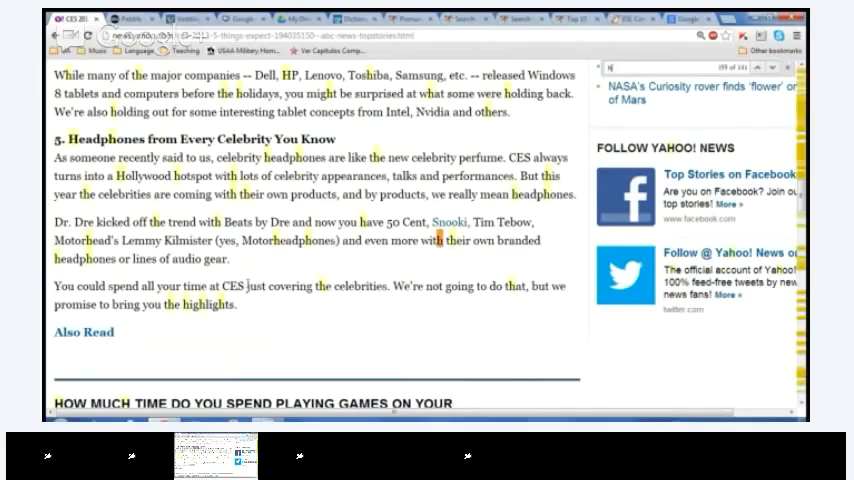
scroll(up, 3)
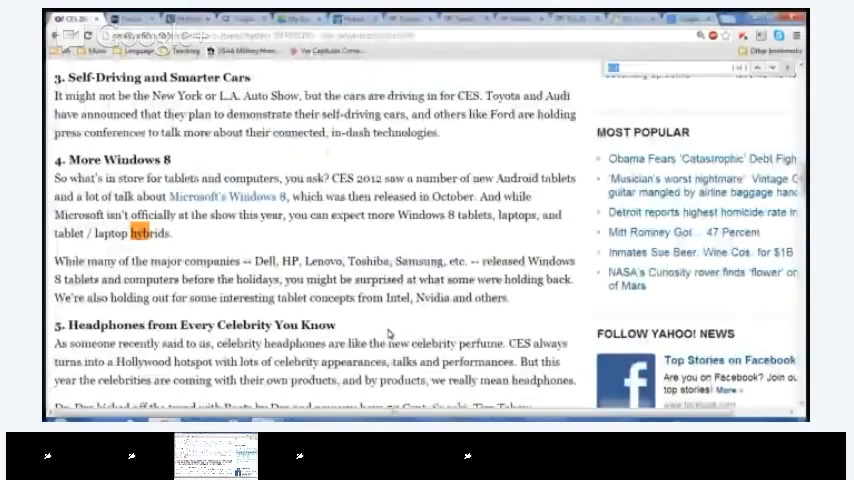
scroll(down, 3)
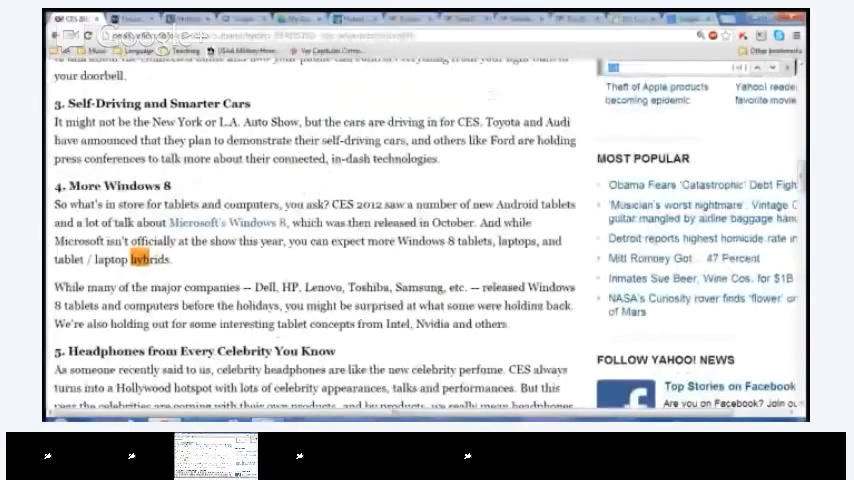
scroll(down, 3)
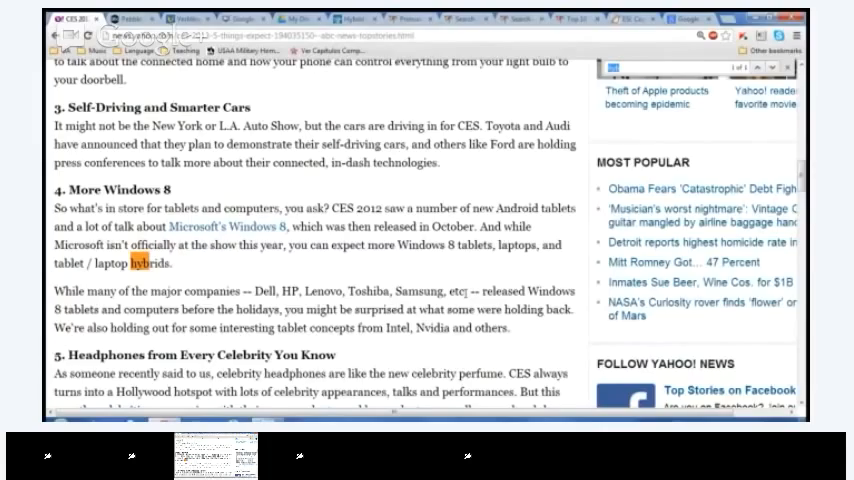
mouse_move(343, 287)
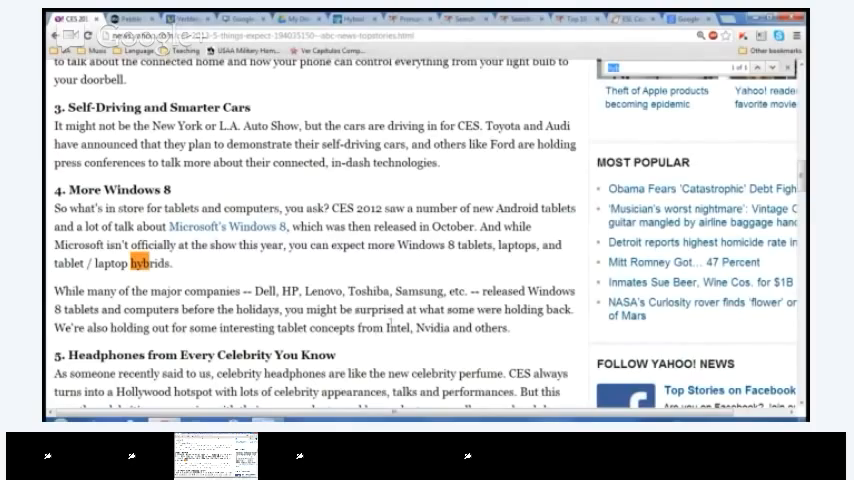
mouse_move(434, 347)
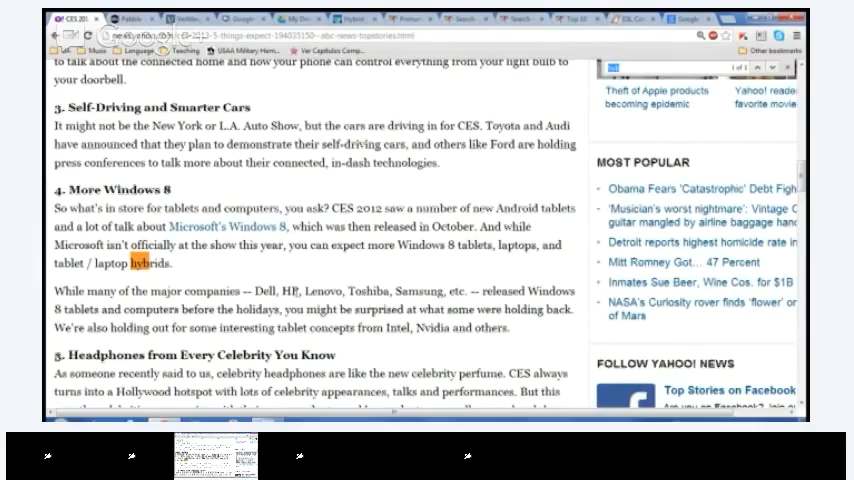
Scroll down to the end of the celebrity headphones section with 'hybrids' still highlighted above.
scroll(down, 3)
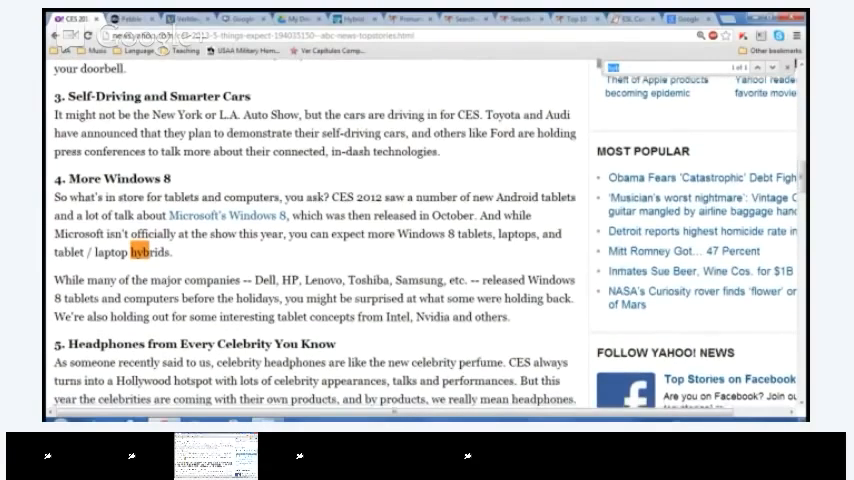
scroll(down, 3)
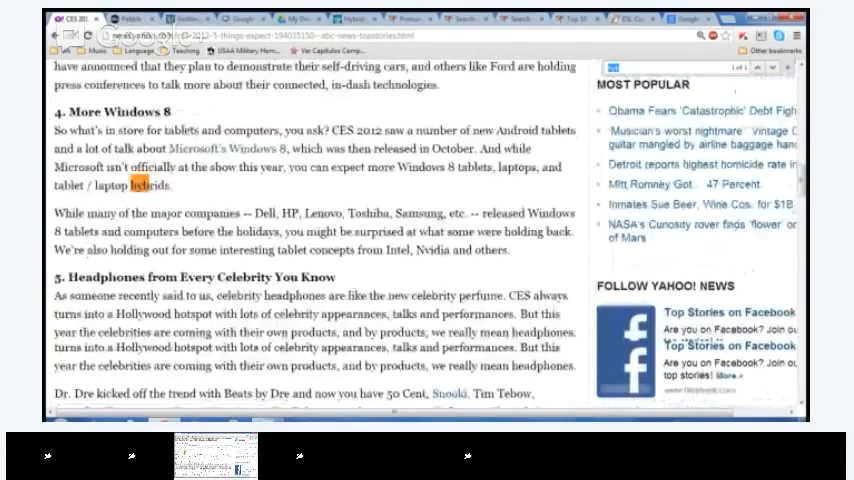
scroll(down, 3)
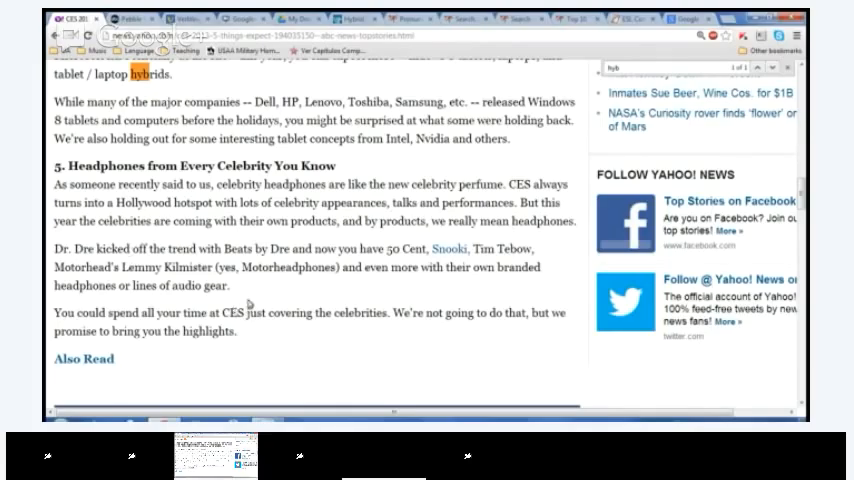
mouse_move(281, 305)
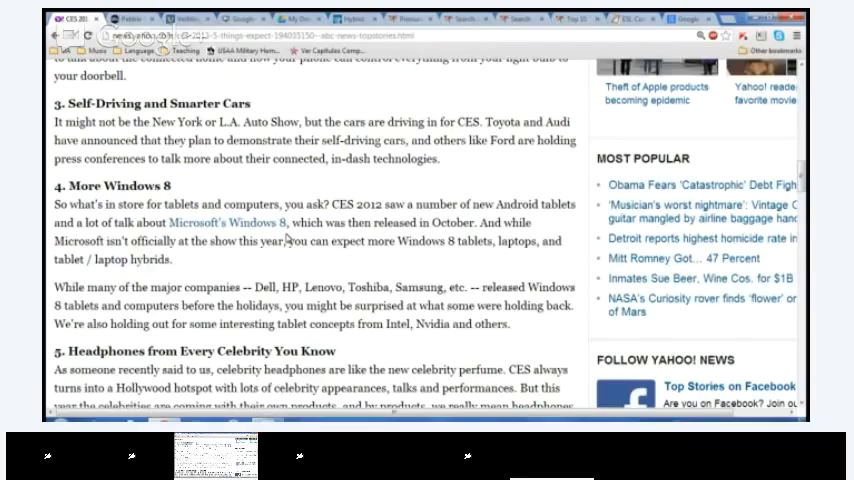
Leave the CES article and navigate the browser to the omg! from Yahoo home page.
scroll(down, 3)
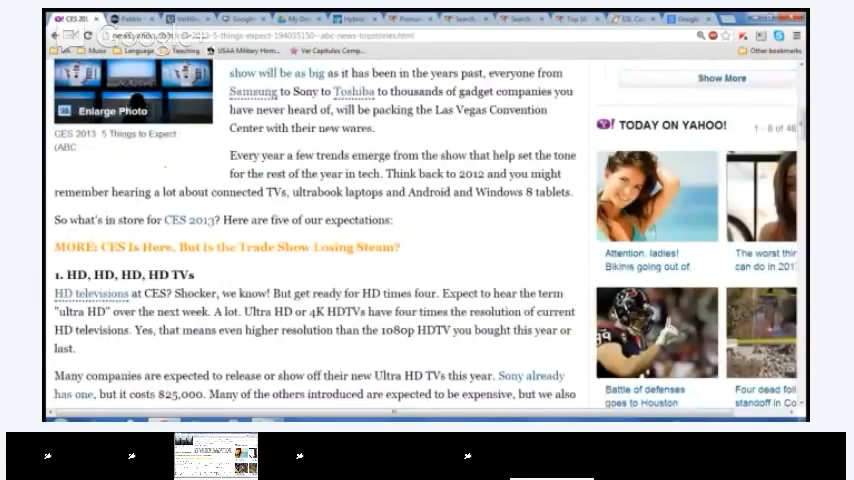
click(458, 139)
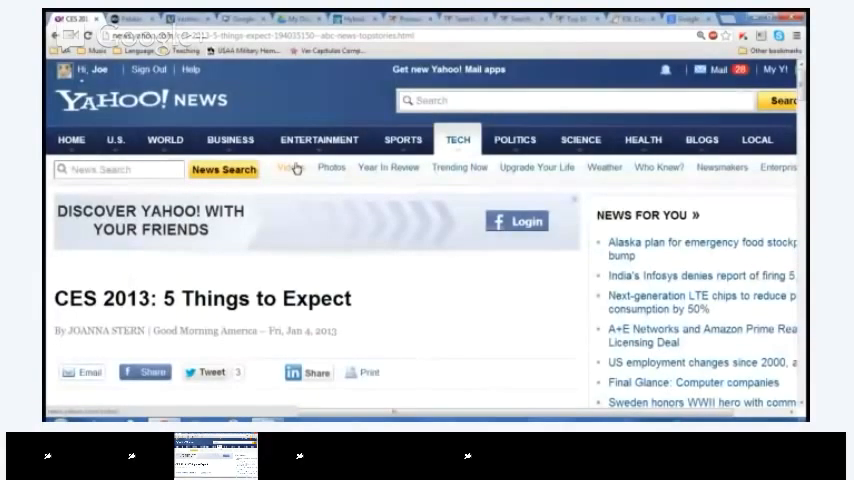
click(318, 140)
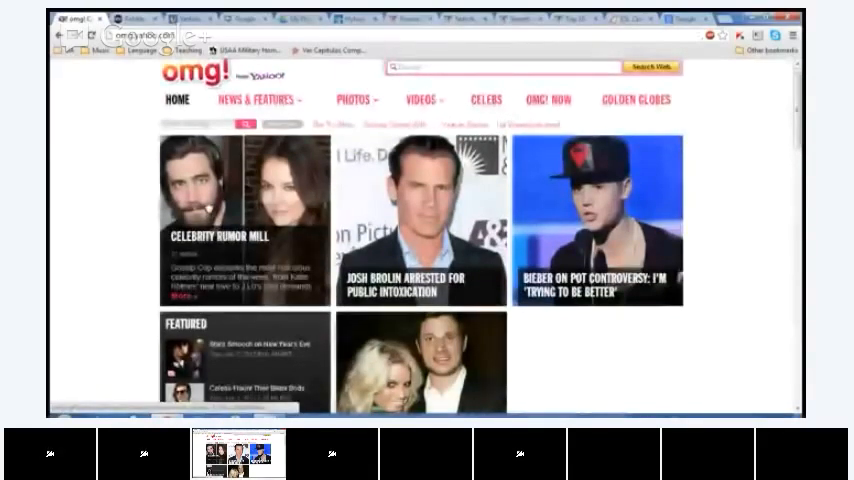
Open the 'Bieber on pot controversy' story and scroll to its opening paragraphs.
click(420, 99)
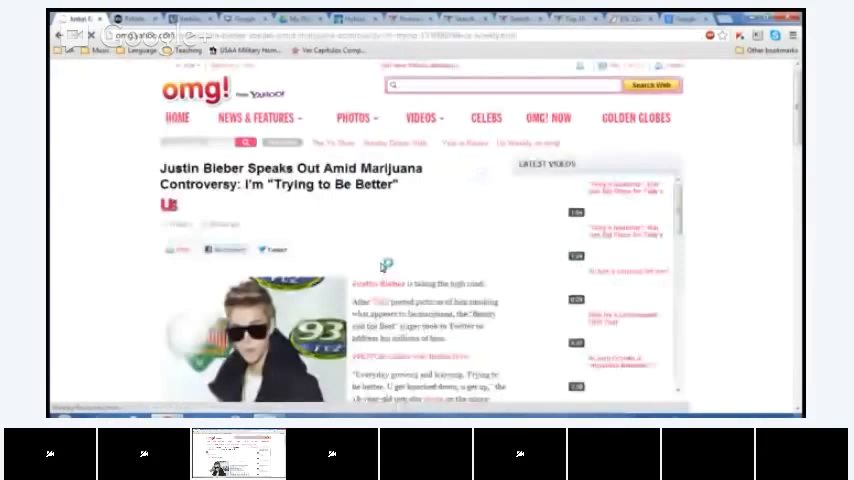
scroll(down, 3)
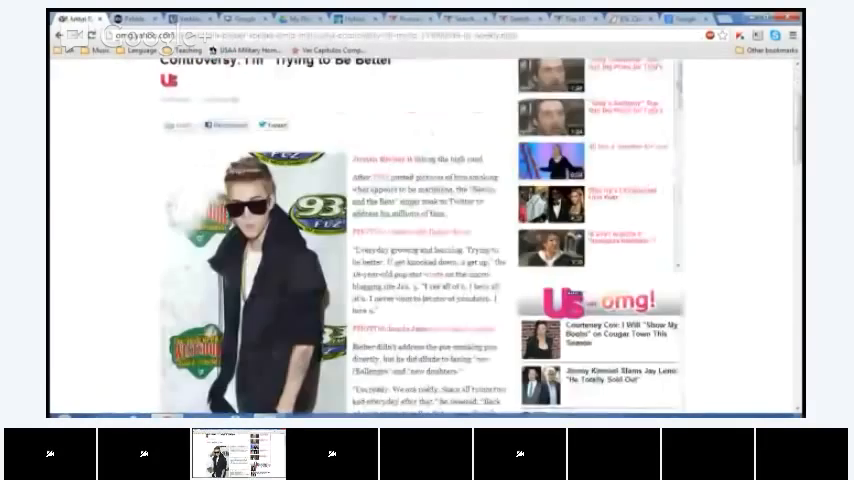
scroll(down, 3)
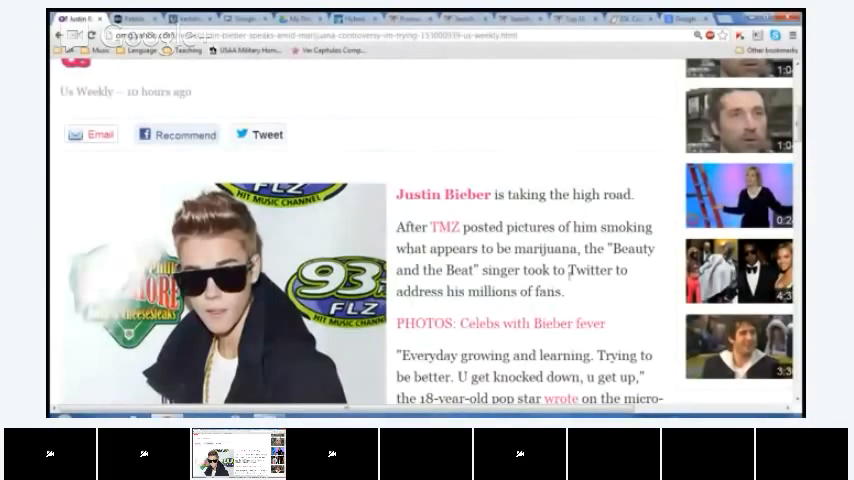
Scroll down the Bieber article to his condolence statement and the Usmagazine.com credit line.
scroll(down, 3)
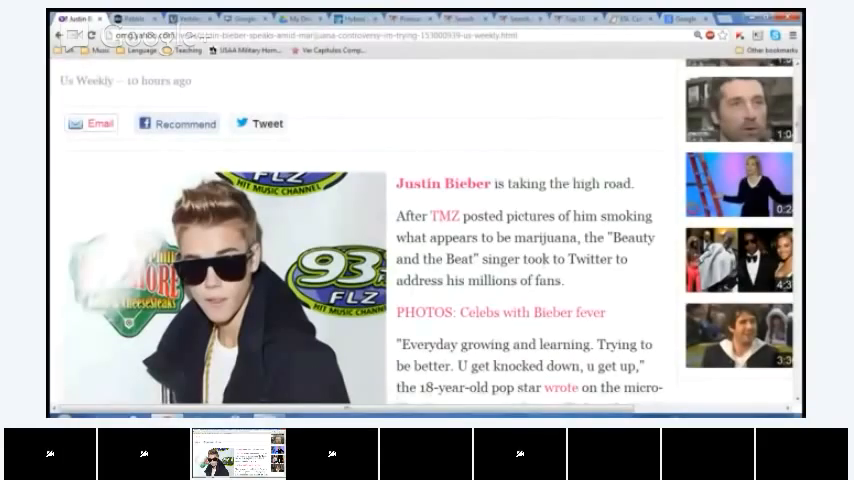
scroll(down, 3)
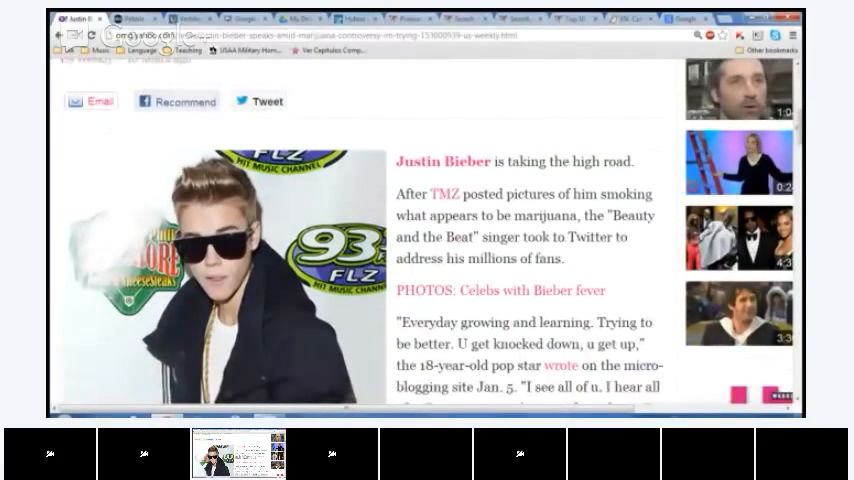
scroll(down, 3)
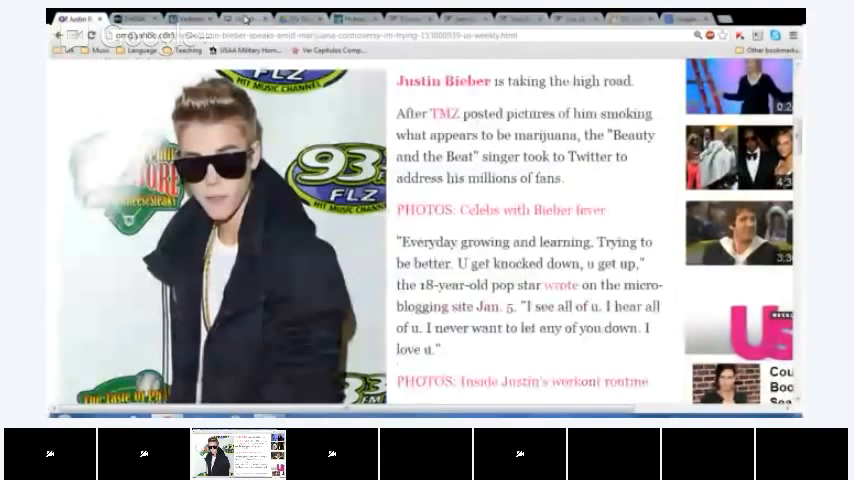
scroll(down, 3)
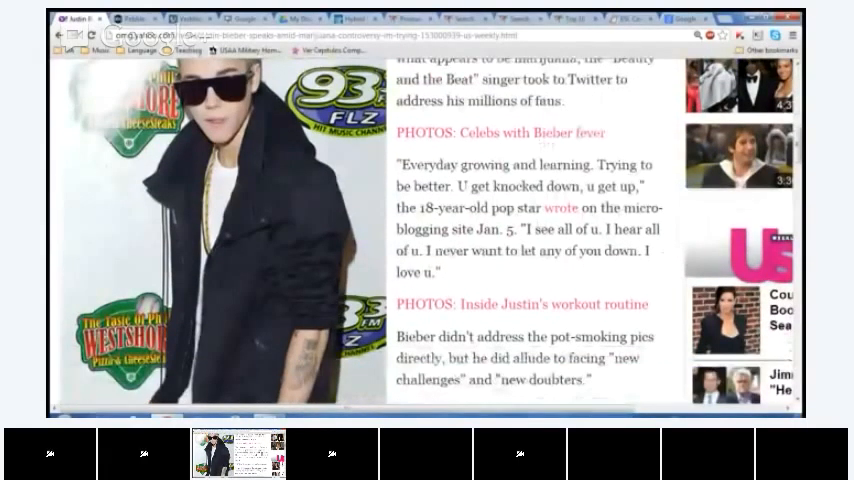
scroll(down, 3)
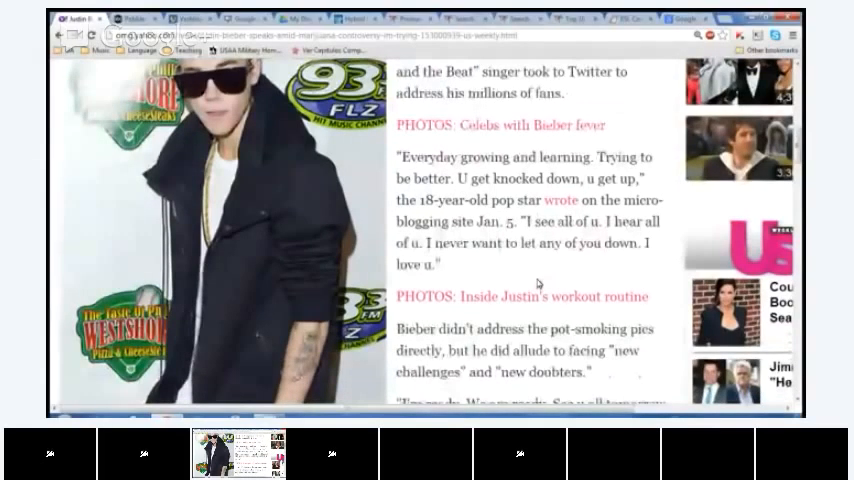
scroll(down, 3)
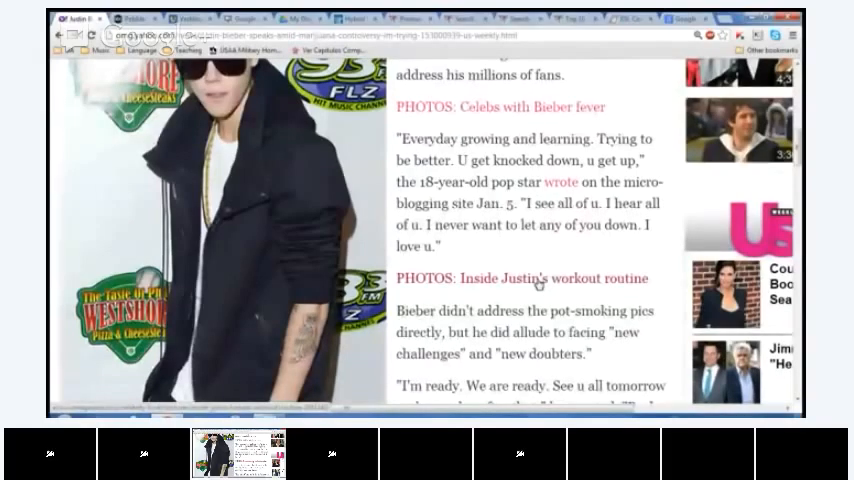
scroll(down, 3)
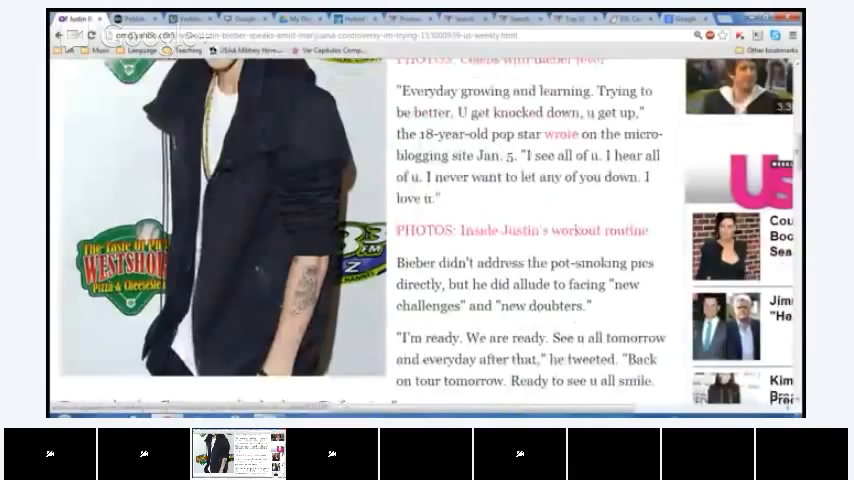
scroll(down, 3)
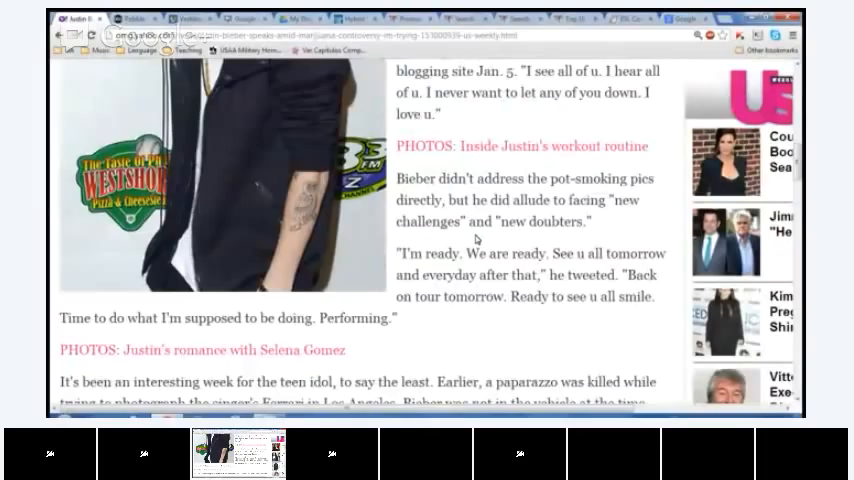
scroll(down, 3)
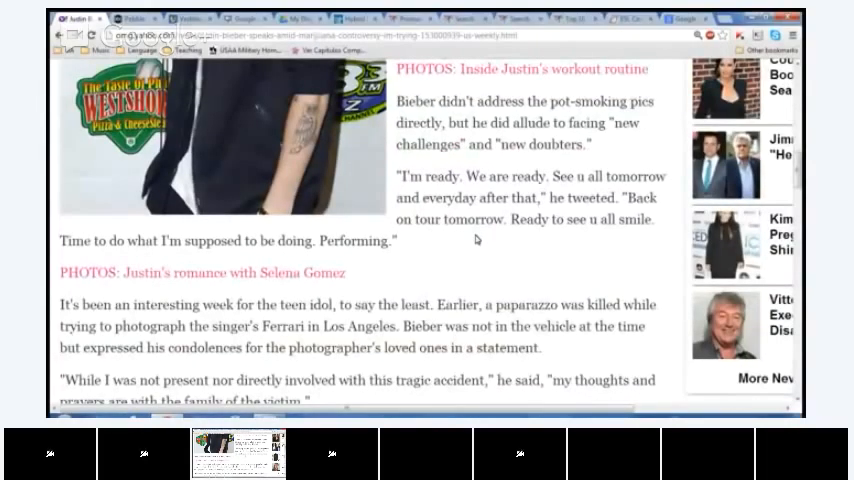
scroll(down, 3)
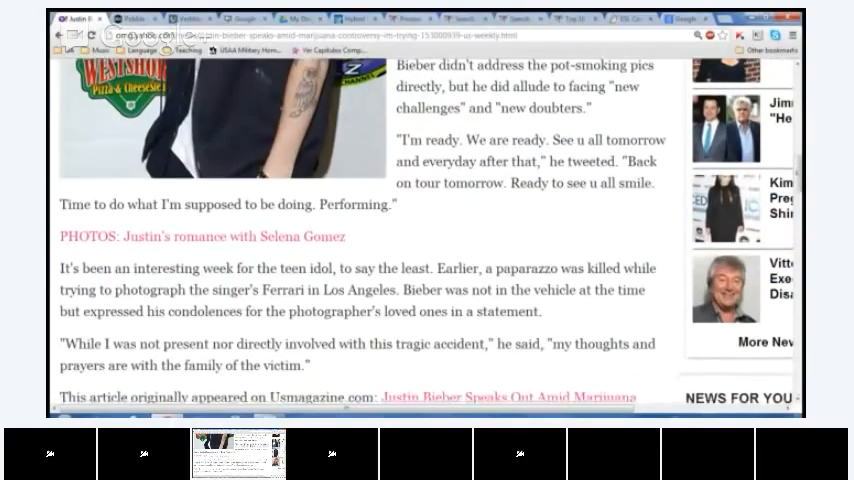
scroll(down, 3)
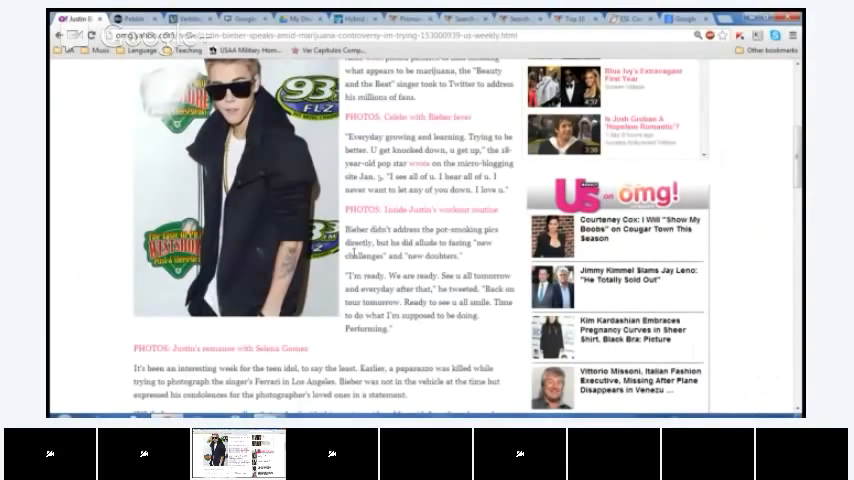
scroll(down, 3)
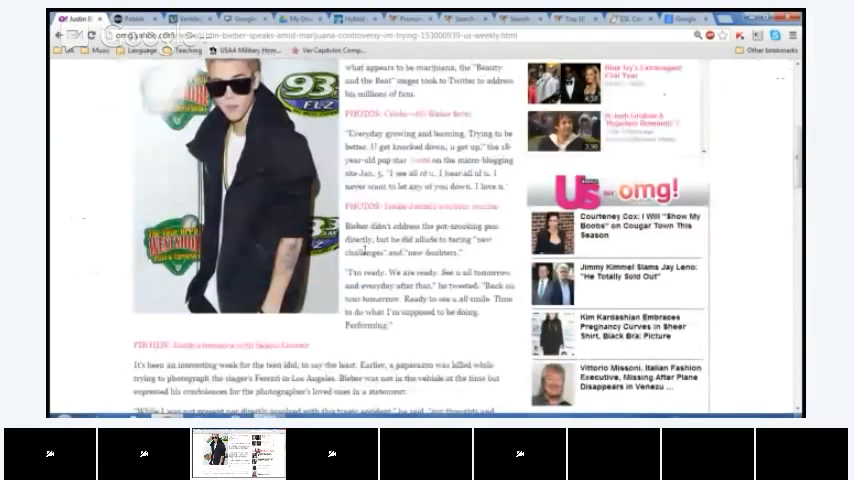
scroll(down, 3)
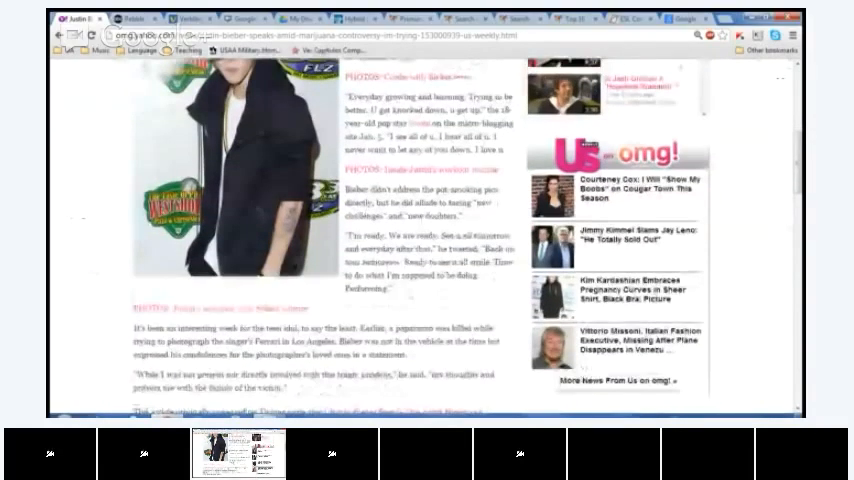
scroll(down, 3)
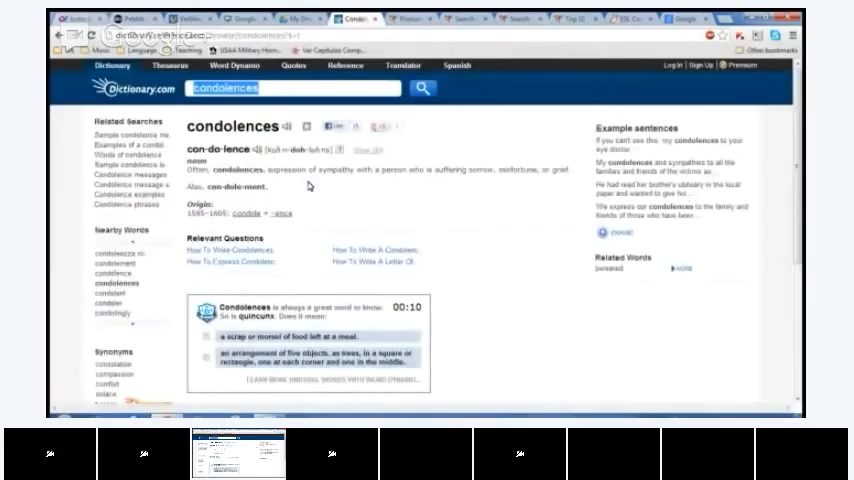
mouse_move(325, 173)
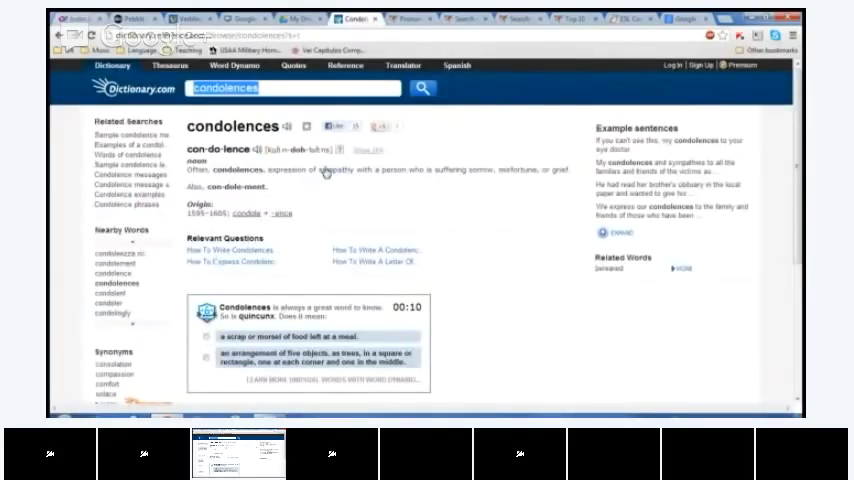
Check the 'condolences' definition on the Dictionary.com tab, then return to the Bieber article tab.
scroll(down, 3)
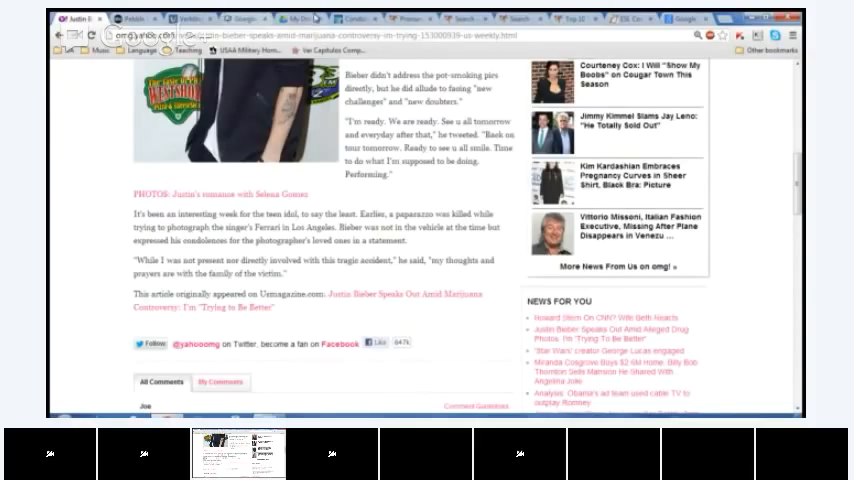
click(340, 18)
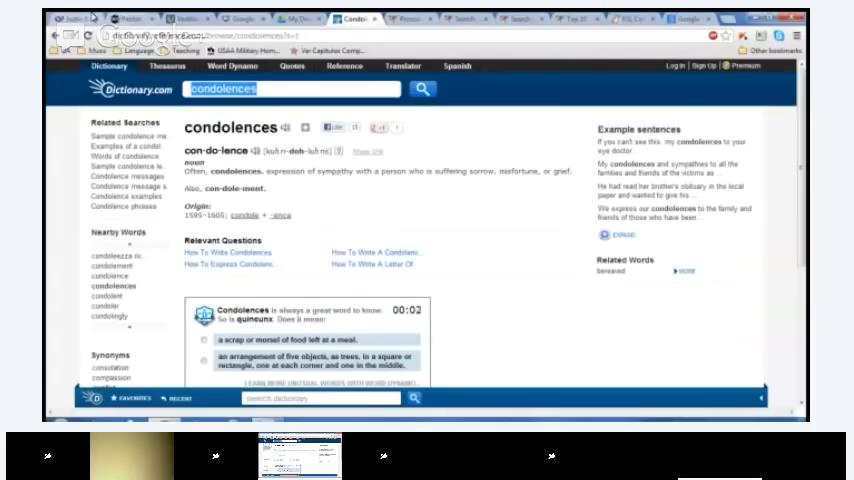
click(350, 18)
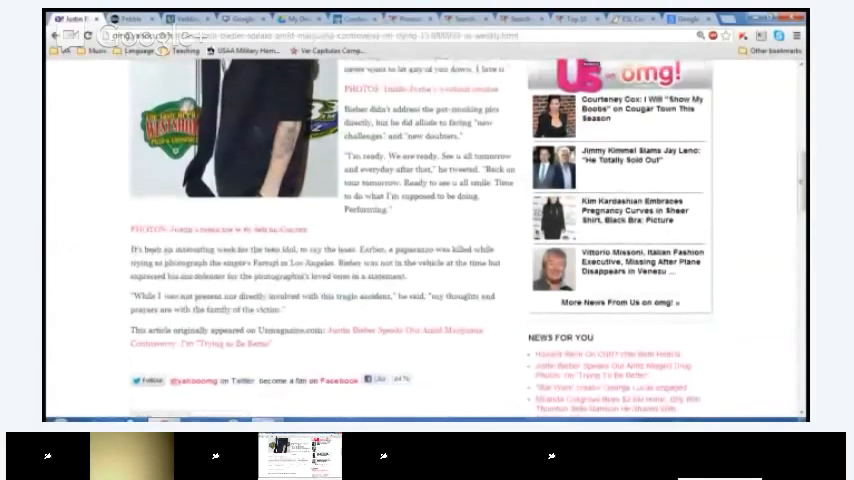
scroll(down, 3)
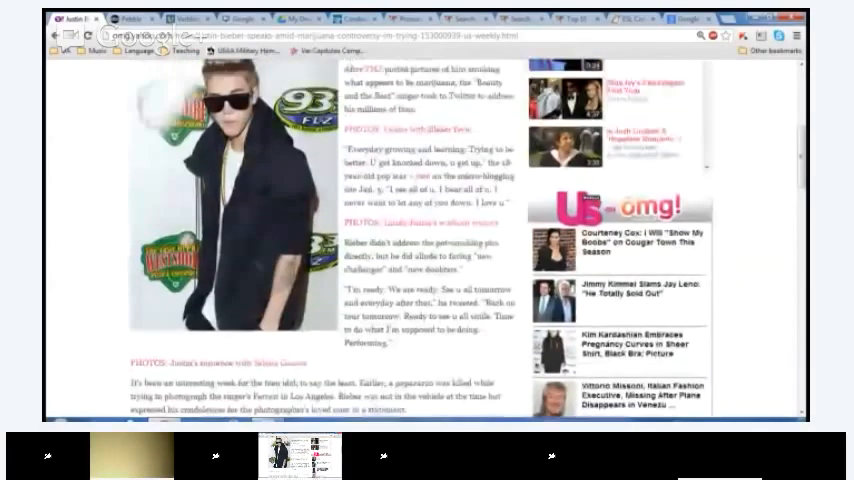
scroll(up, 3)
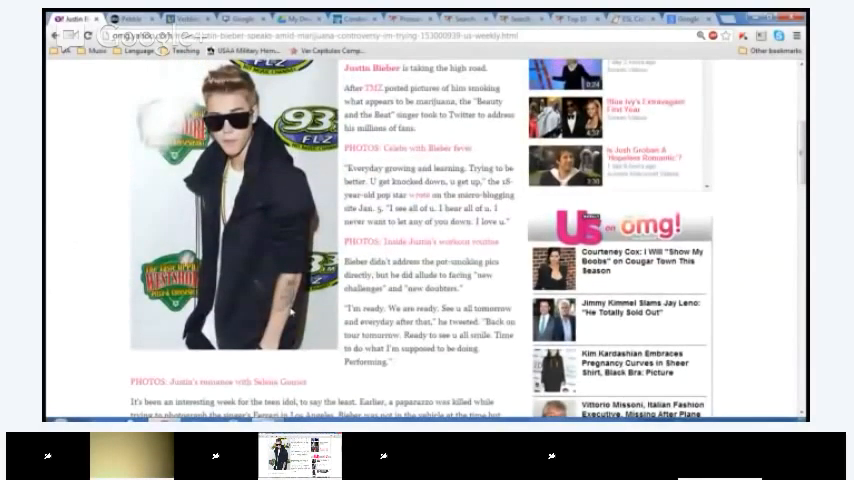
scroll(down, 3)
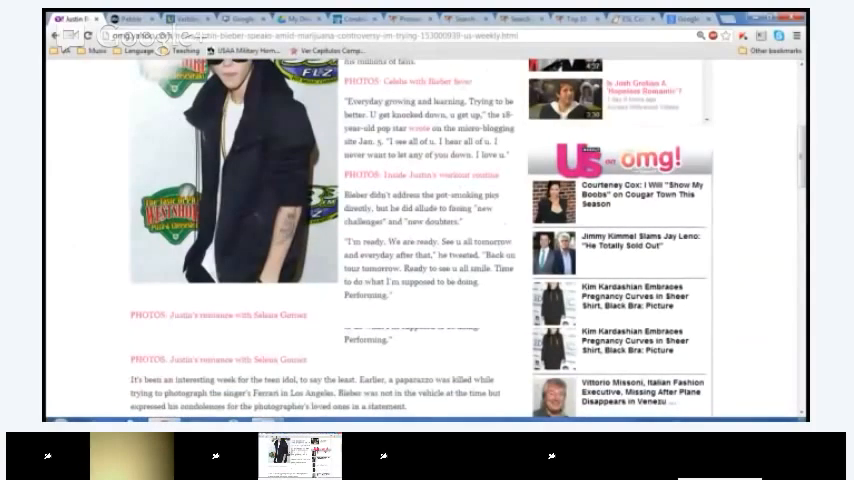
scroll(down, 3)
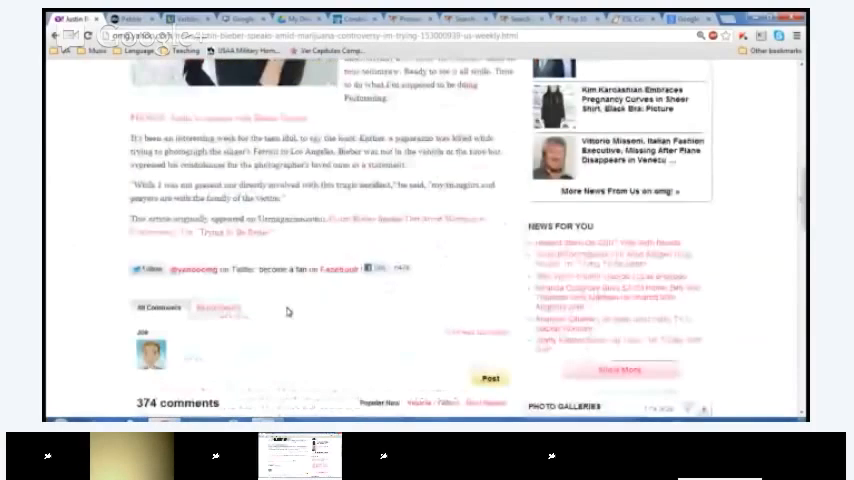
scroll(down, 3)
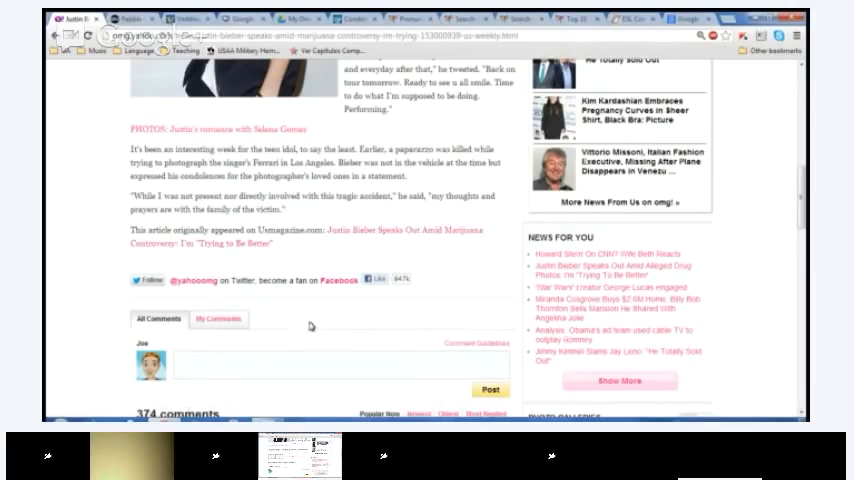
mouse_move(311, 327)
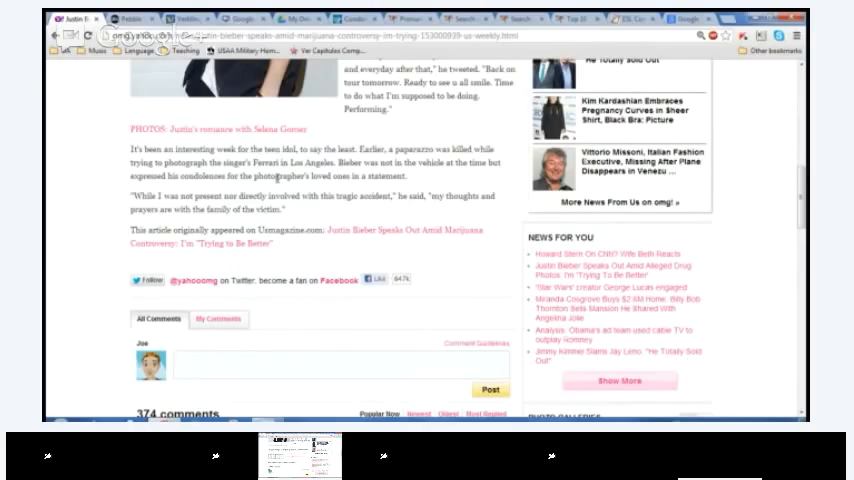
mouse_move(312, 208)
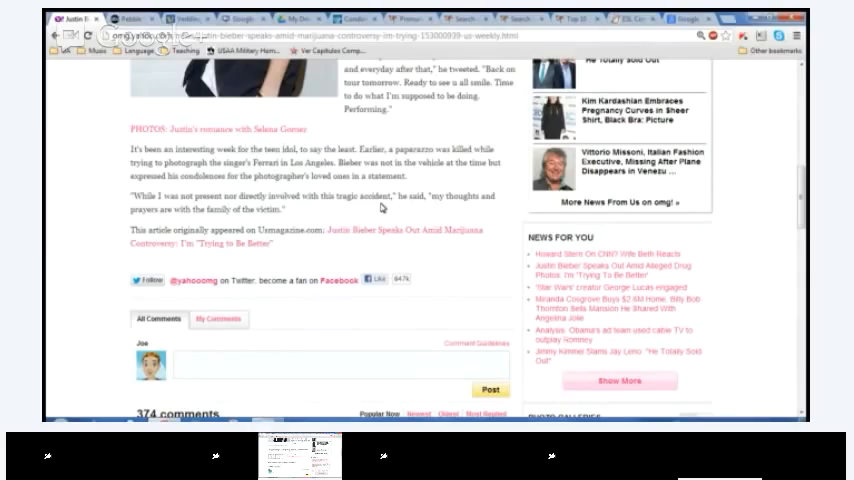
scroll(down, 3)
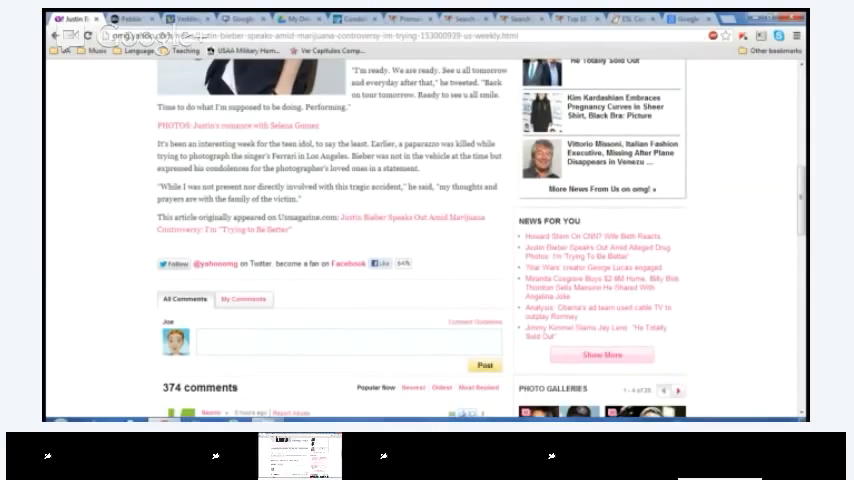
scroll(up, 3)
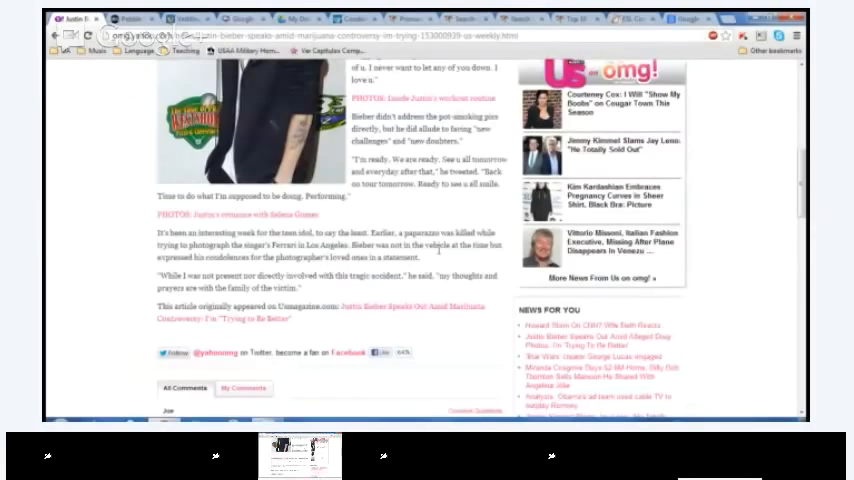